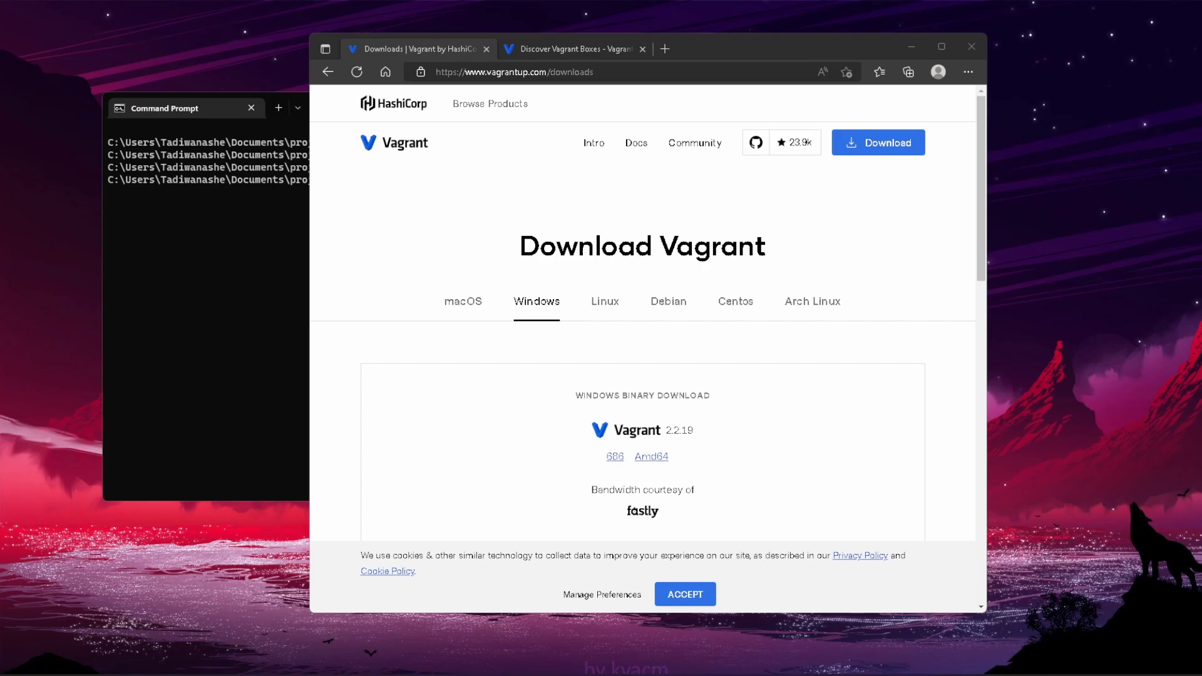
mouse_move(651, 456)
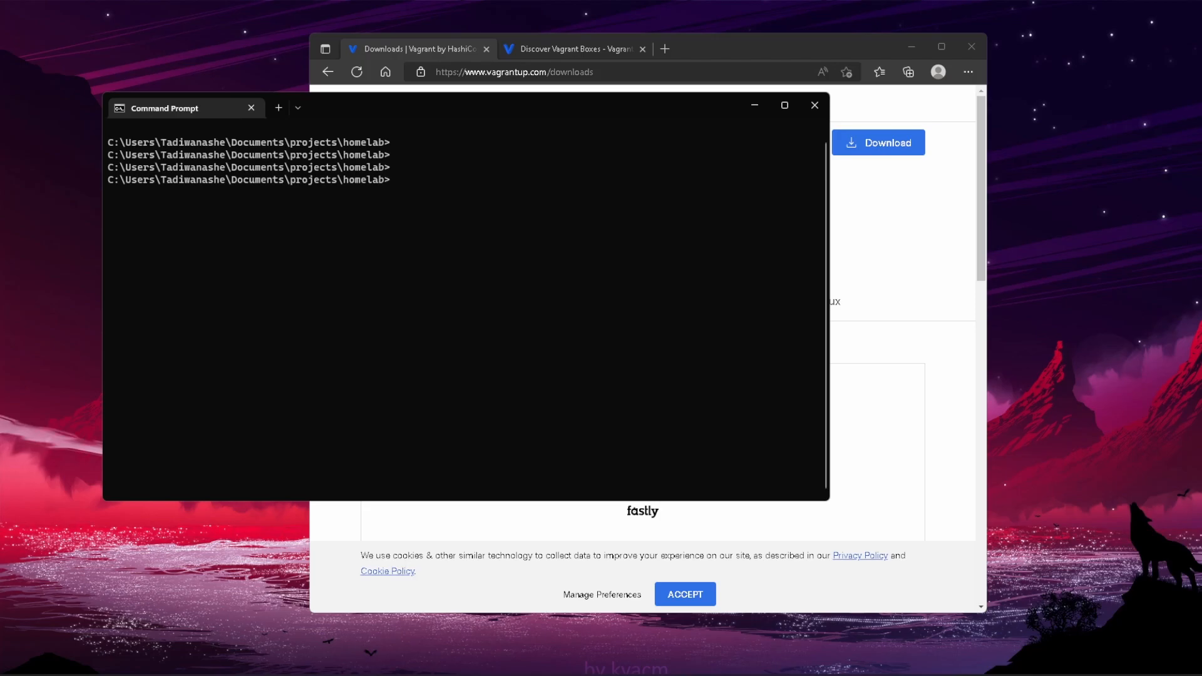
Step: Make the test-vm folder in Command Prompt and start 'code .' to edit it
type("mkdir test")
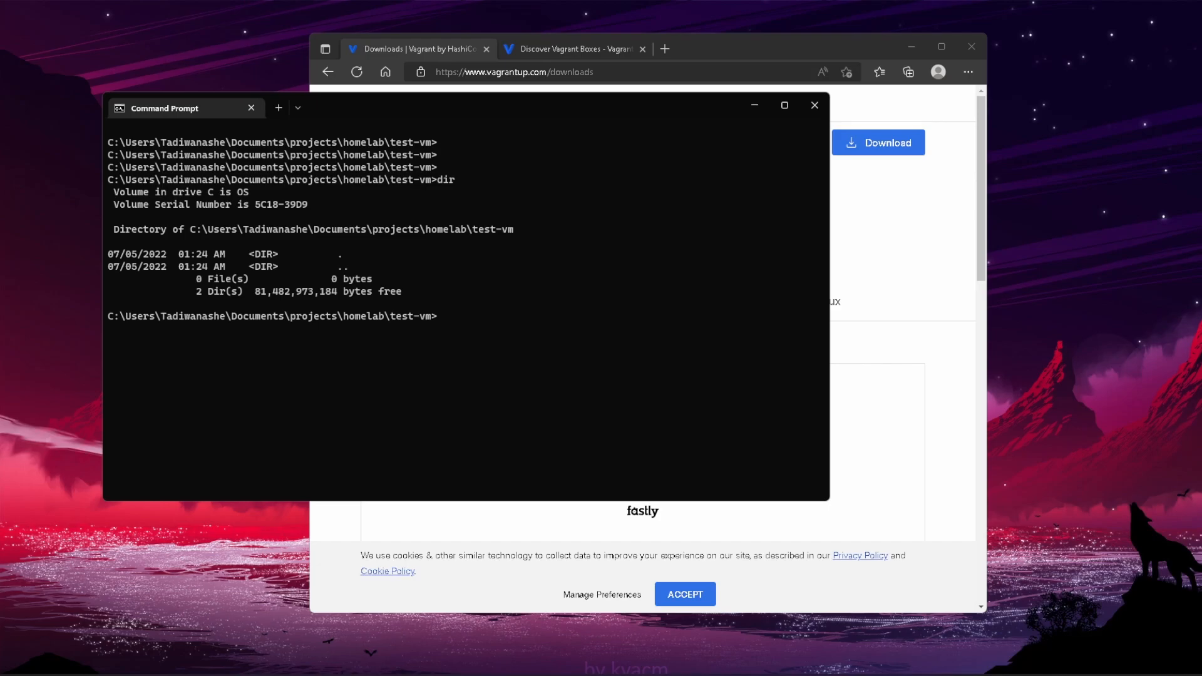
type("code .")
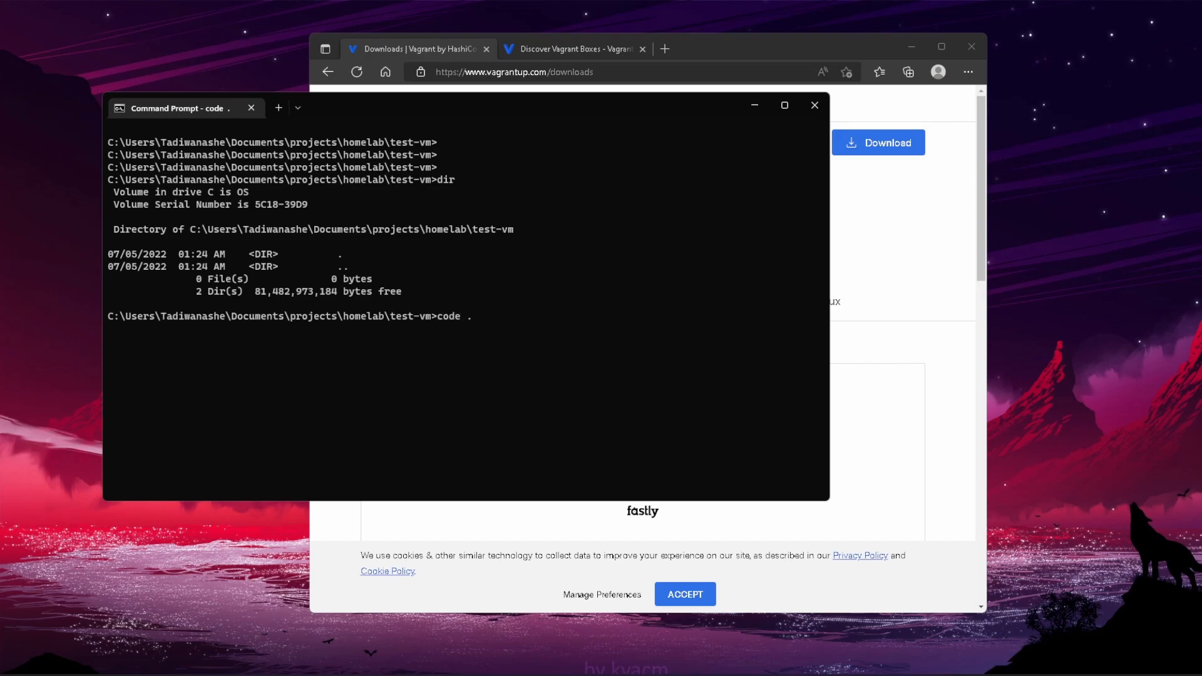
Step: Create a file named random in the test-vm folder and start typing vagrant init on line 1
key("Return")
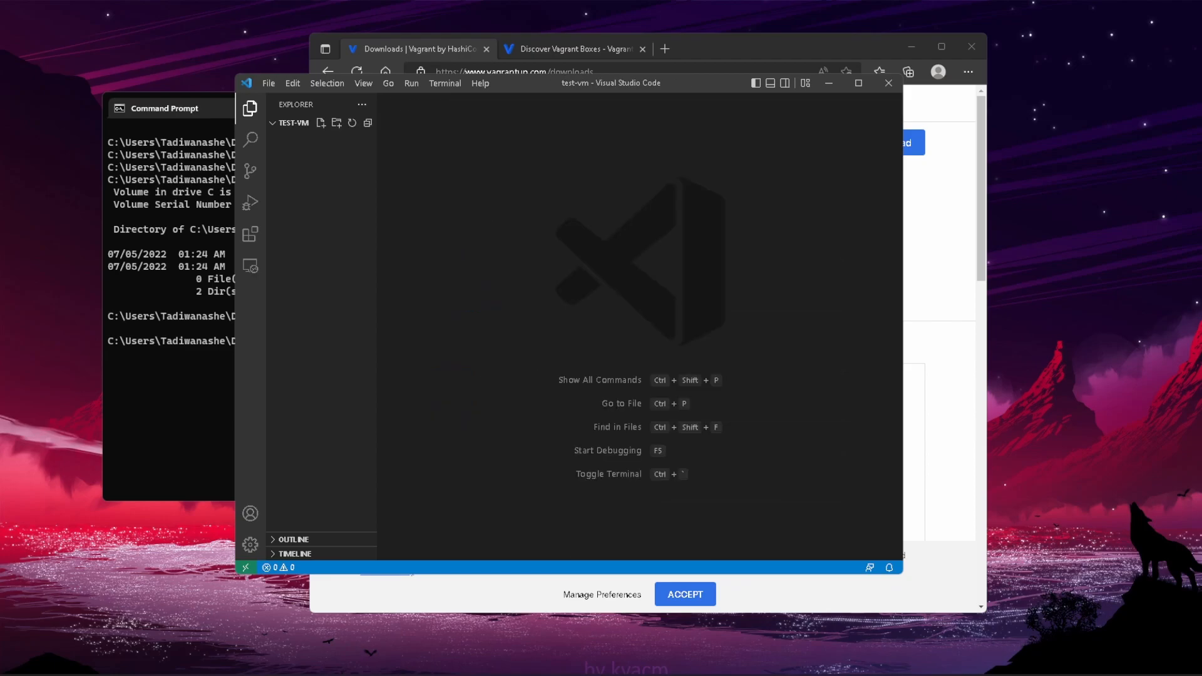
left_click(320, 123)
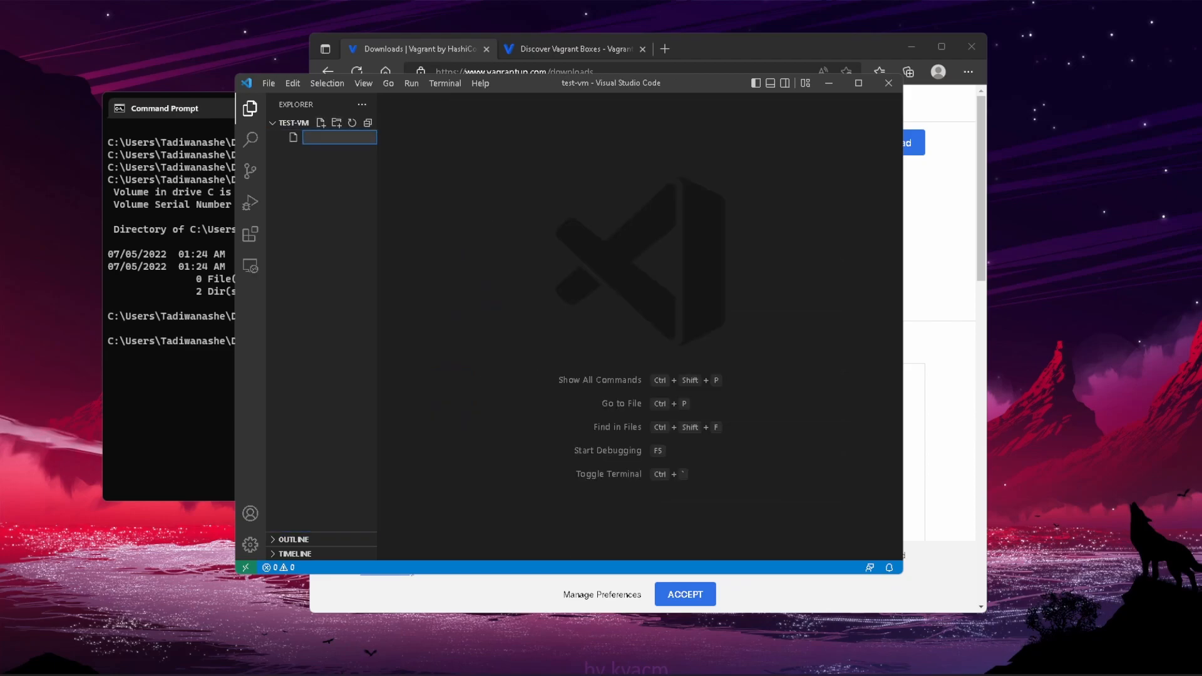
type("rando")
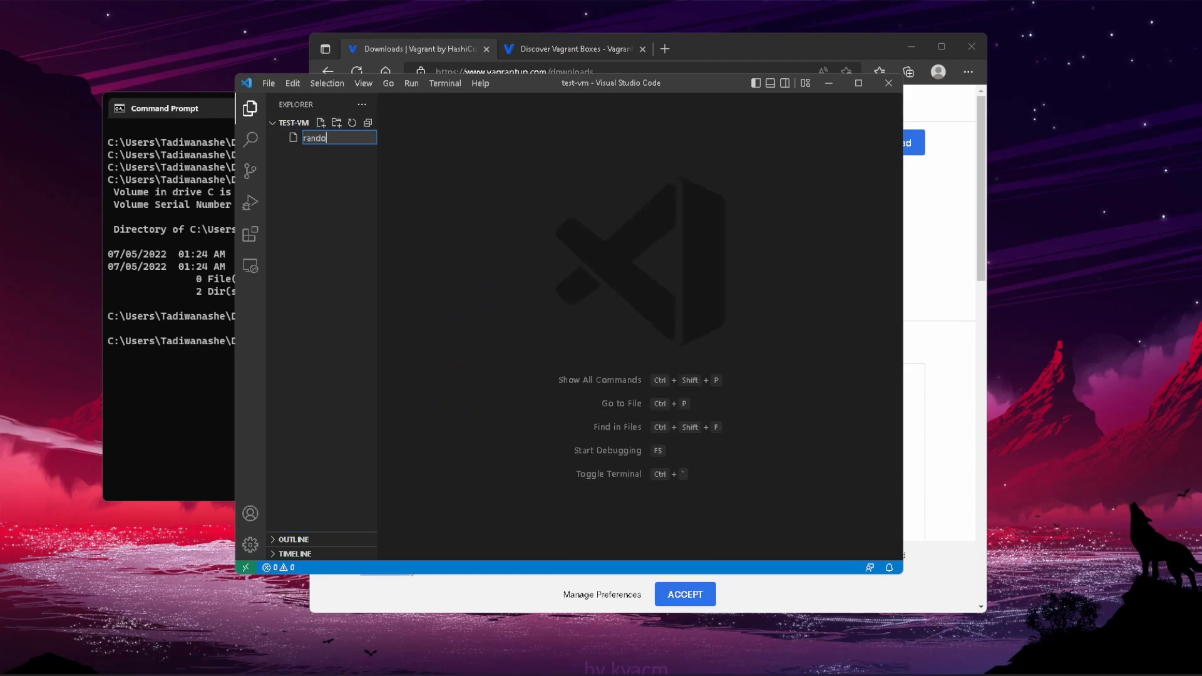
key("Return")
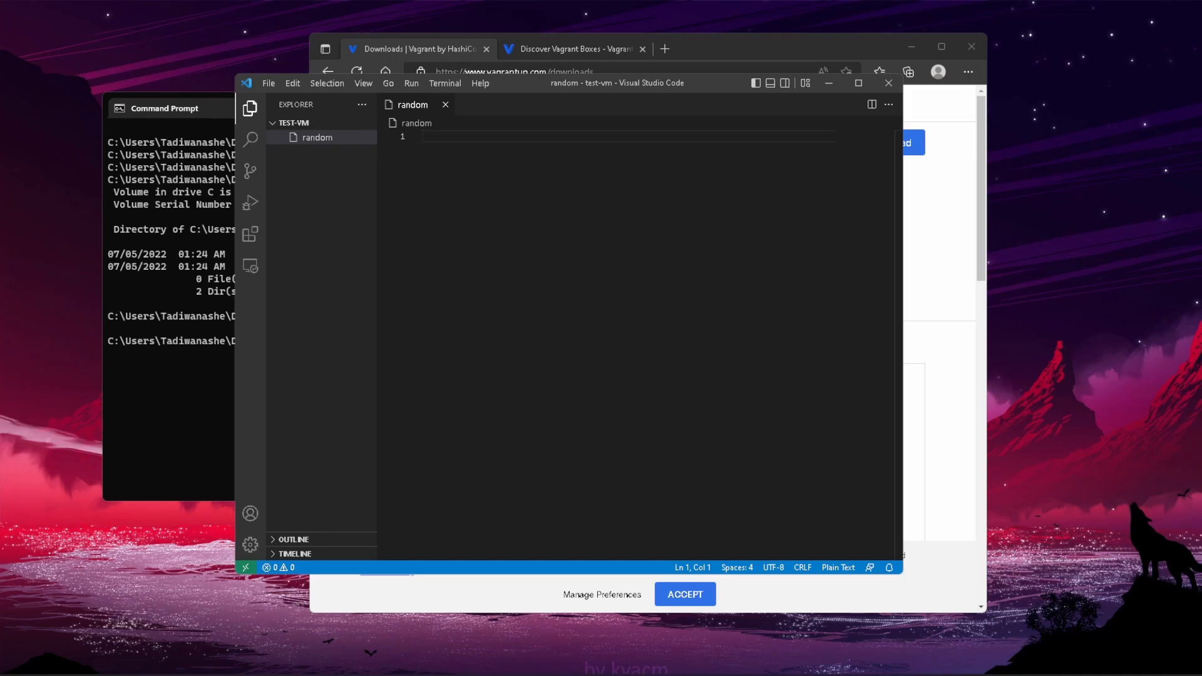
type("vagrant init")
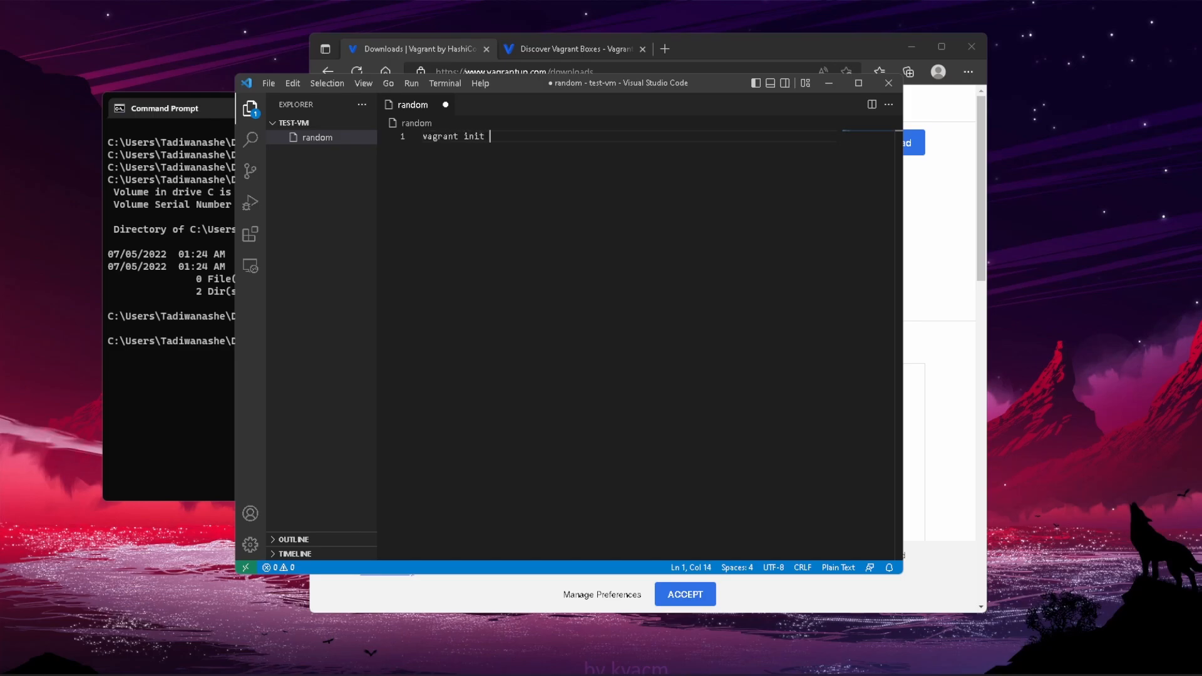
Step: Search the Vagrant Cloud box catalogue for 'lamp stack' and look through the scotch/box-led results
left_click(575, 49)
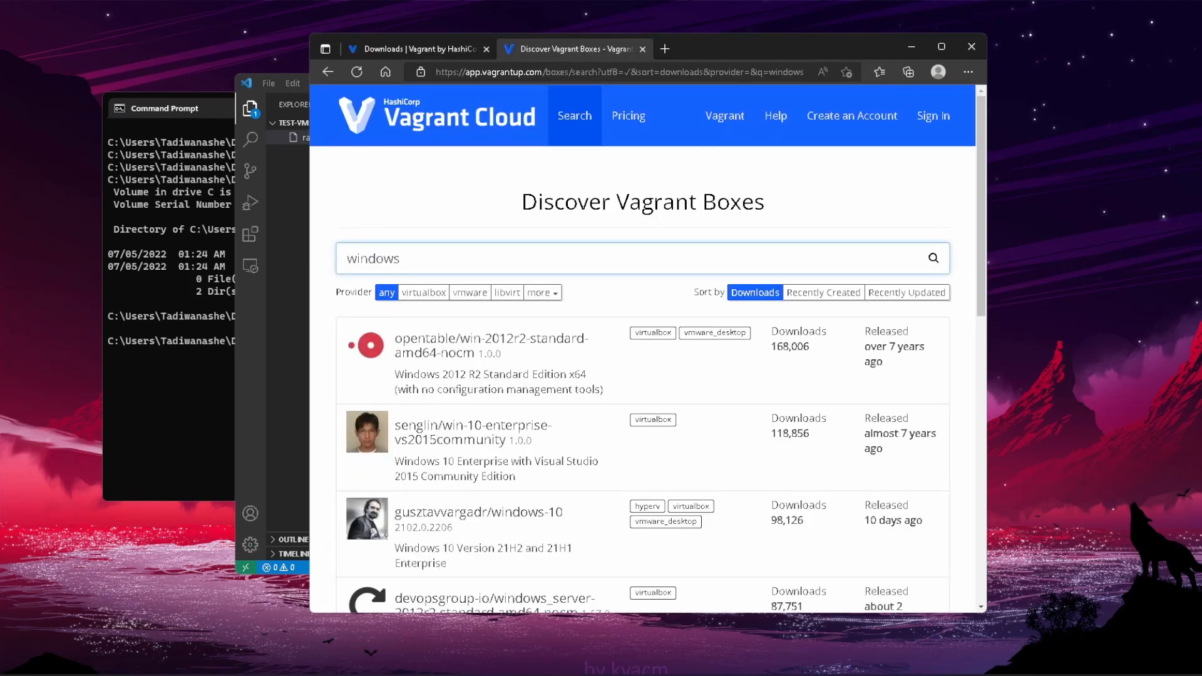
mouse_move(497, 599)
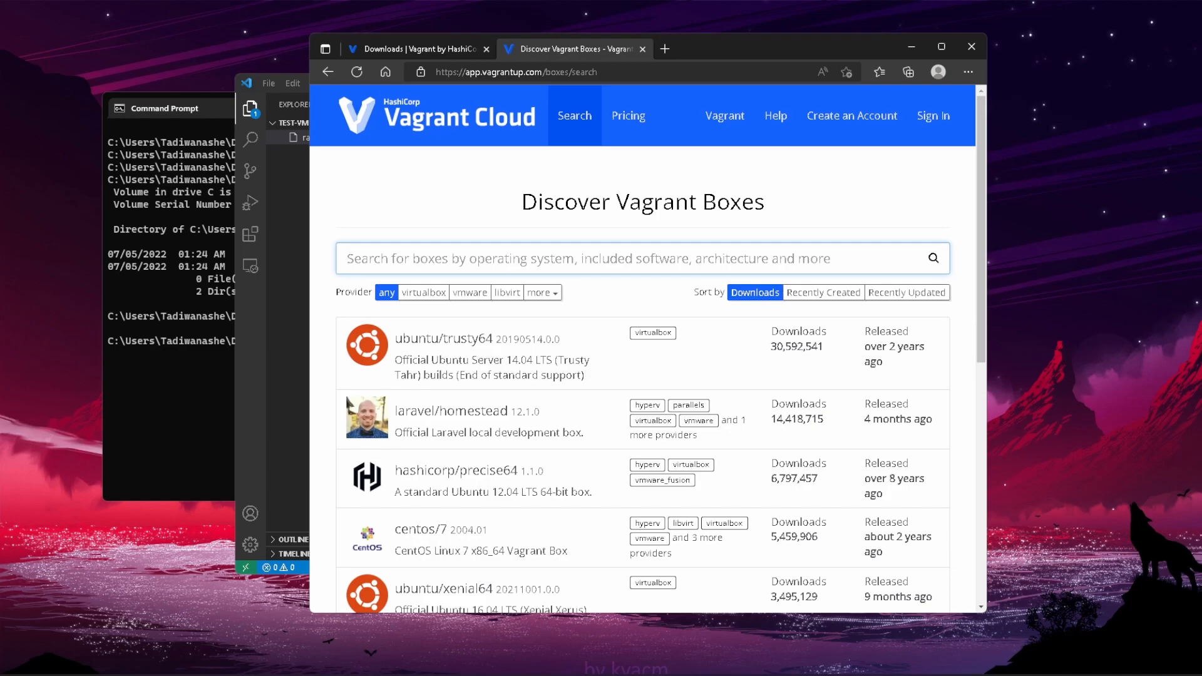
type("lamp stakd")
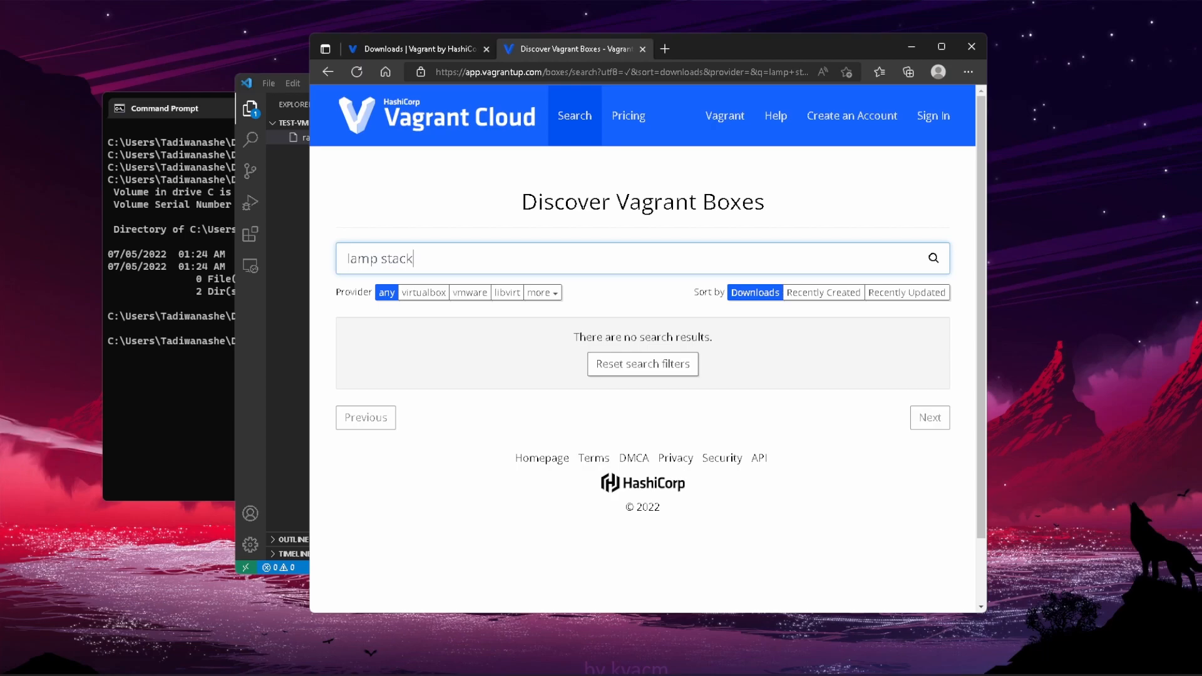
left_click(932, 257)
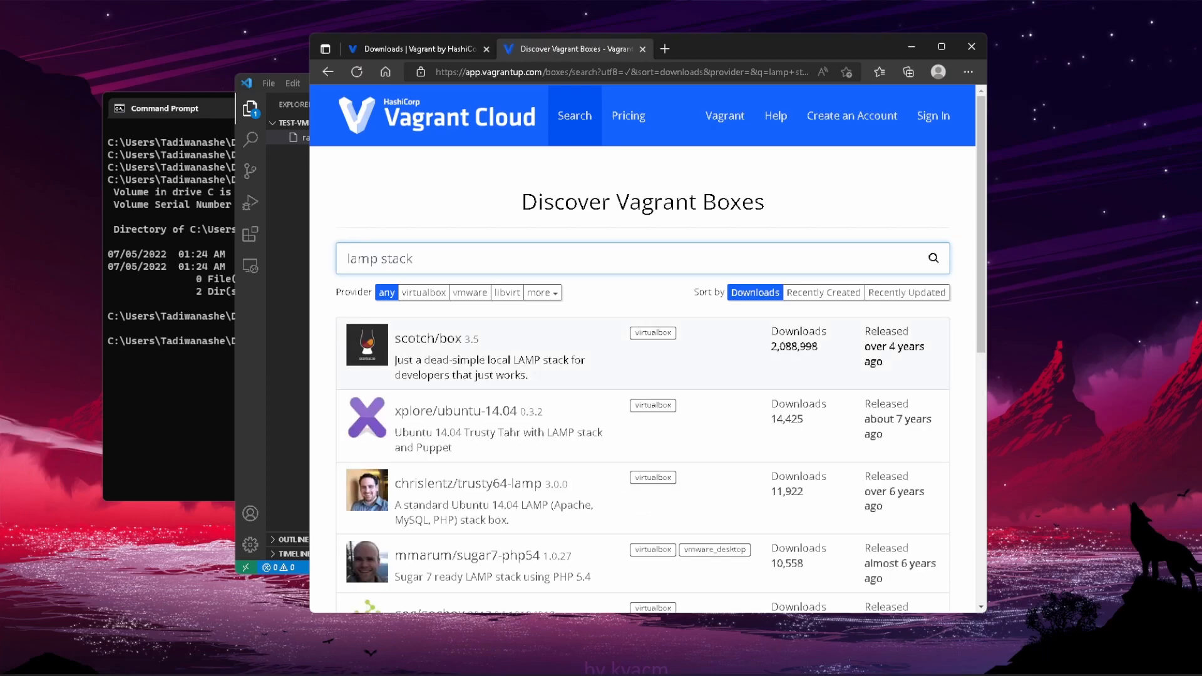
mouse_move(452, 411)
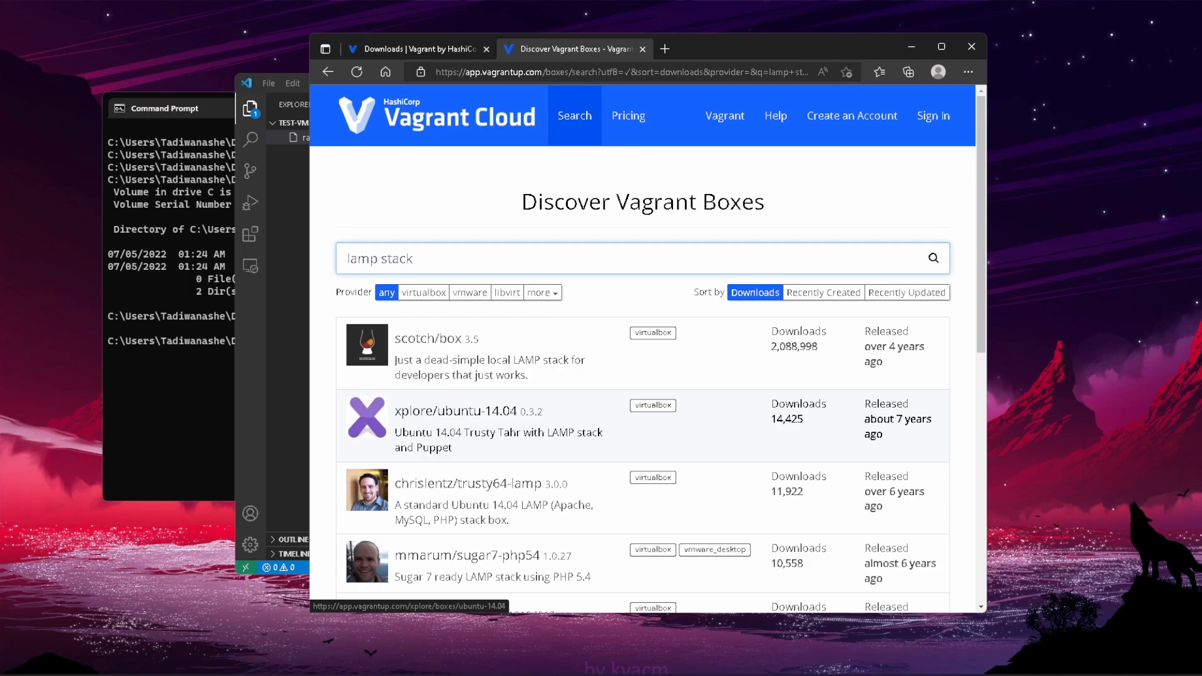
scroll("down", 3)
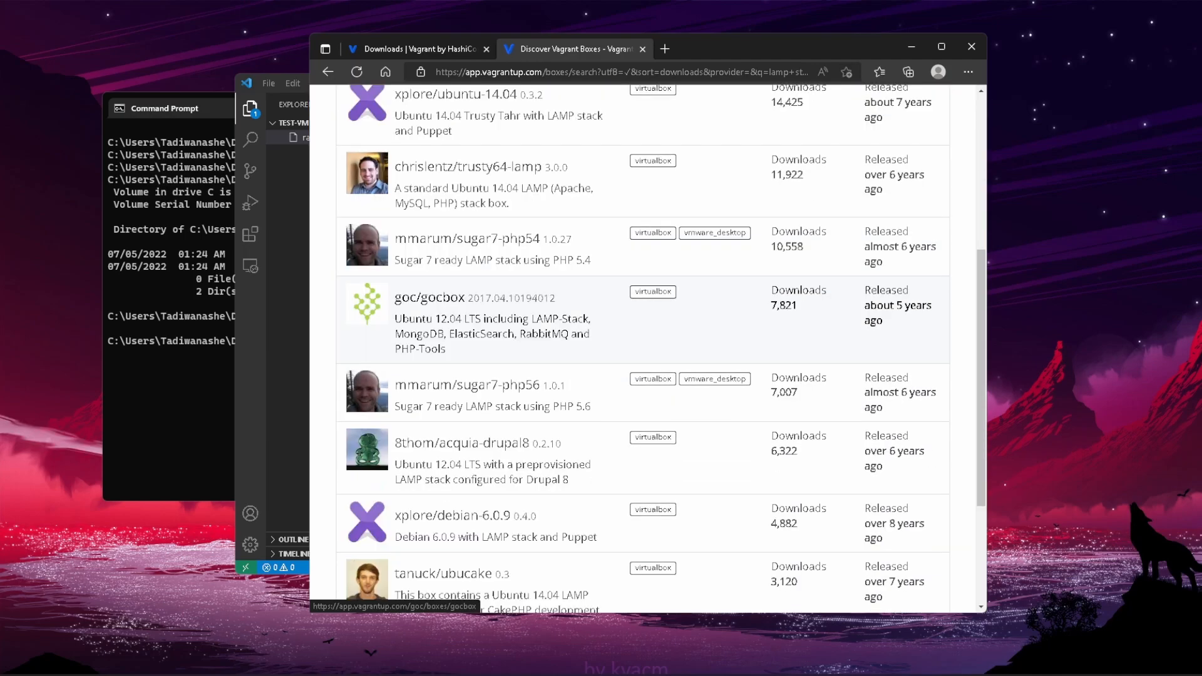
scroll("up", 3)
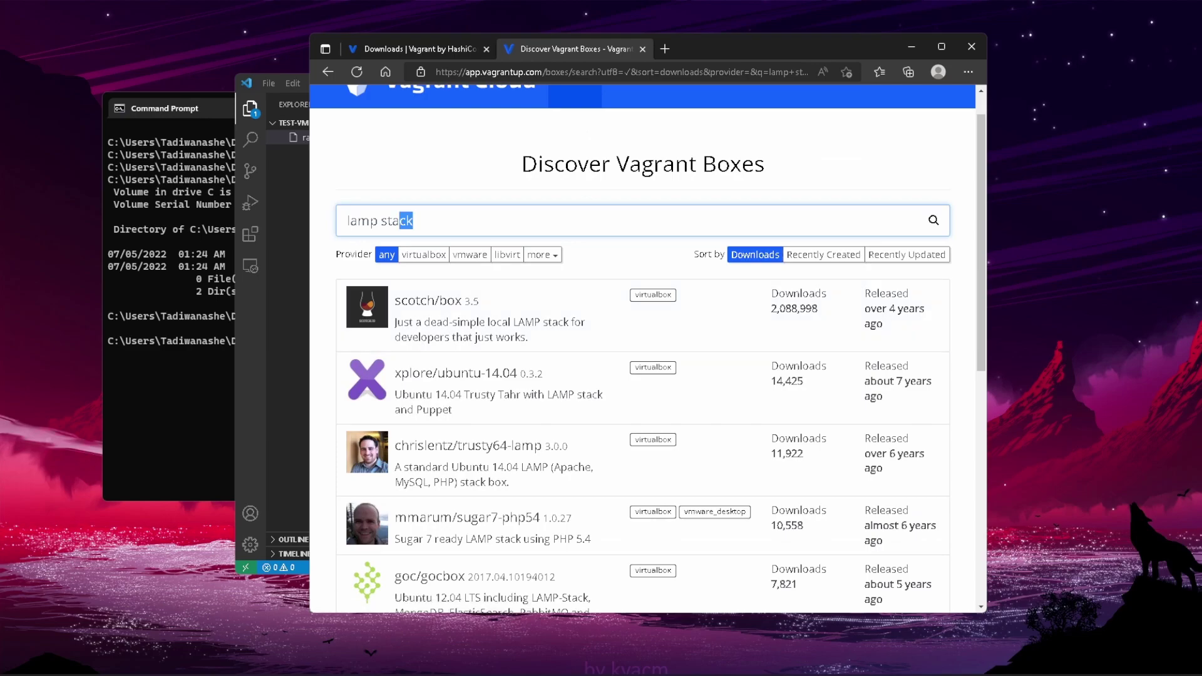
Step: Search Vagrant Cloud for ubuntu, then refine to 'ubuntu 18' to find generic/ubuntu1804 and ubuntu/bionic64
type("ubuntu")
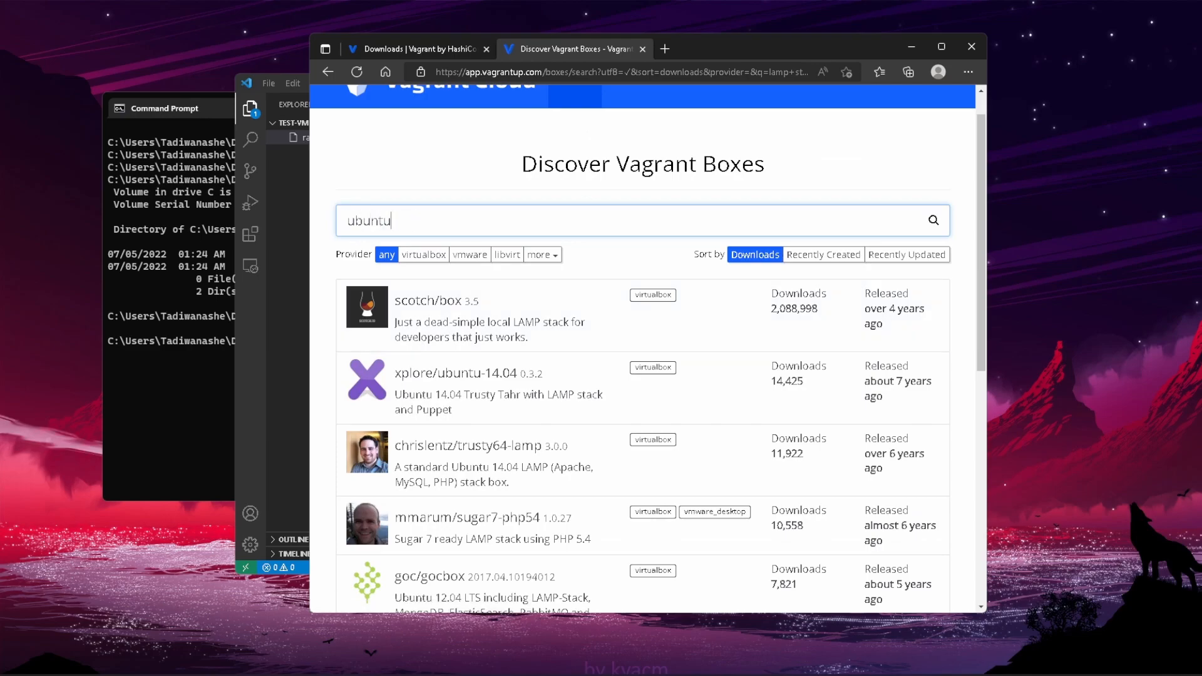
left_click(932, 221)
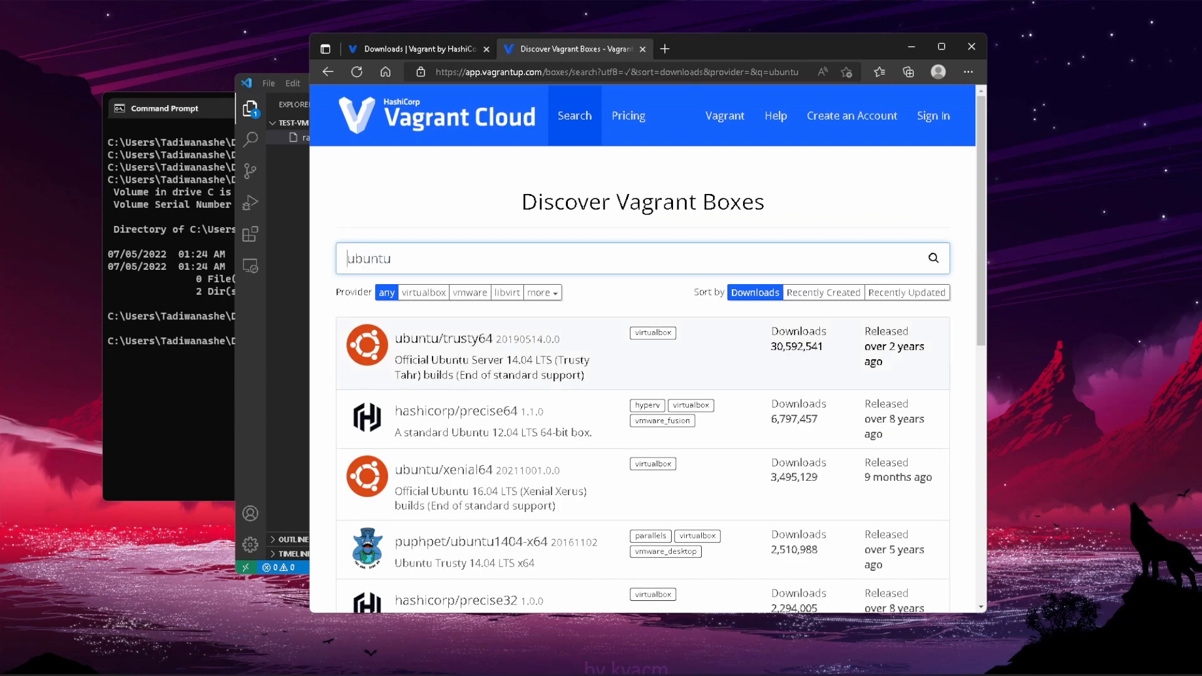
scroll("down", 3)
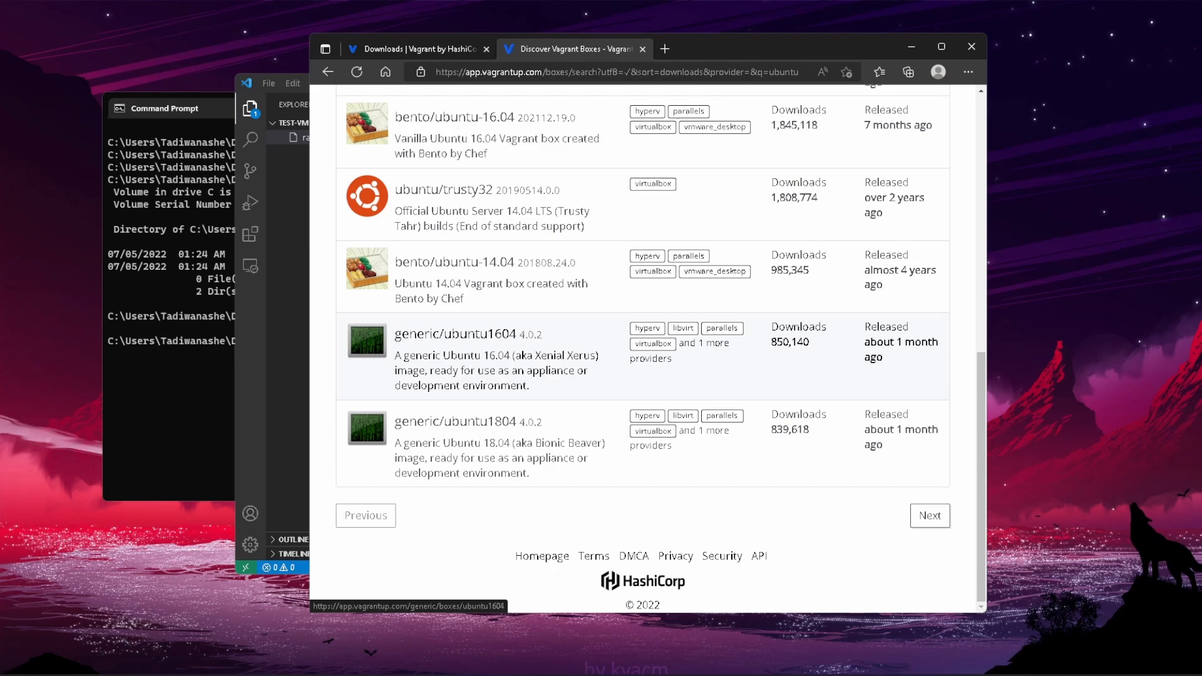
scroll("up", 3)
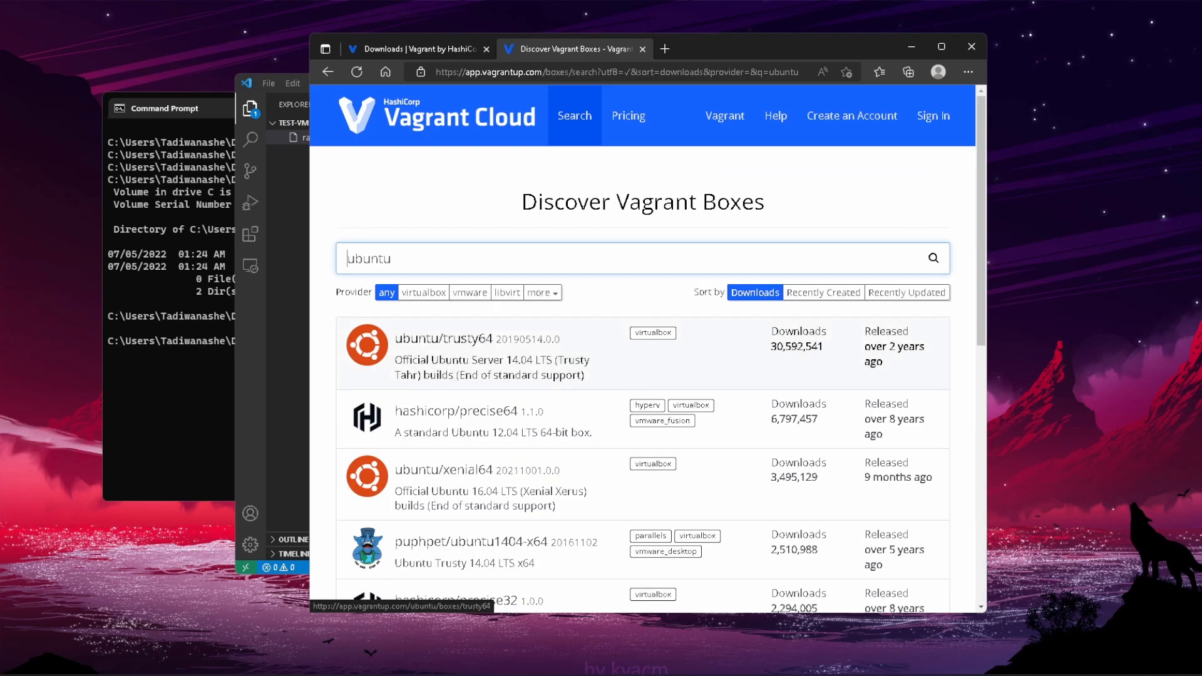
type("18")
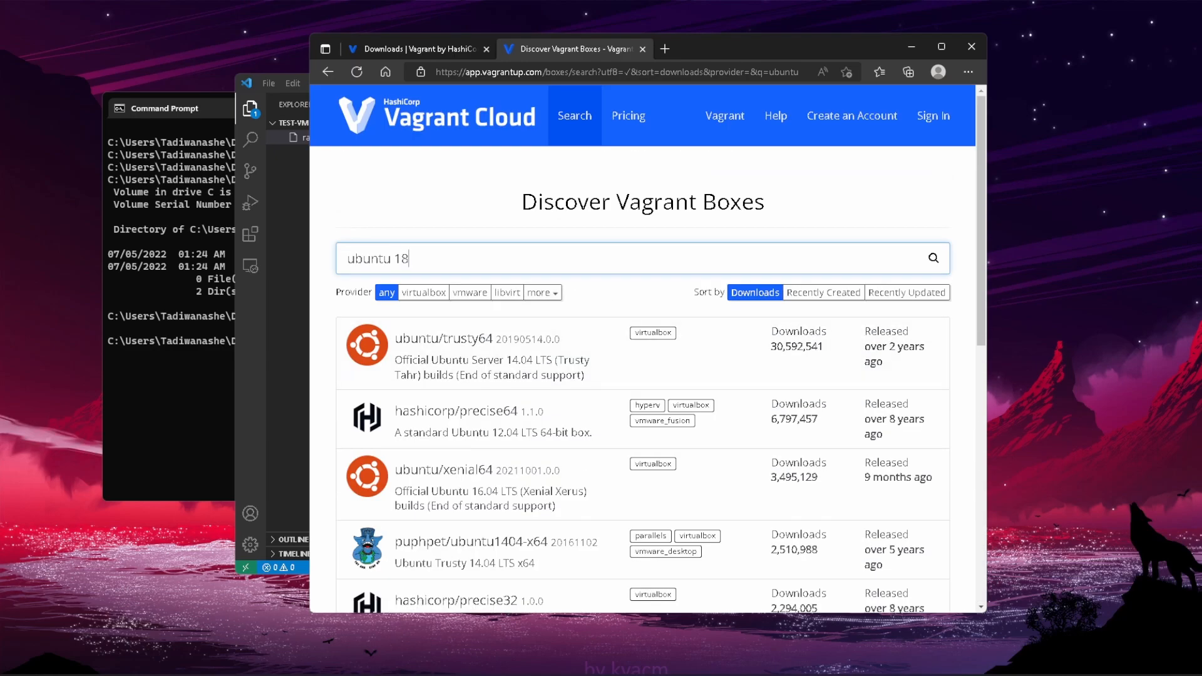
key("Return")
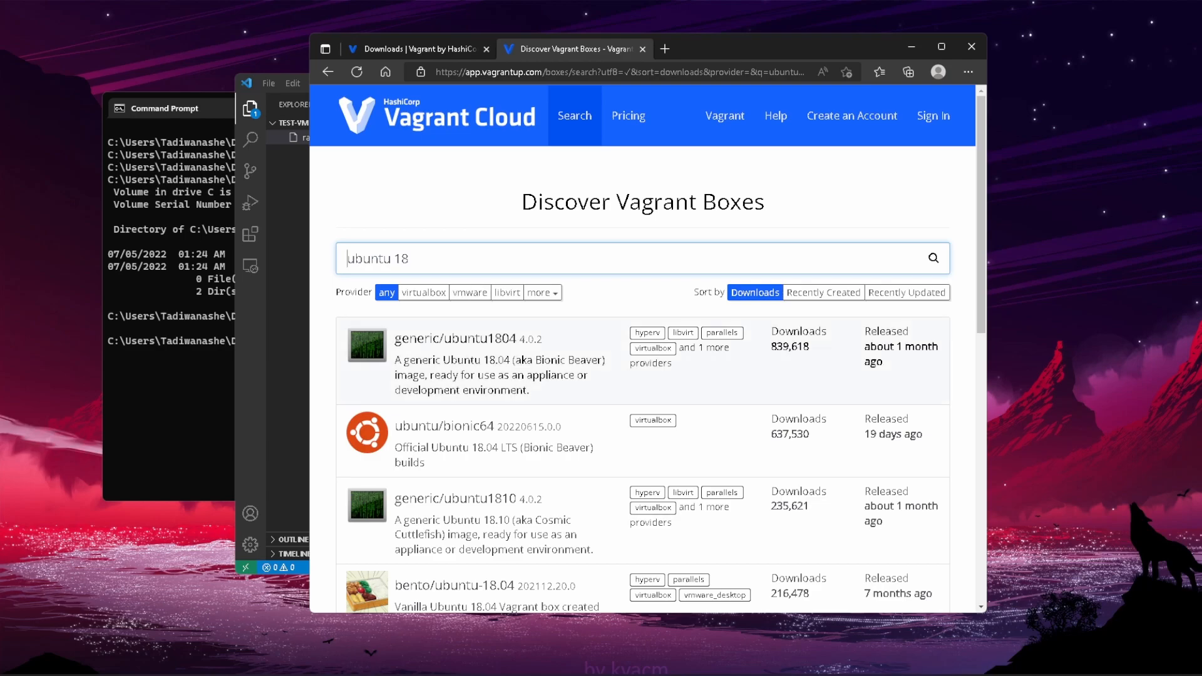
mouse_move(449, 498)
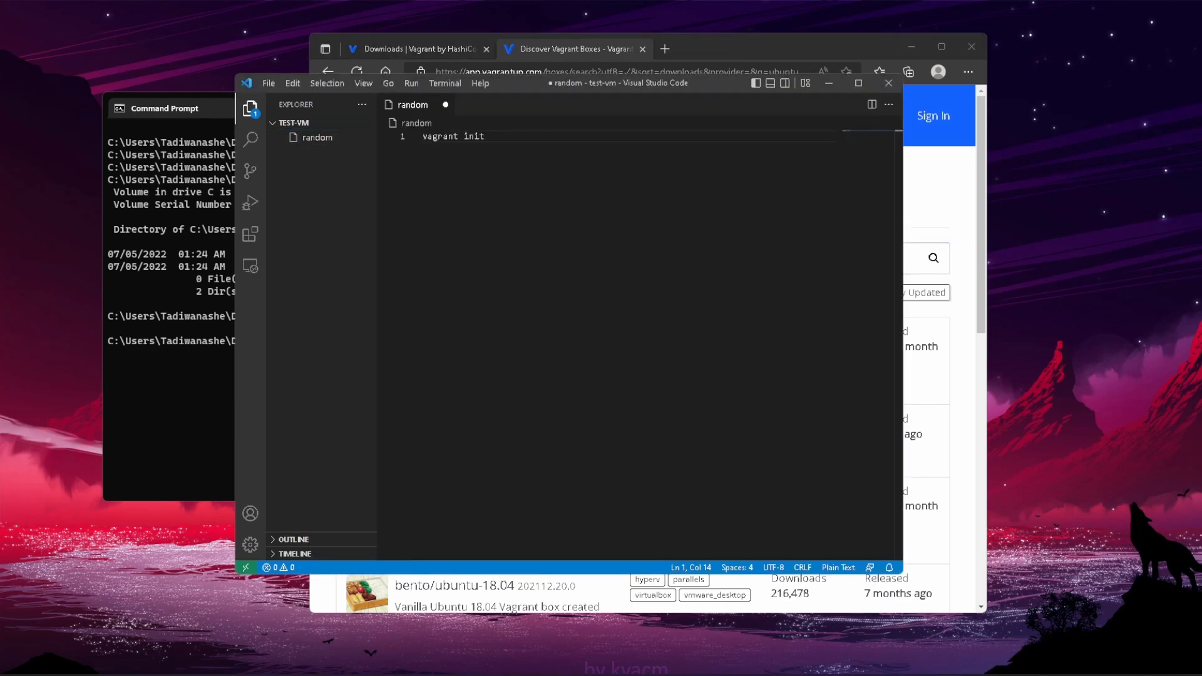
Step: Note vagrant init ubuntu/bionic64, vagrant ssh and vagrant up in the random file
type("ubuntu/")
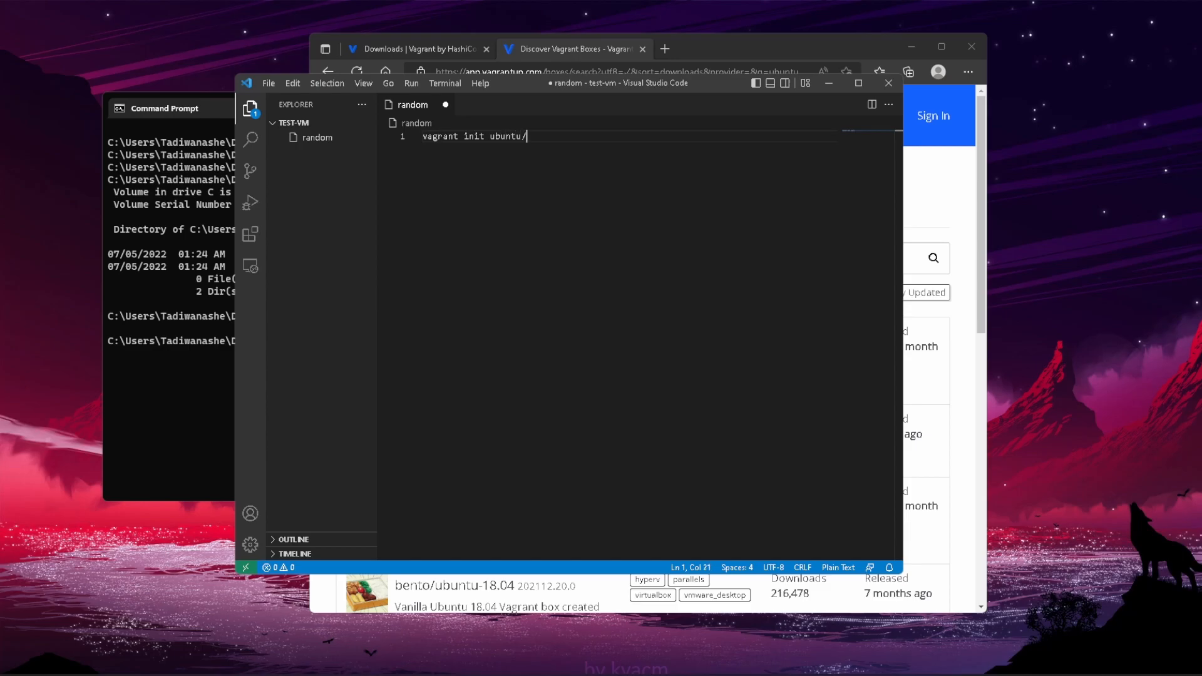
type("bionic")
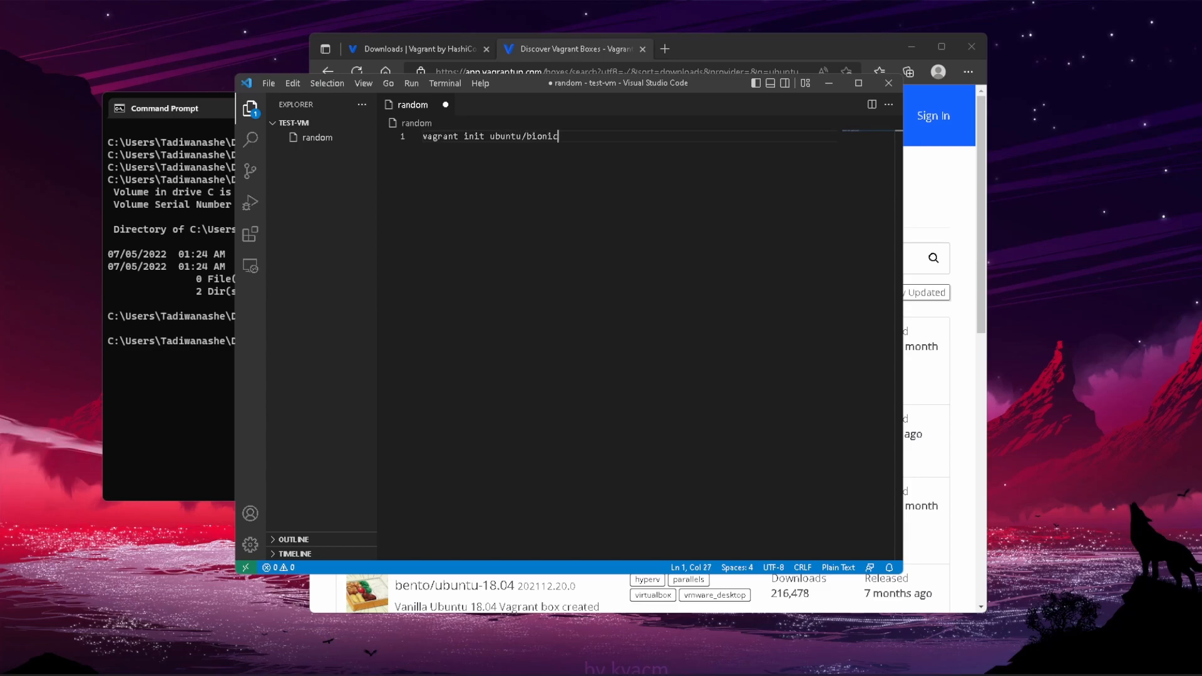
type("64")
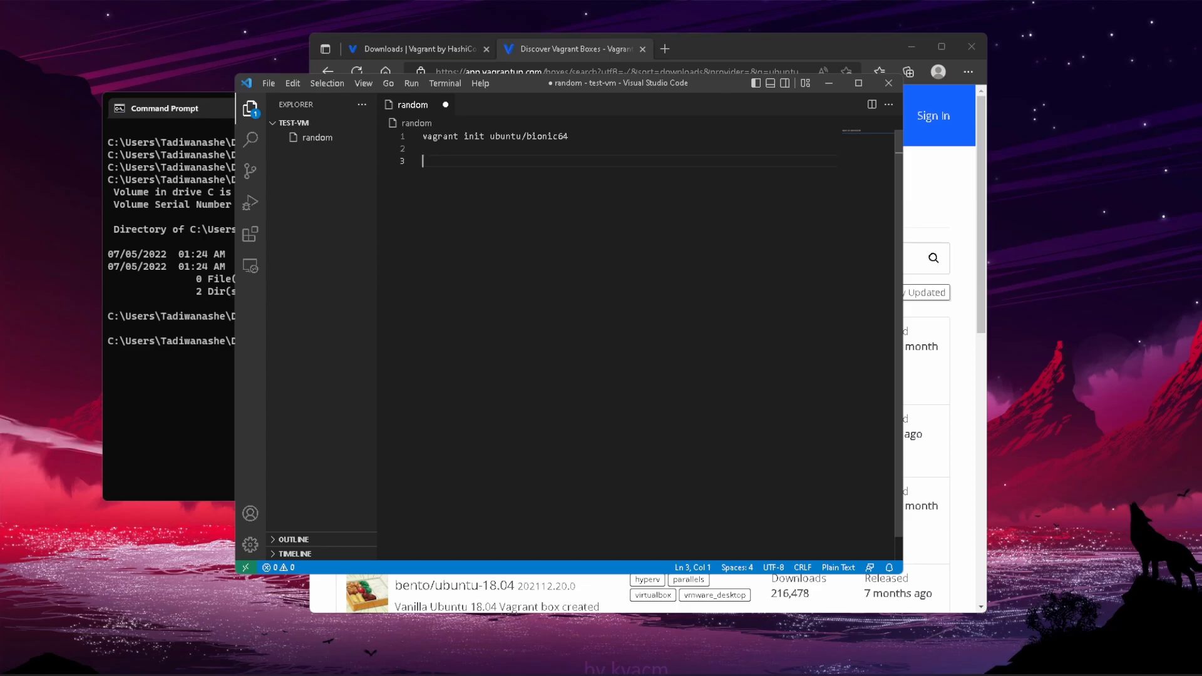
type("vgrant")
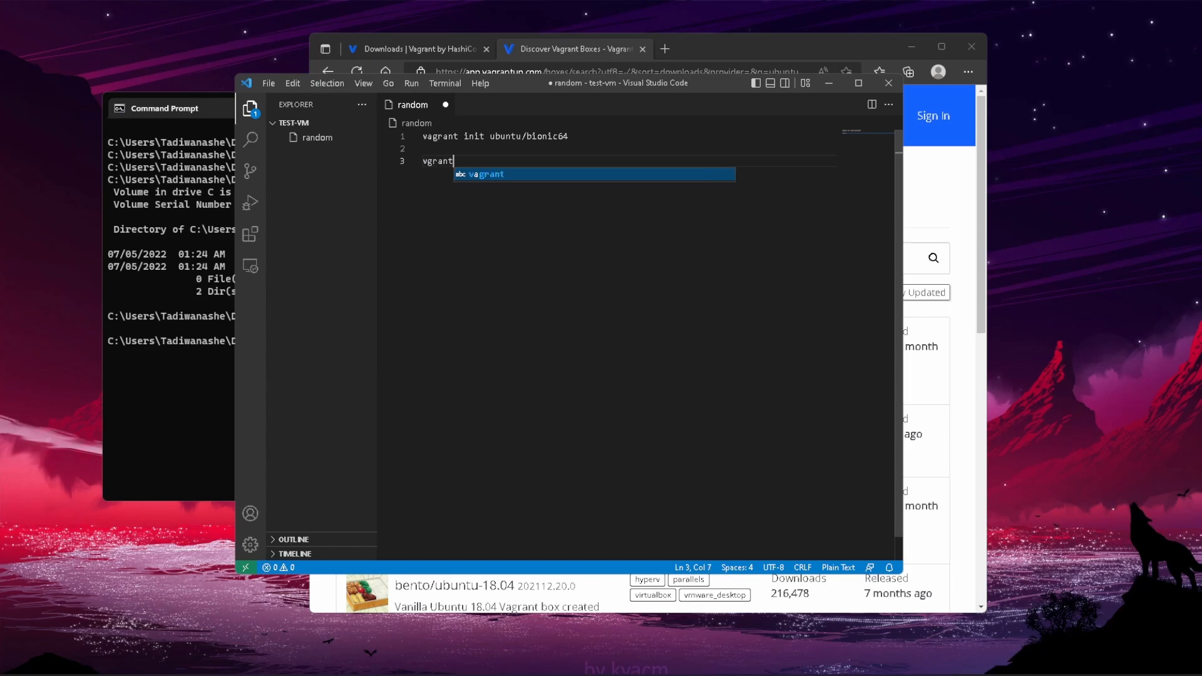
key("Backspace")
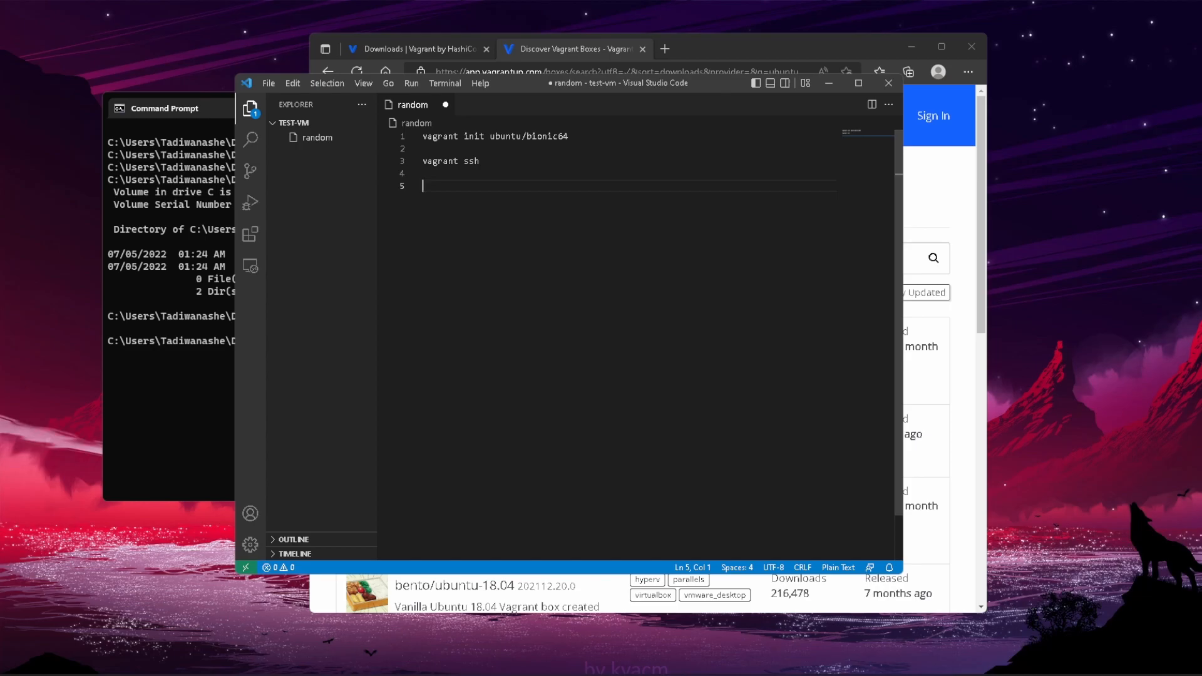
type("vagrant s")
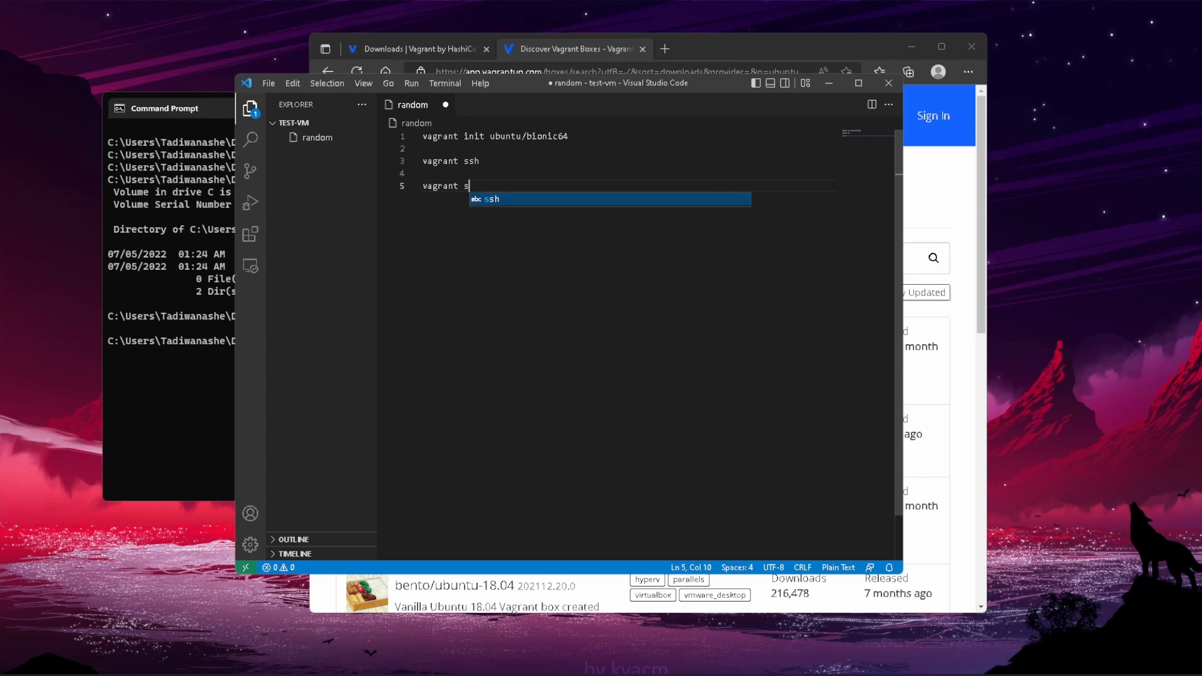
type("up")
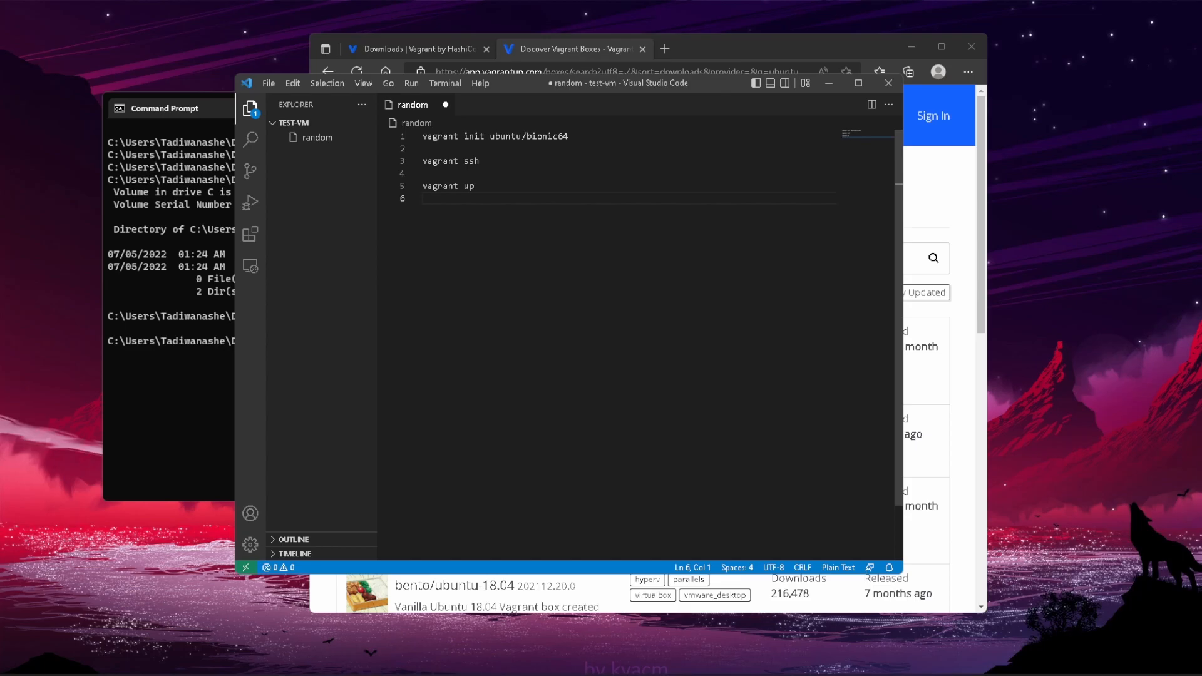
Step: Add vagrant destroy, halt and reload lines to the notes
left_click(424, 198)
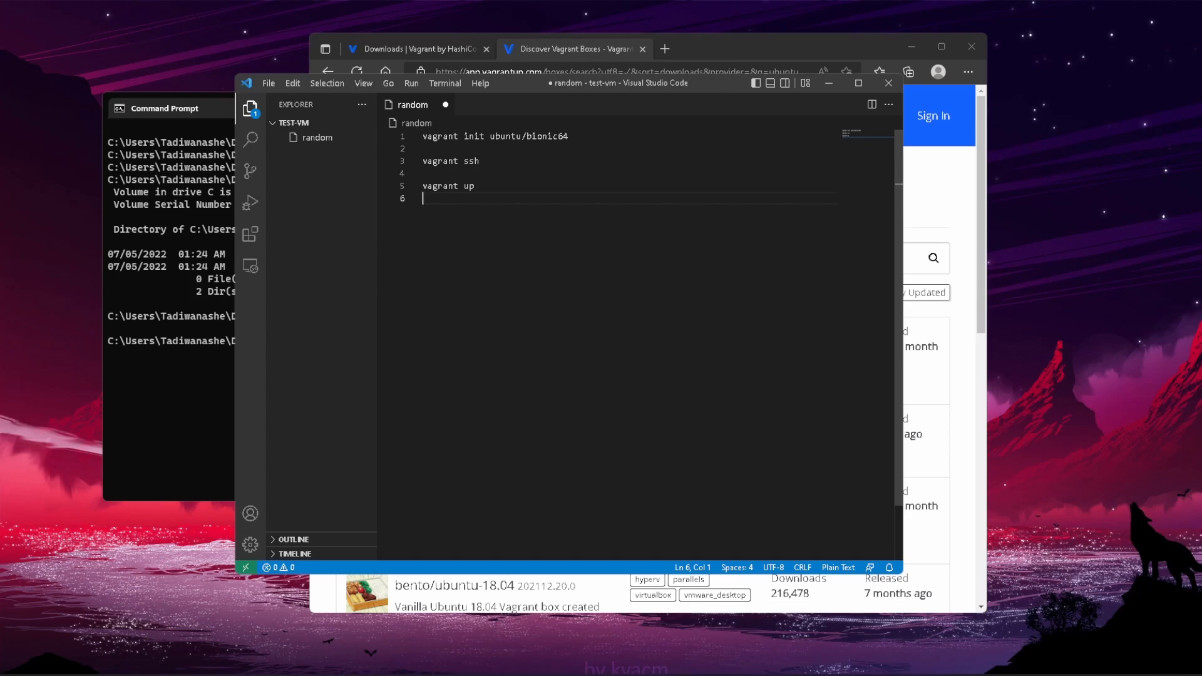
key("Return")
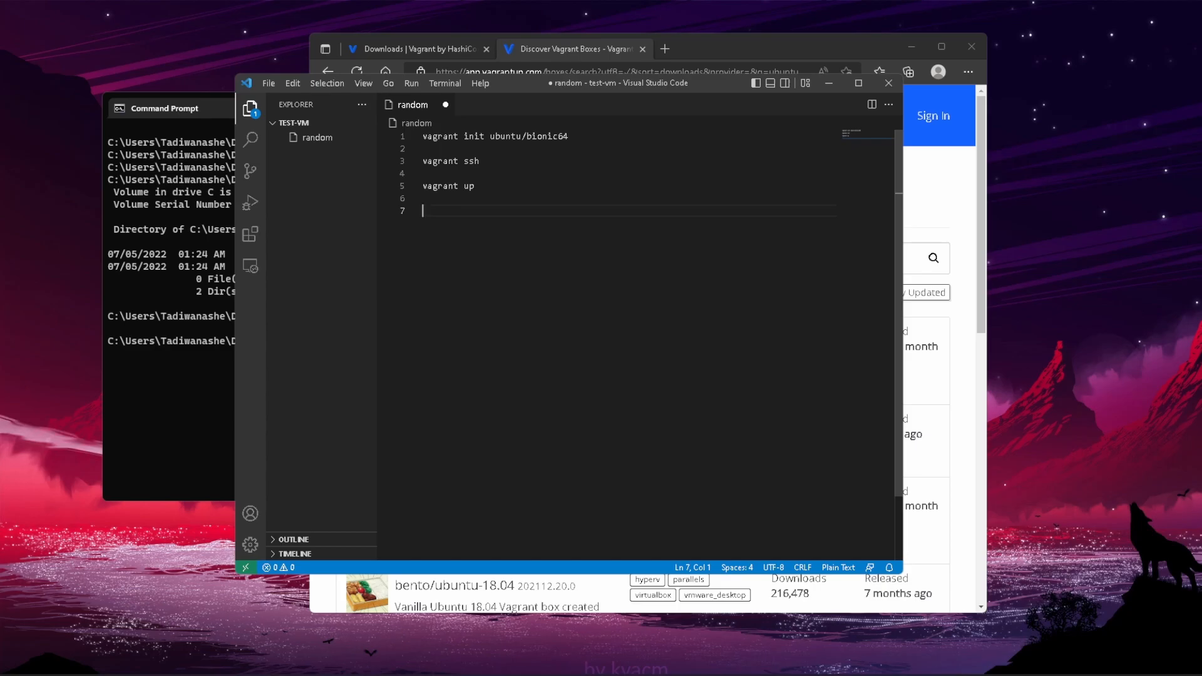
type("vagranty")
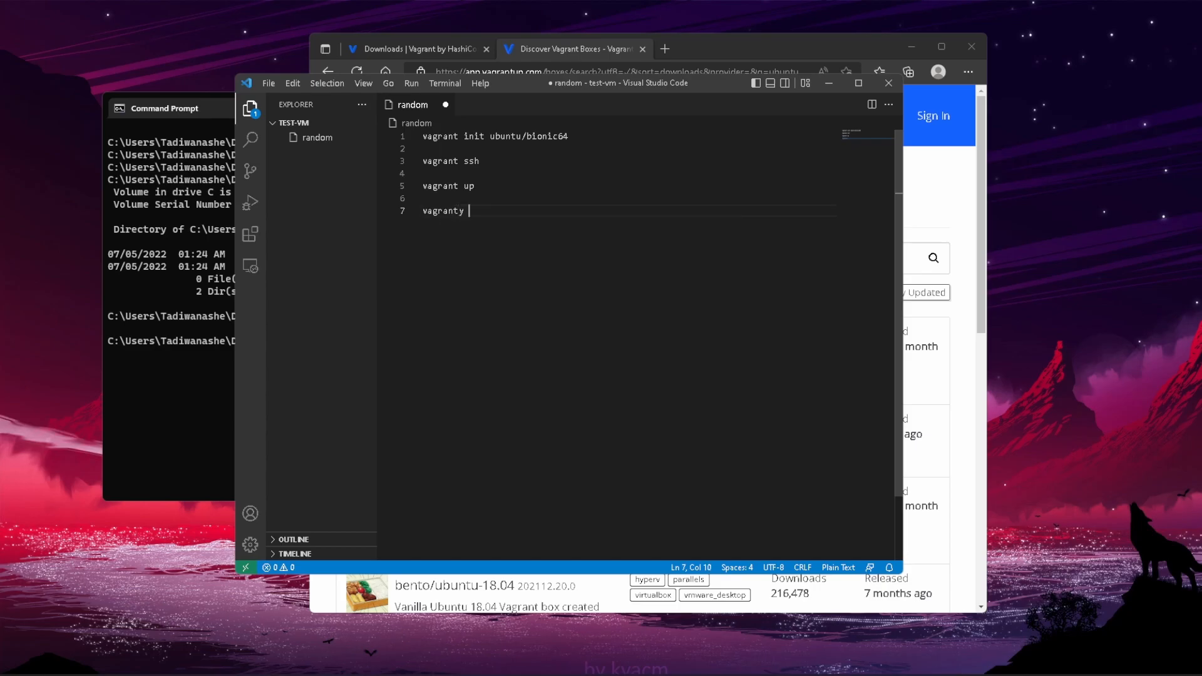
type("destr")
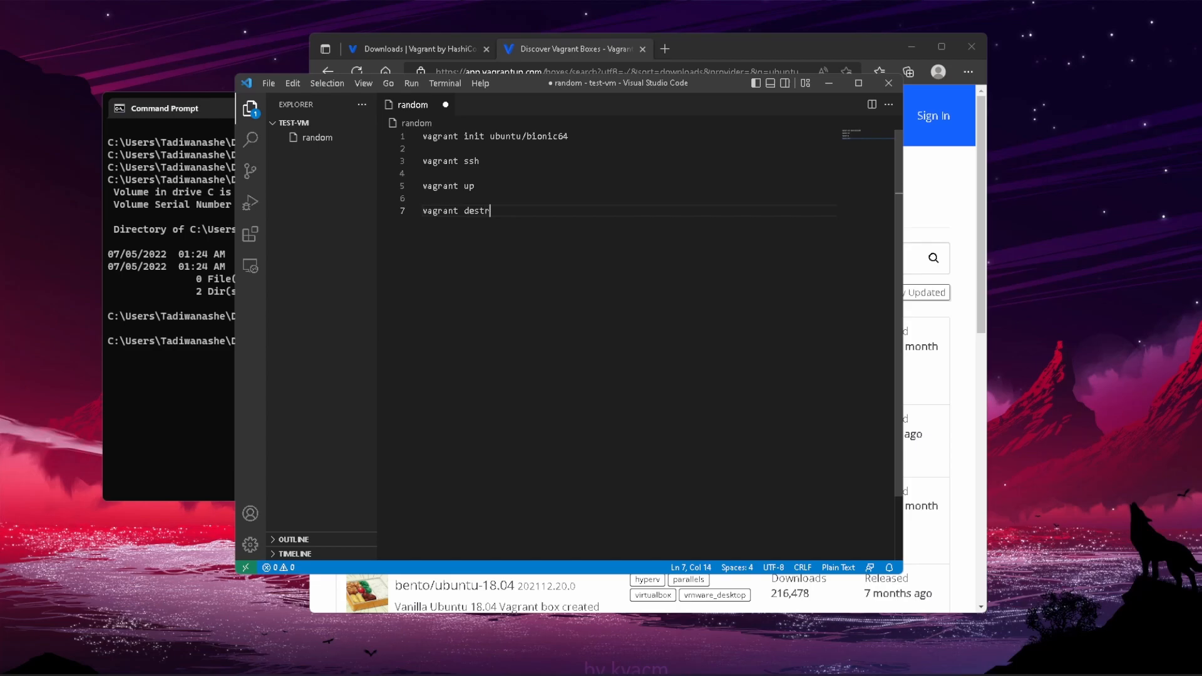
type("oy")
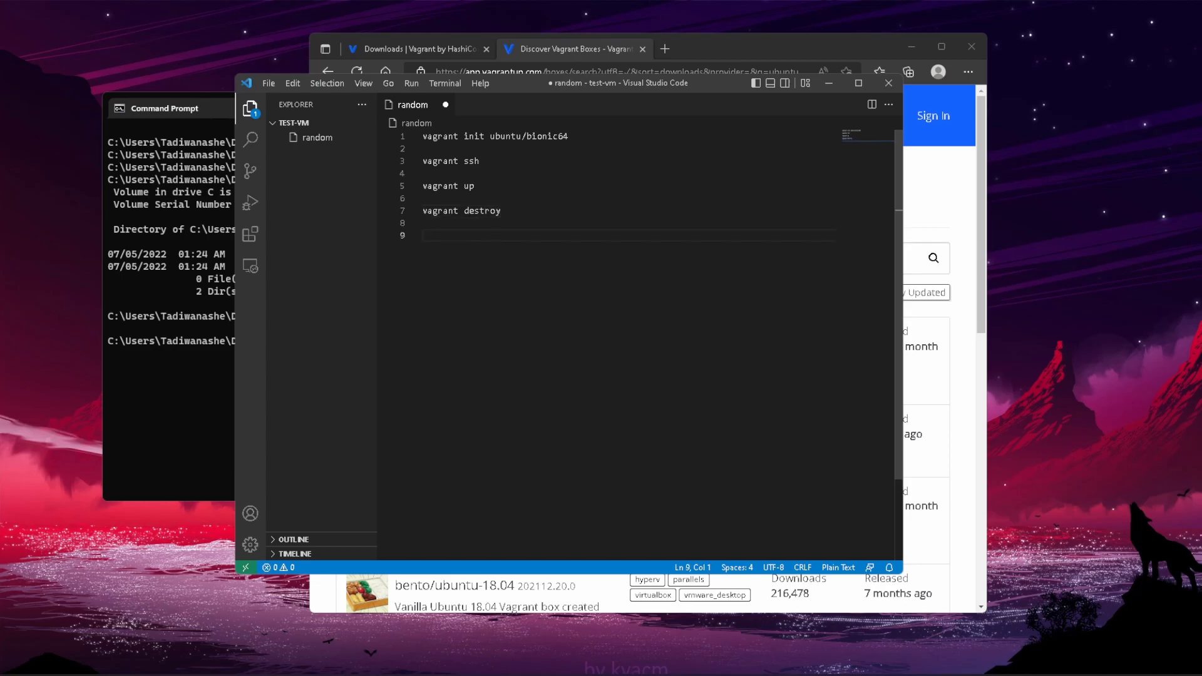
type("halt")
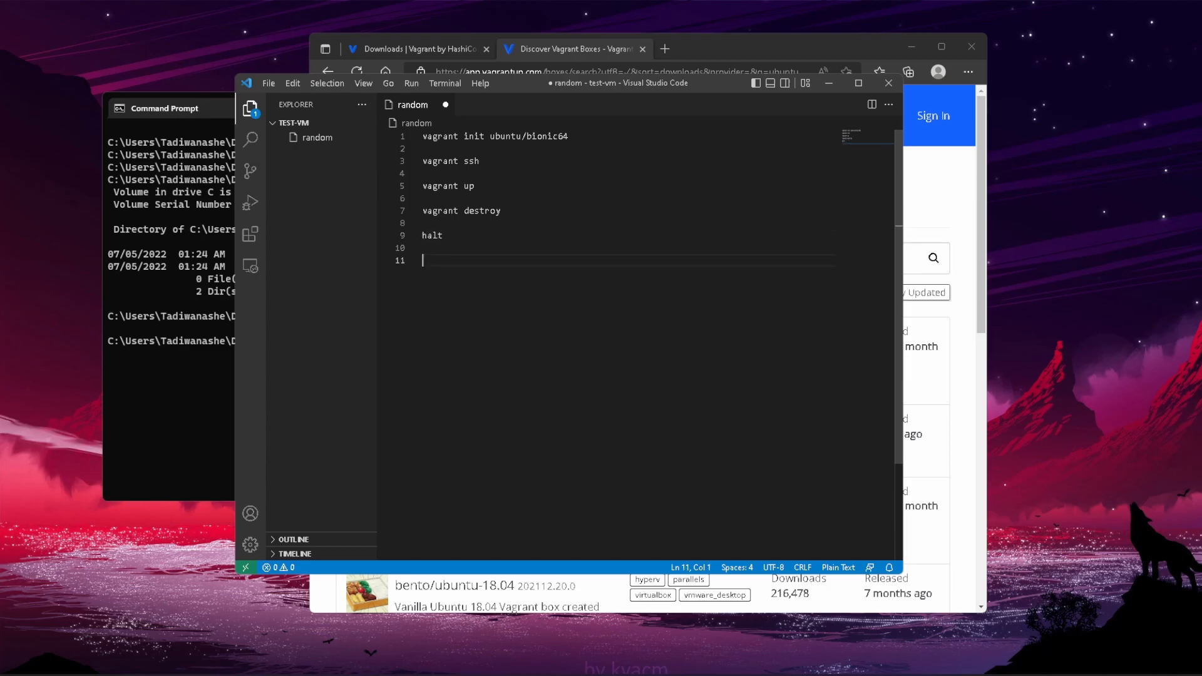
type("h")
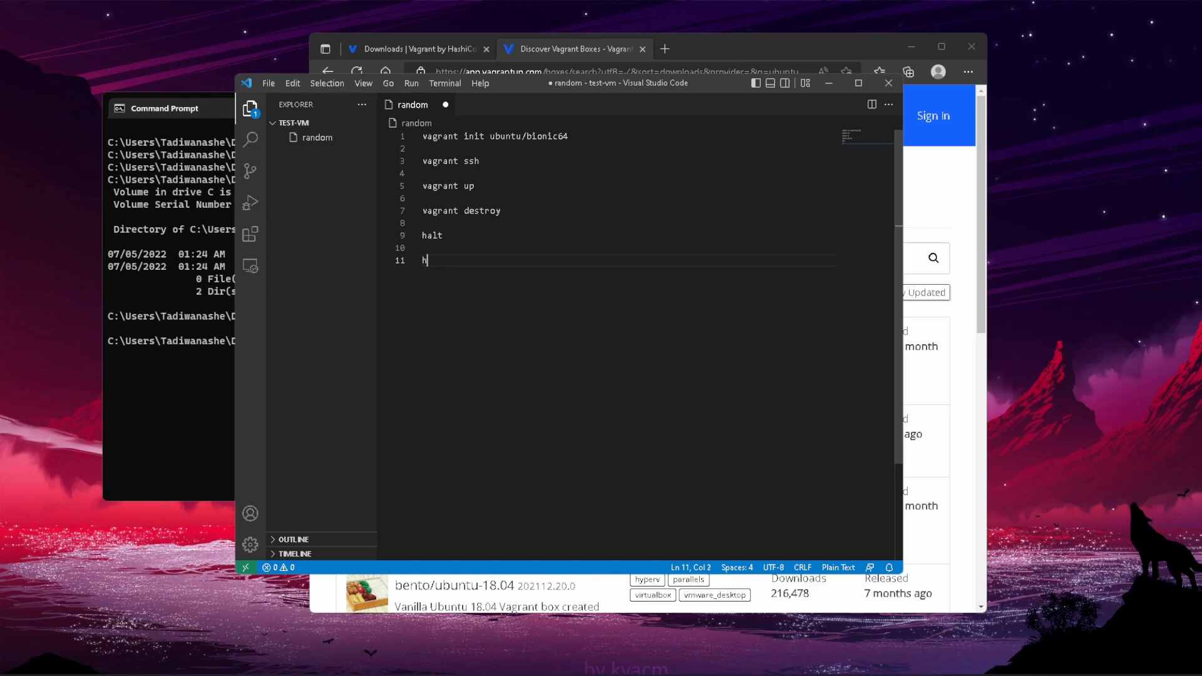
type("eload")
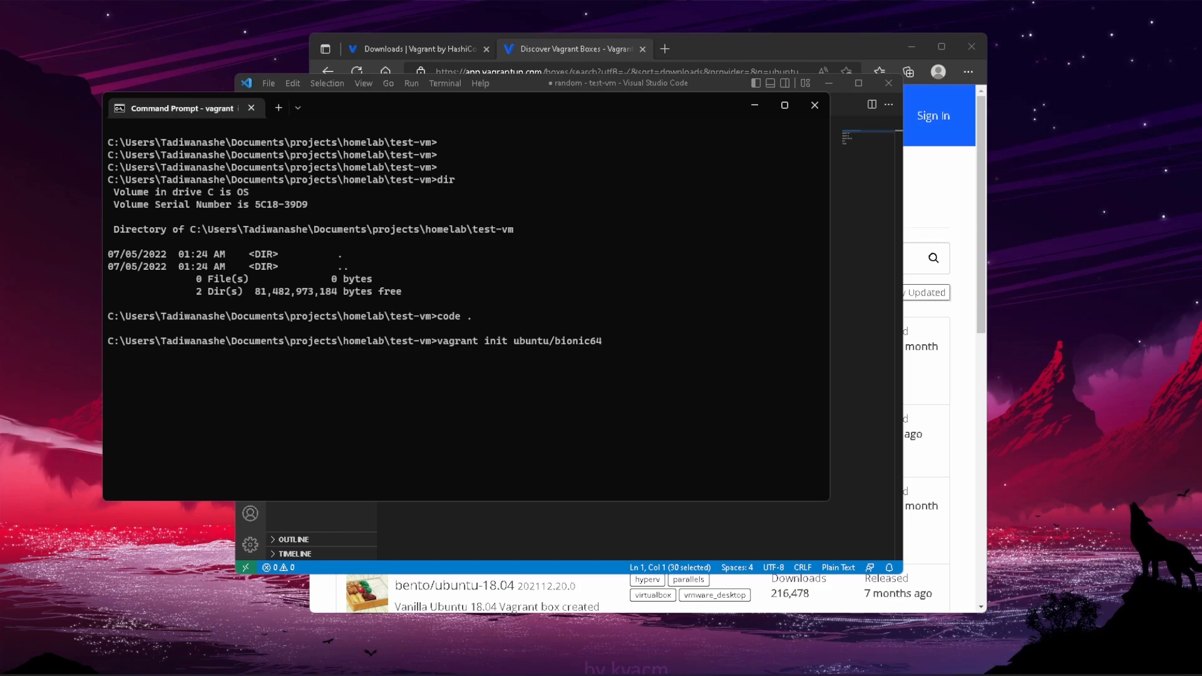
Step: Run vagrant init ubuntu/bionic64 in Command Prompt, creating the Vagrantfile
key("Return")
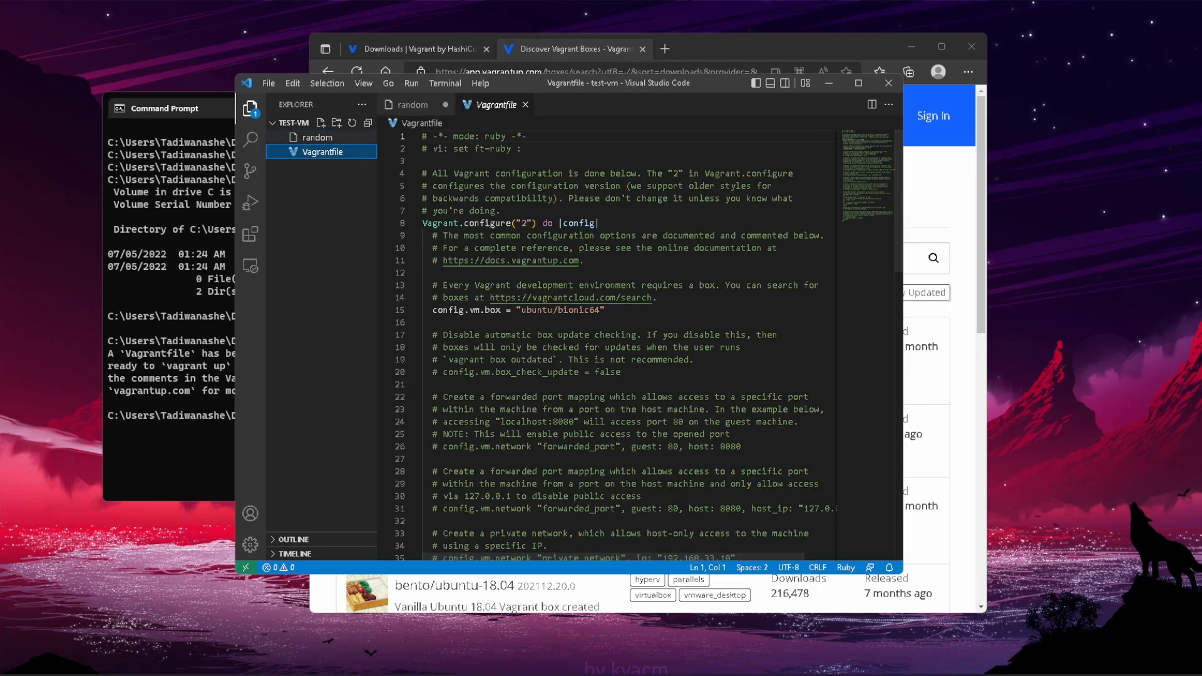
Step: Close the random notes file and answer the save prompt before pasting the prepared Vagrantfile config
left_click(444, 104)
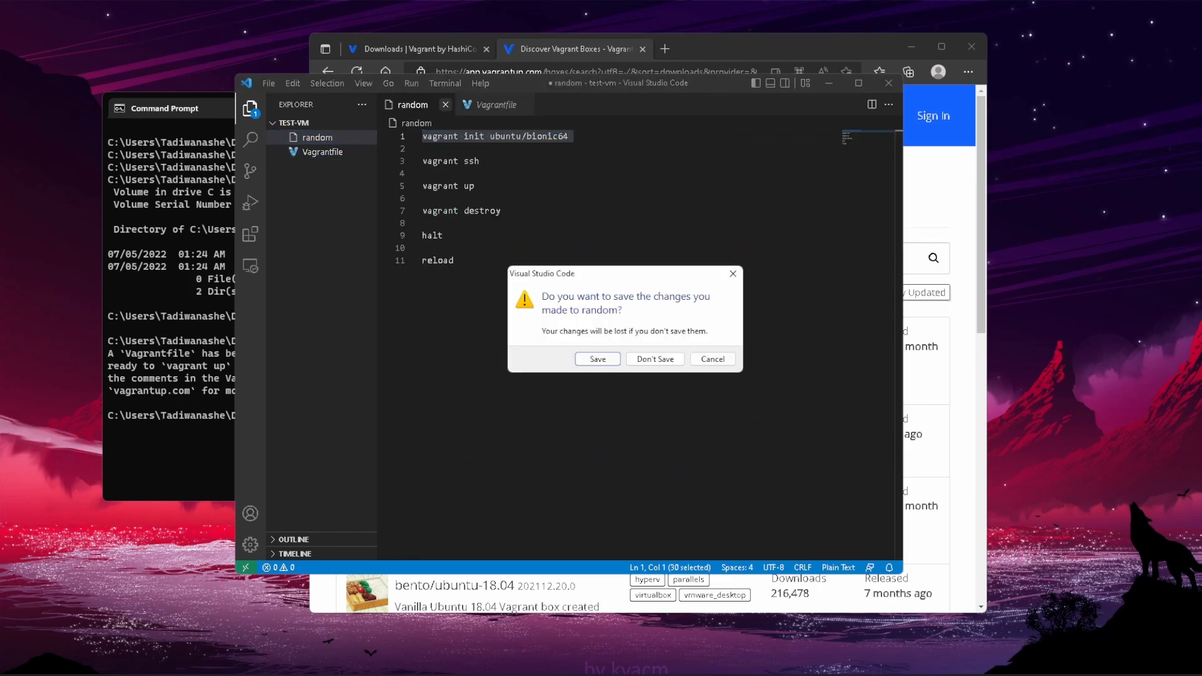
left_click(655, 359)
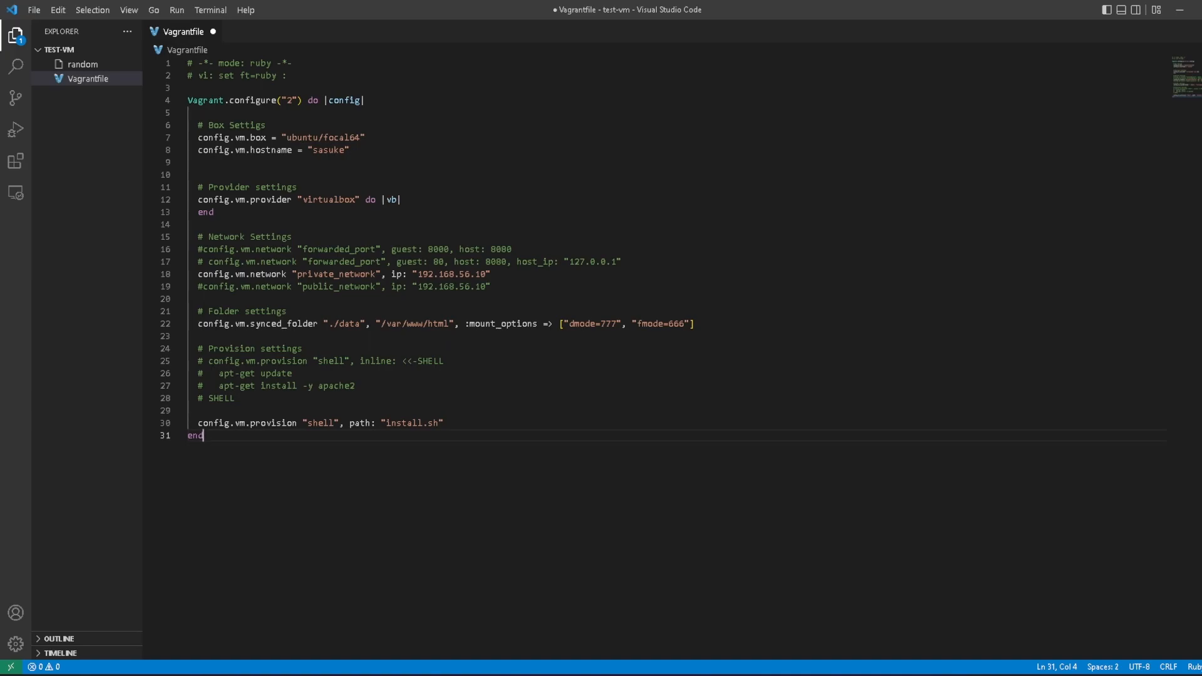
Step: Change the box from focal64 to bionic64 and the hostname from sasuke to test-vm
double_click(335, 137)
type("bioni")
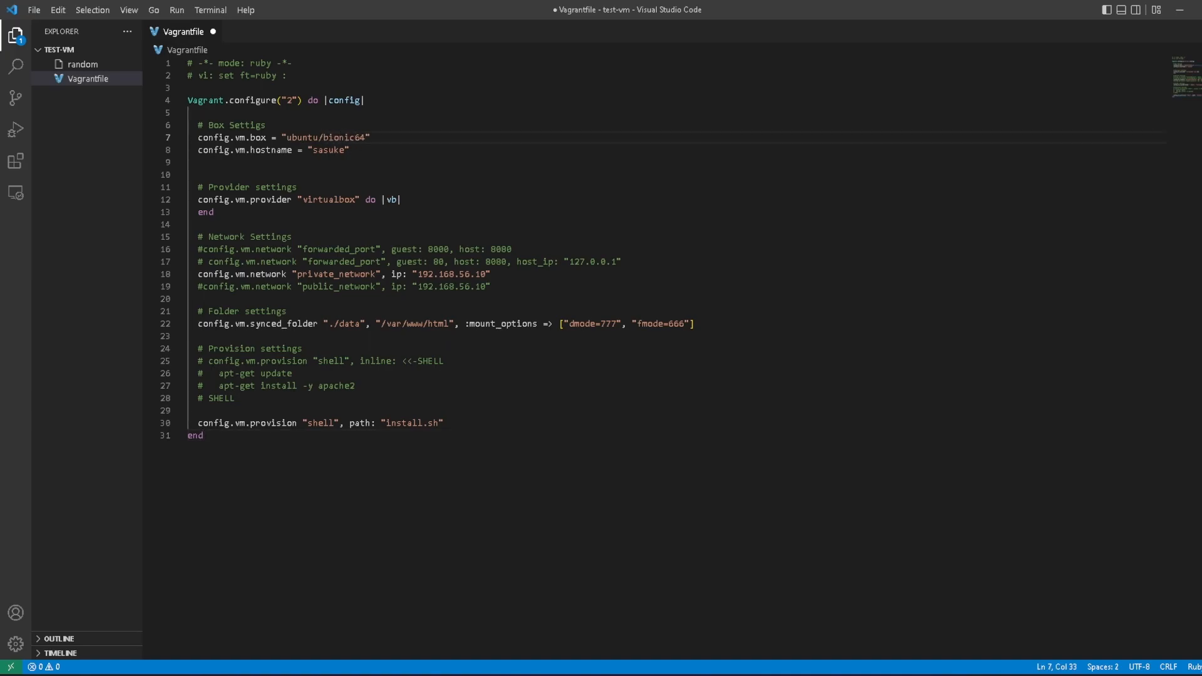
double_click(327, 149)
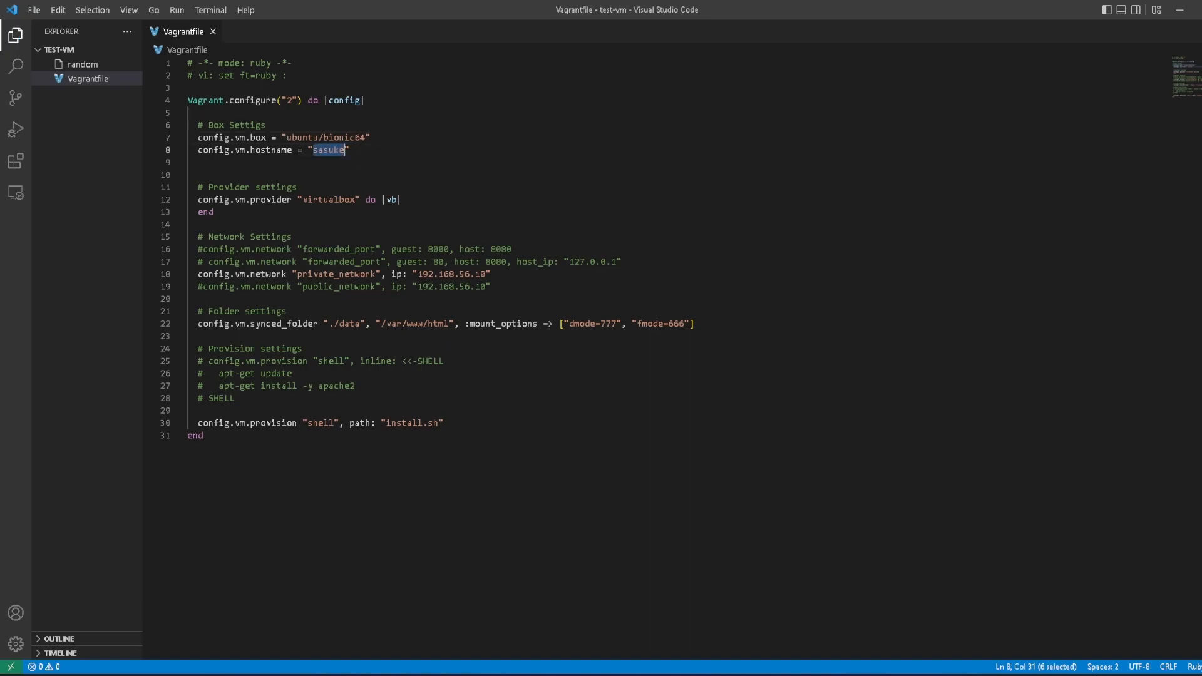
type("test-vm")
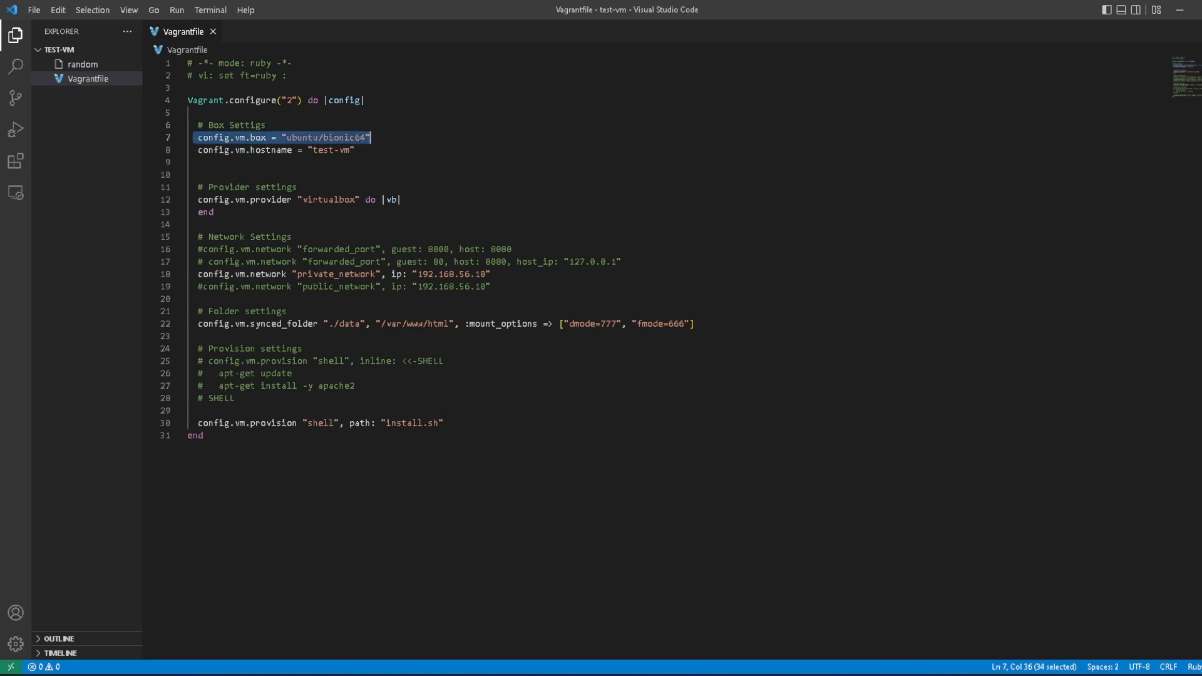
double_click(318, 149)
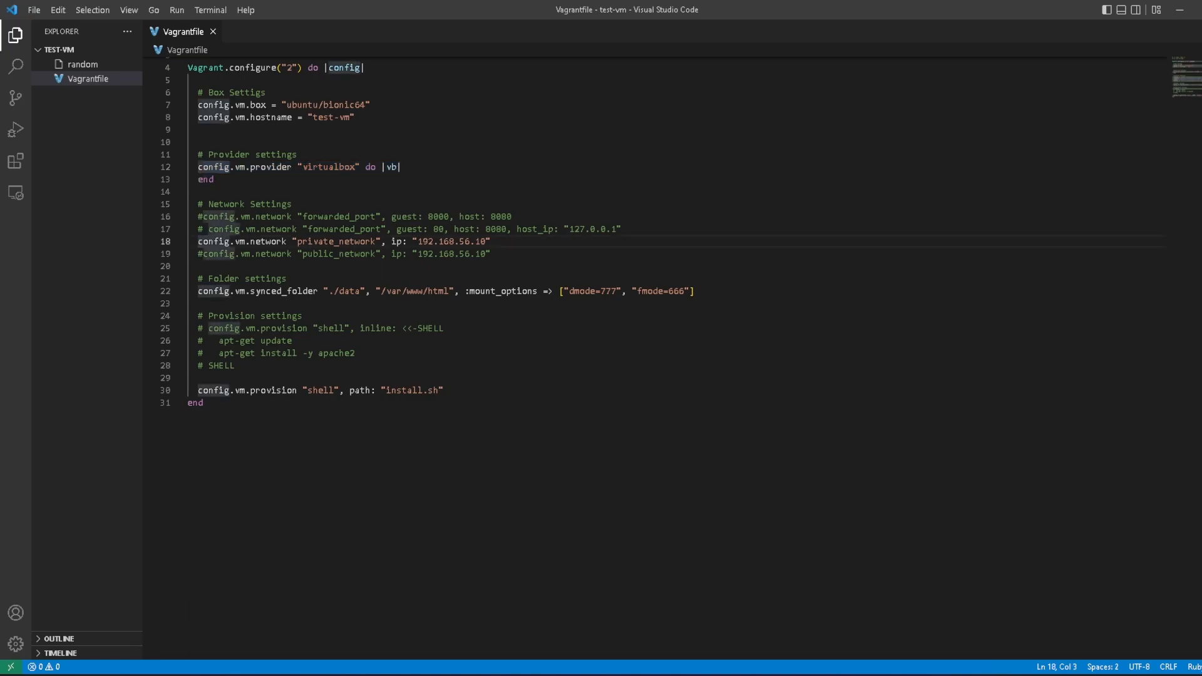
Step: Review the private network IP 192.168.56.10 and save the Vagrantfile with Ctrl+S
type("#")
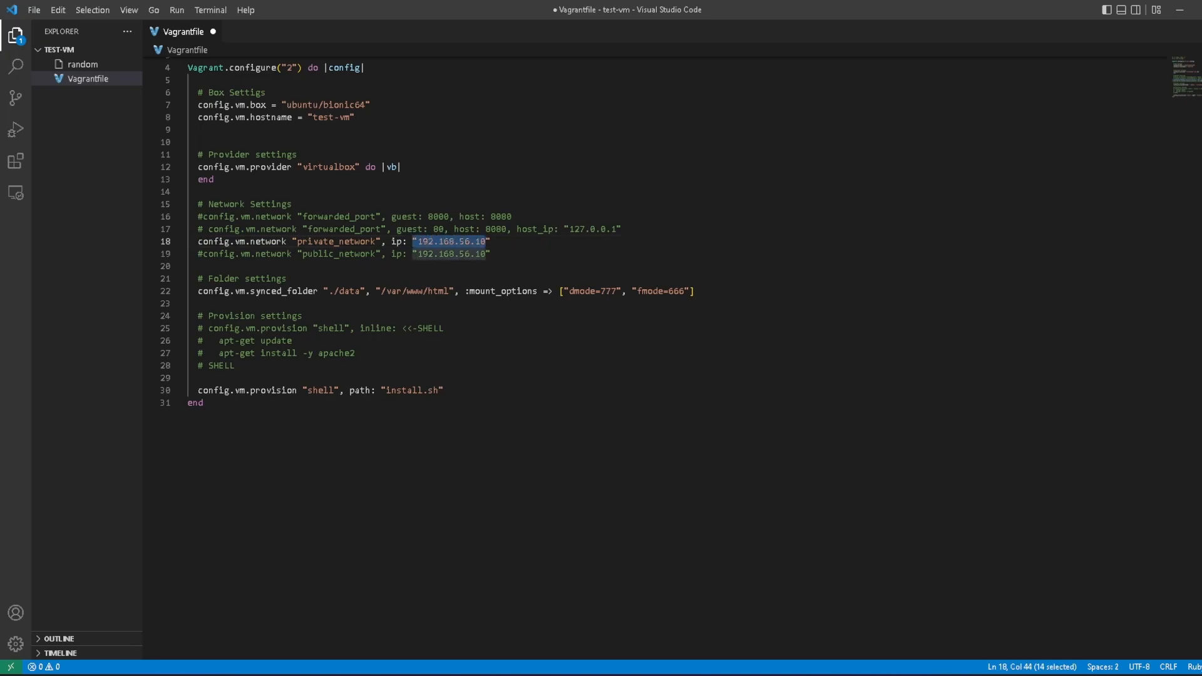
scroll("up", 3)
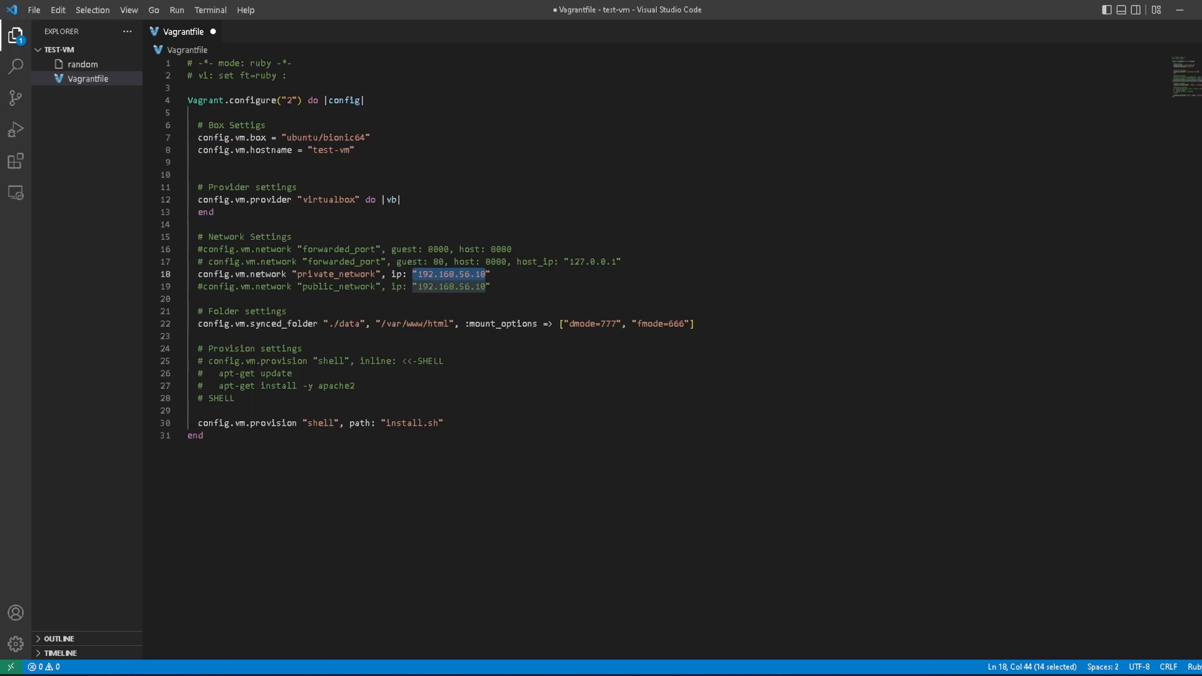
left_click(487, 275)
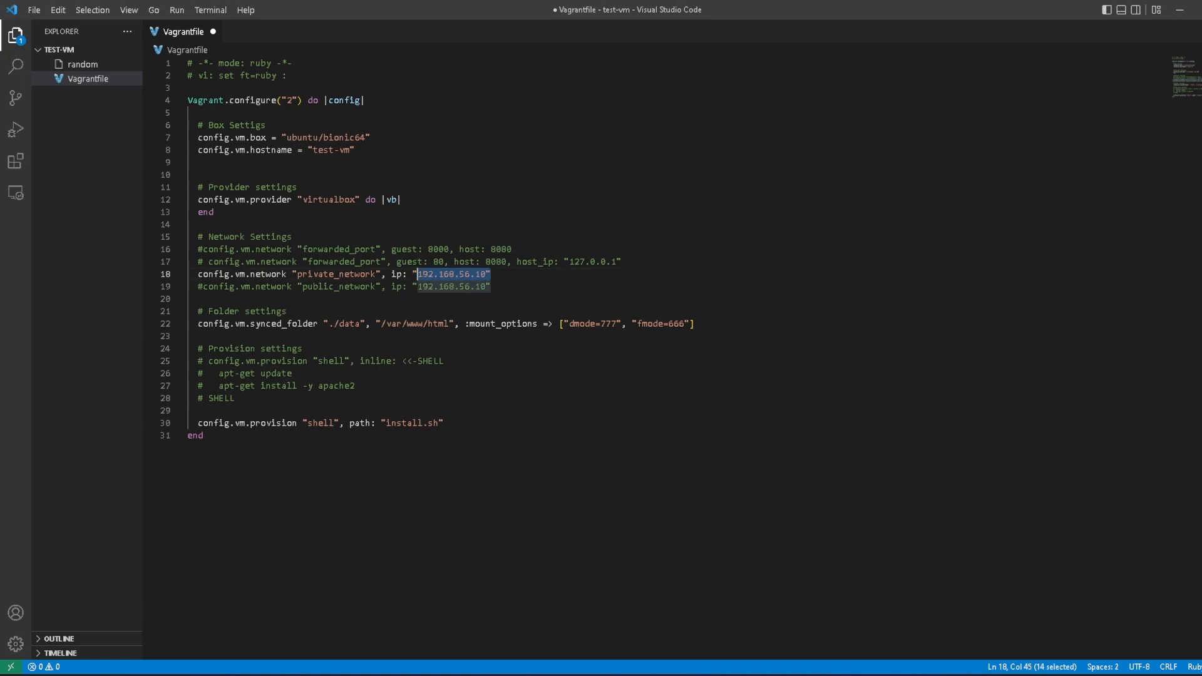
key("ctrl+s")
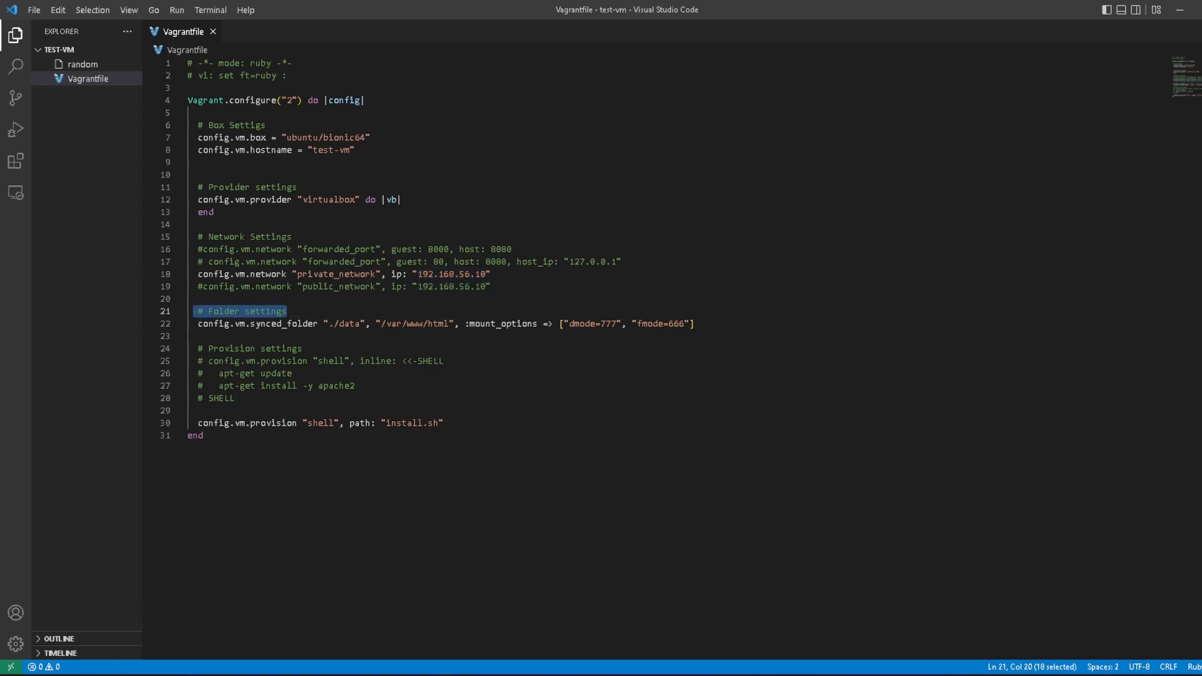
Step: Review the /var/www/html synced folder and comment out the inline apt-get install apache2 provision, keeping install.sh provisioning
left_click(693, 323)
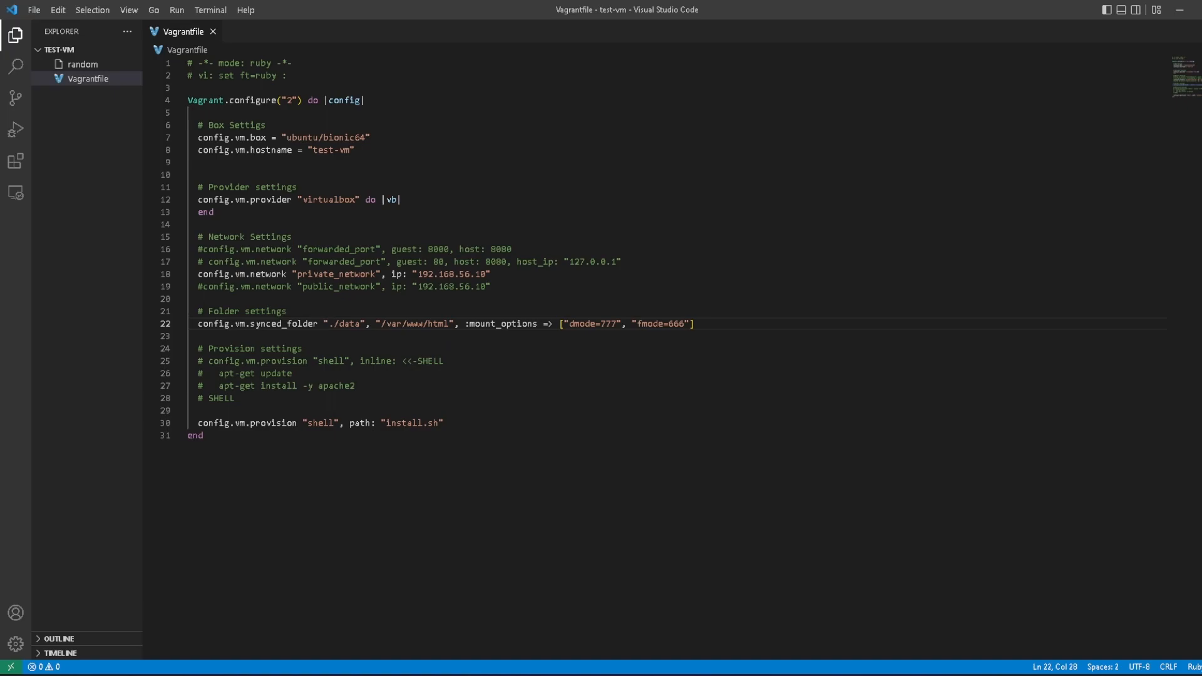
left_click(102, 49)
type("data")
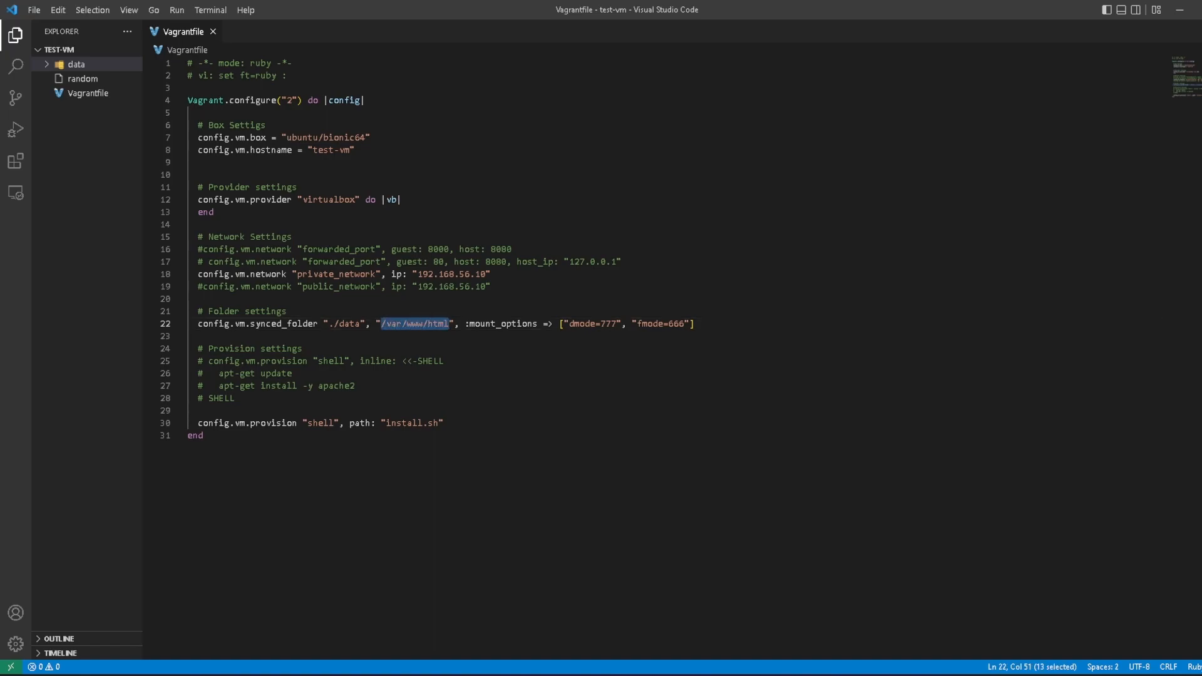
left_click(463, 323)
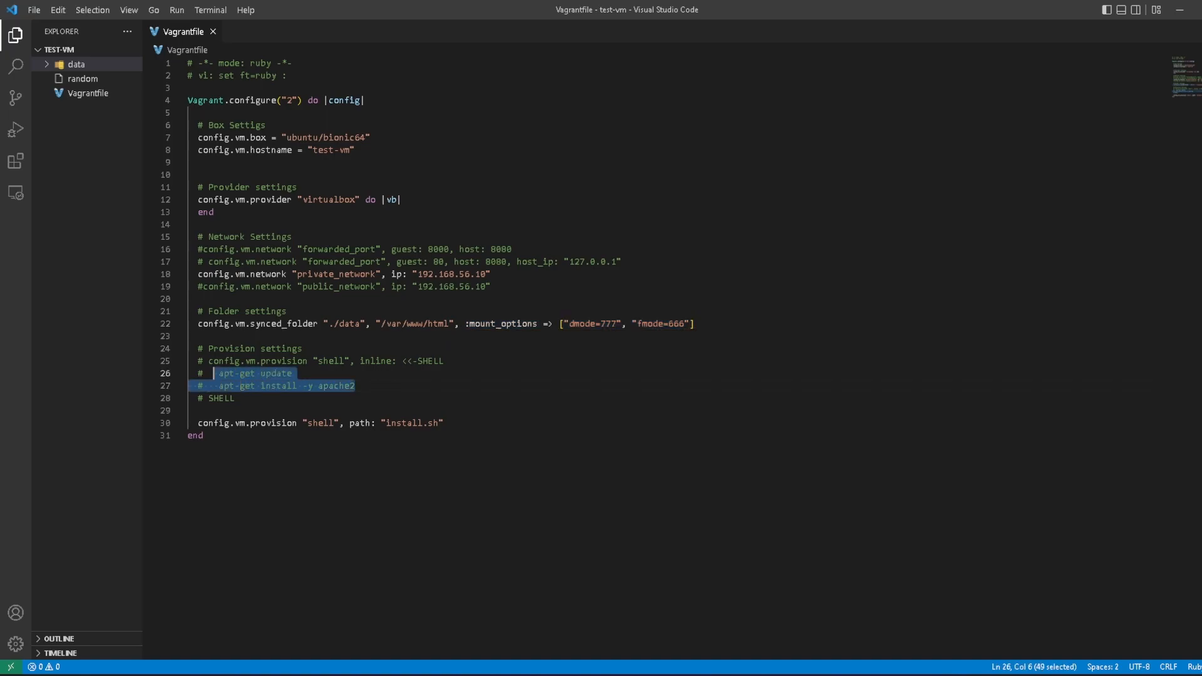
left_click(355, 386)
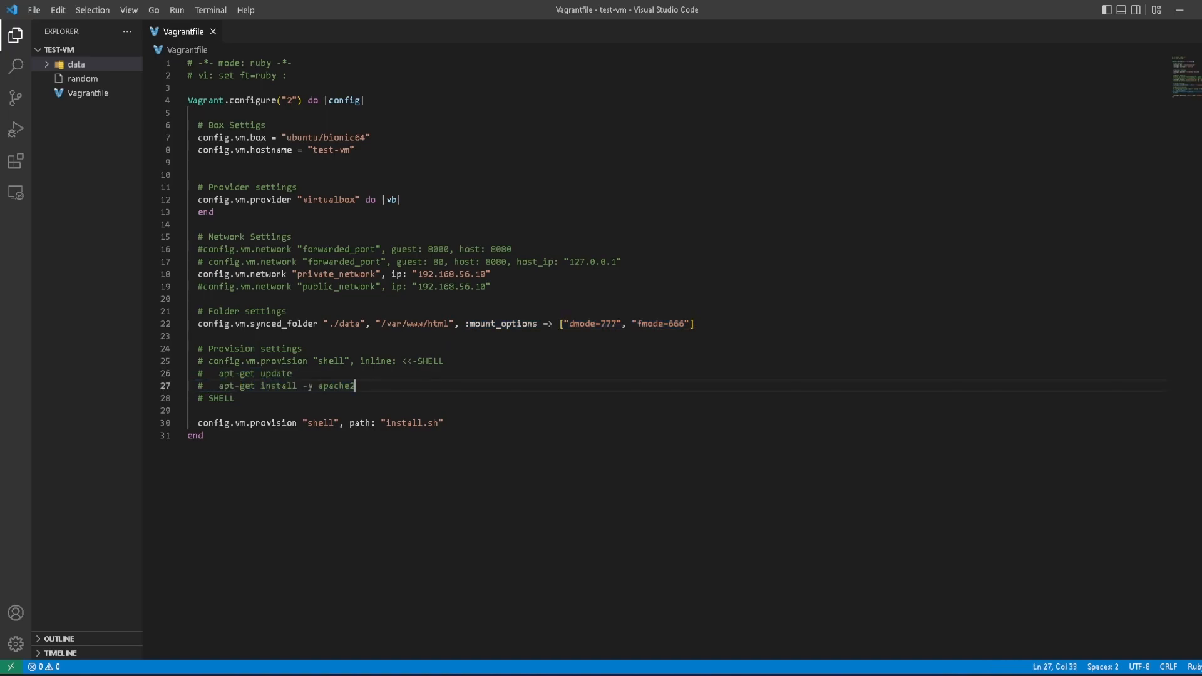
double_click(336, 385)
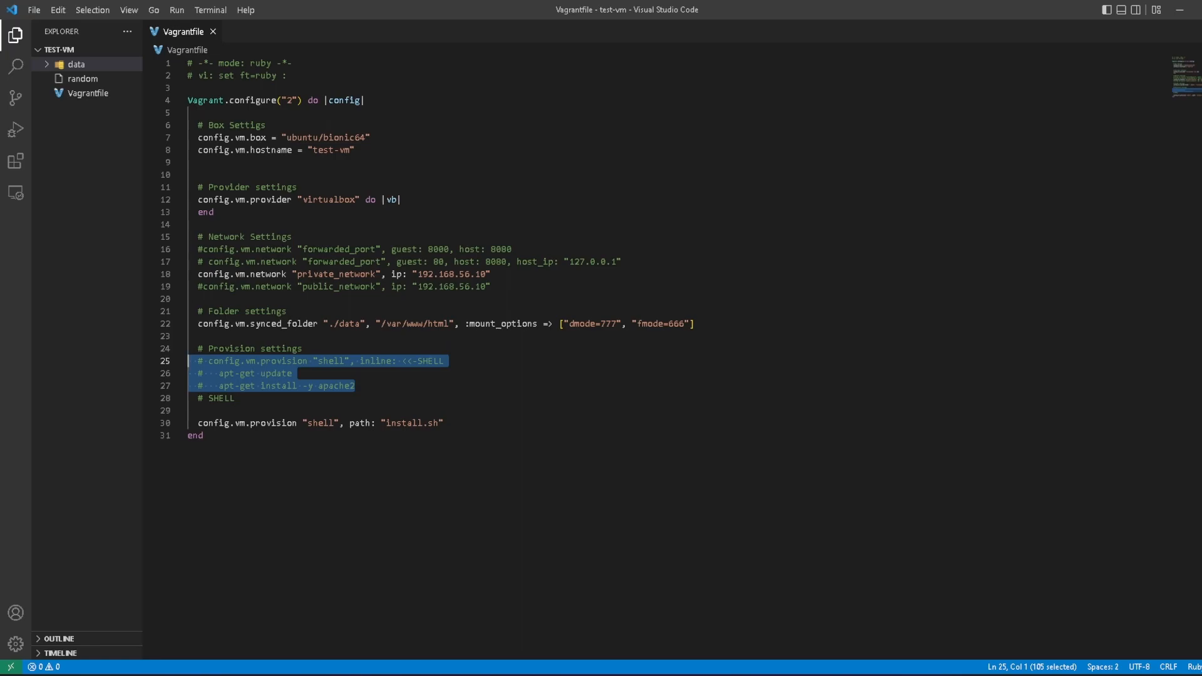
Step: Undo the stray 'dat' text in the provision path and save the Vagrantfile
type("dat")
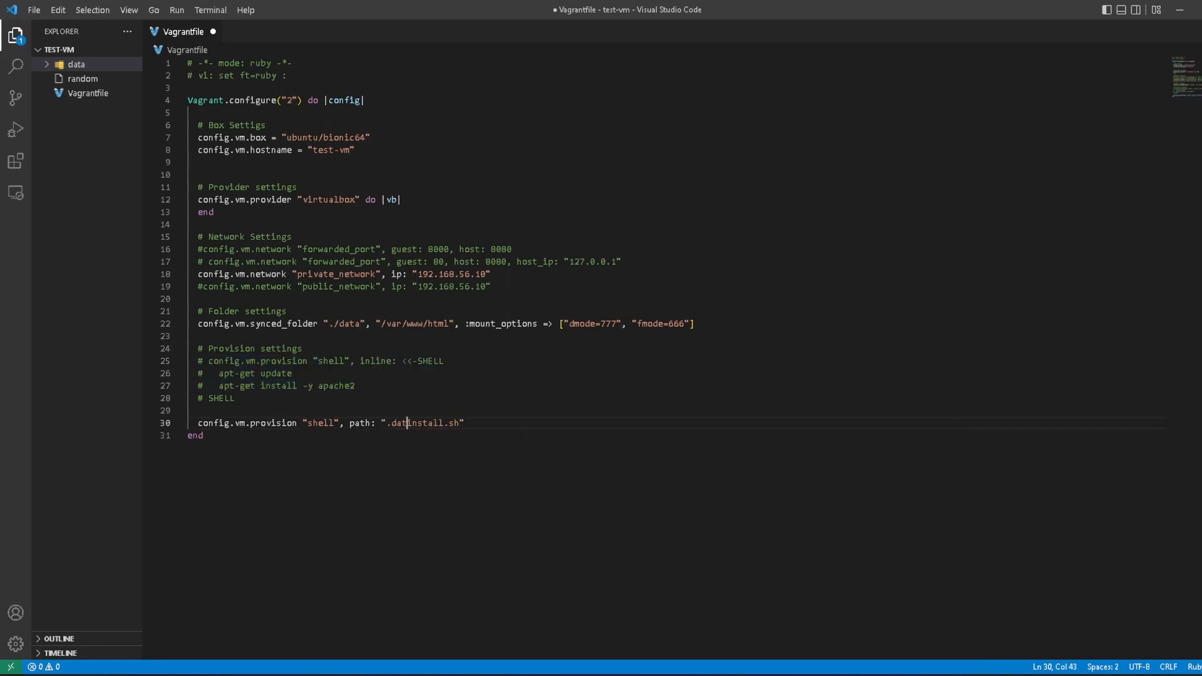
key("Backspace")
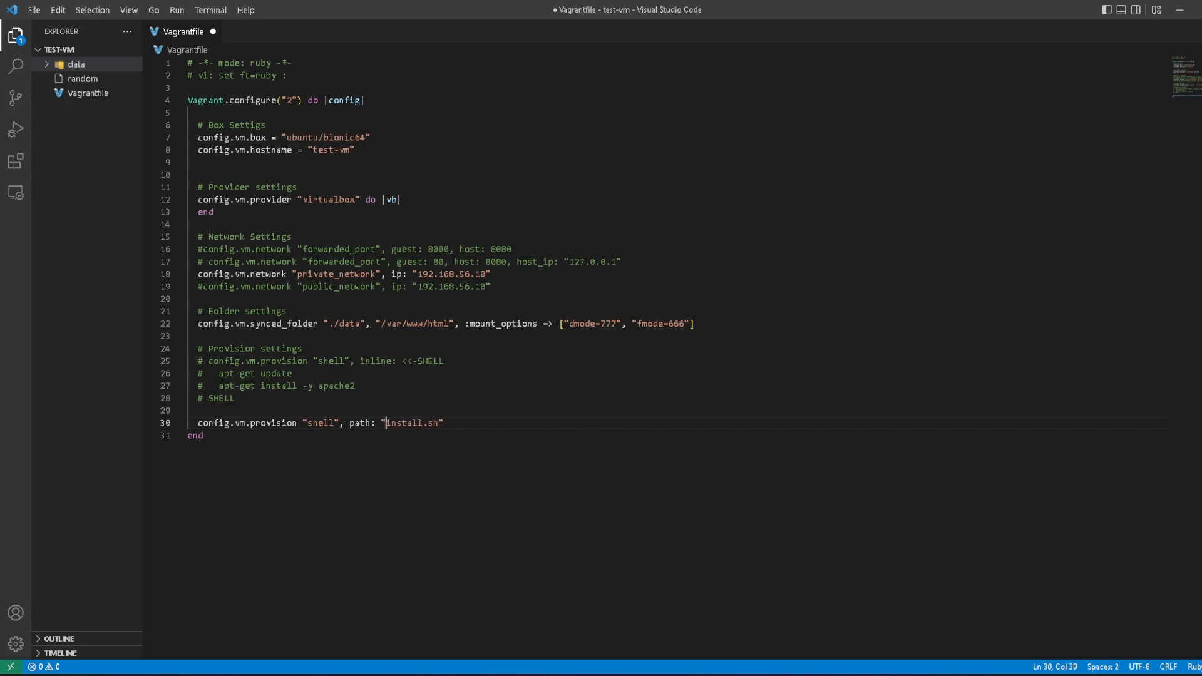
left_click(221, 398)
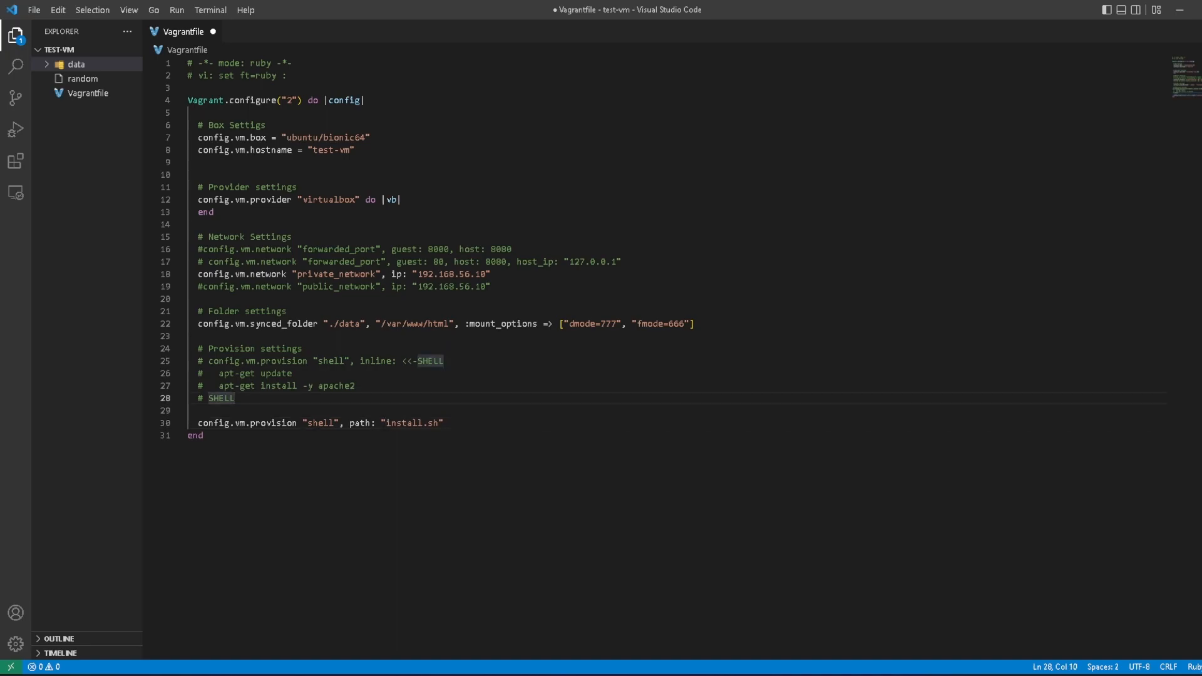
key("ctrl+s")
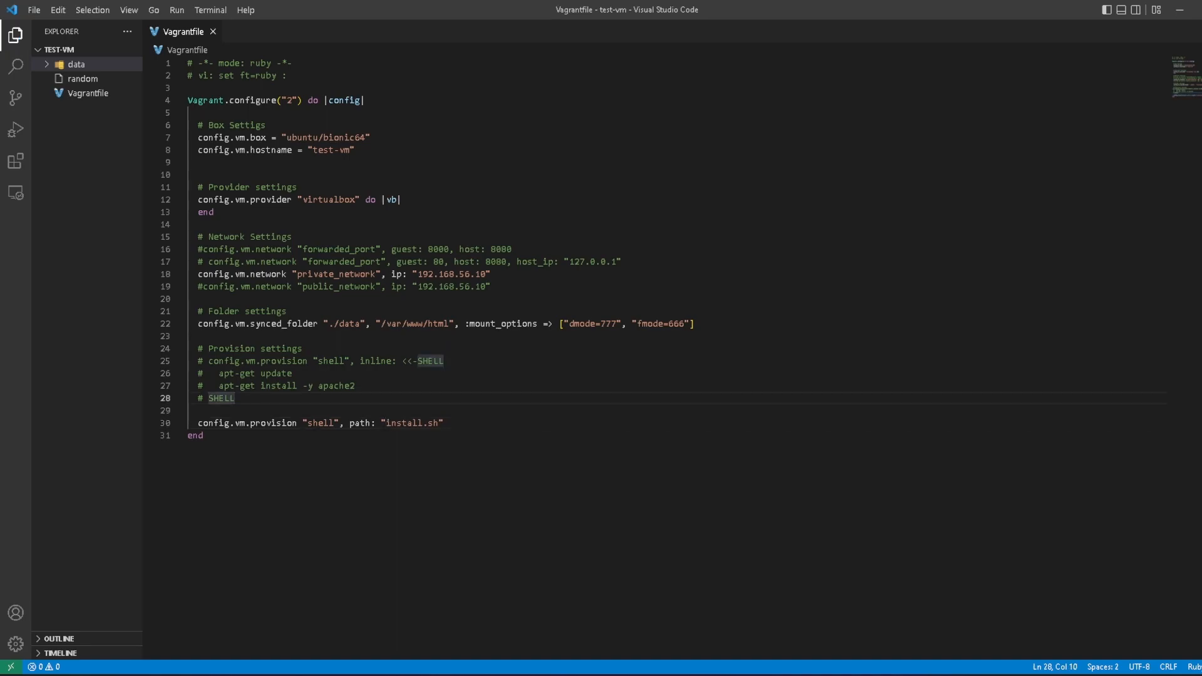
Step: Create an empty install.sh in the project root, tidy the Explorer tree and return to the Vagrantfile
left_click(86, 48)
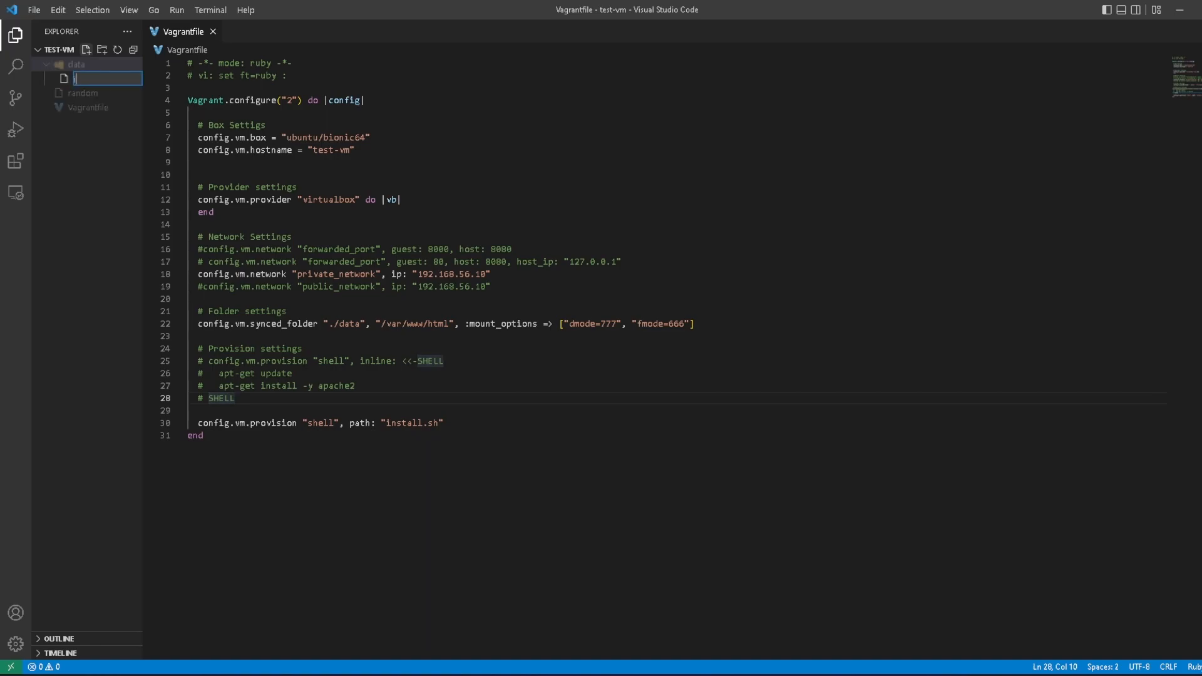
type("install.sh")
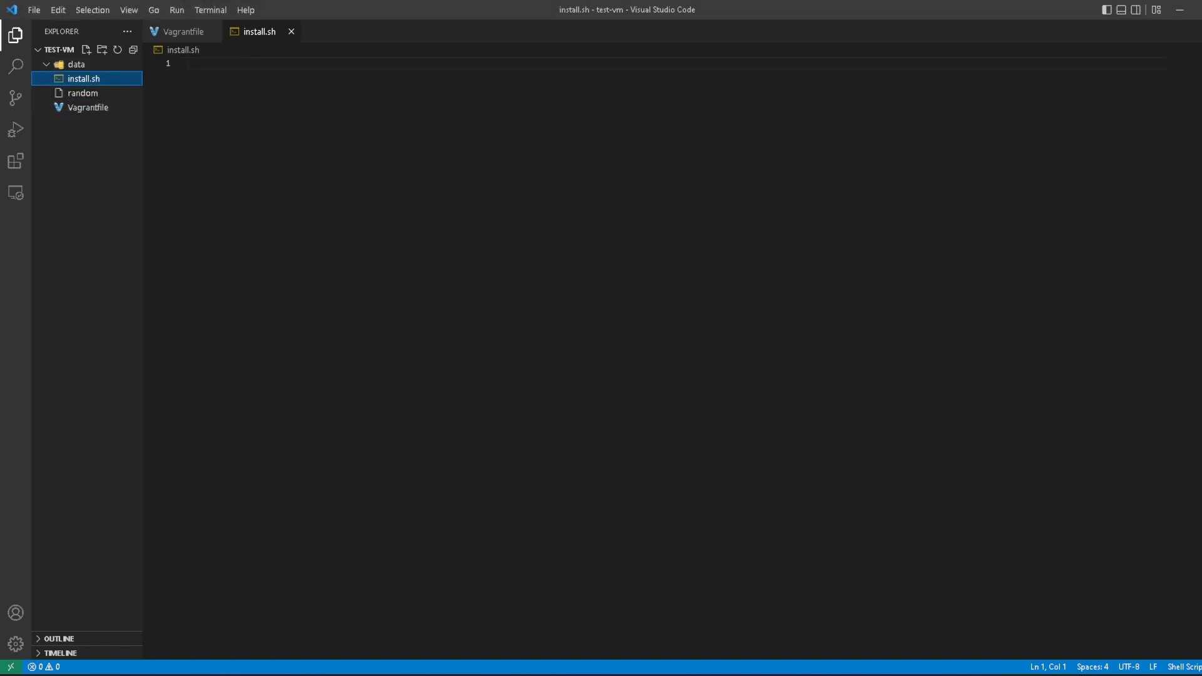
left_click(76, 64)
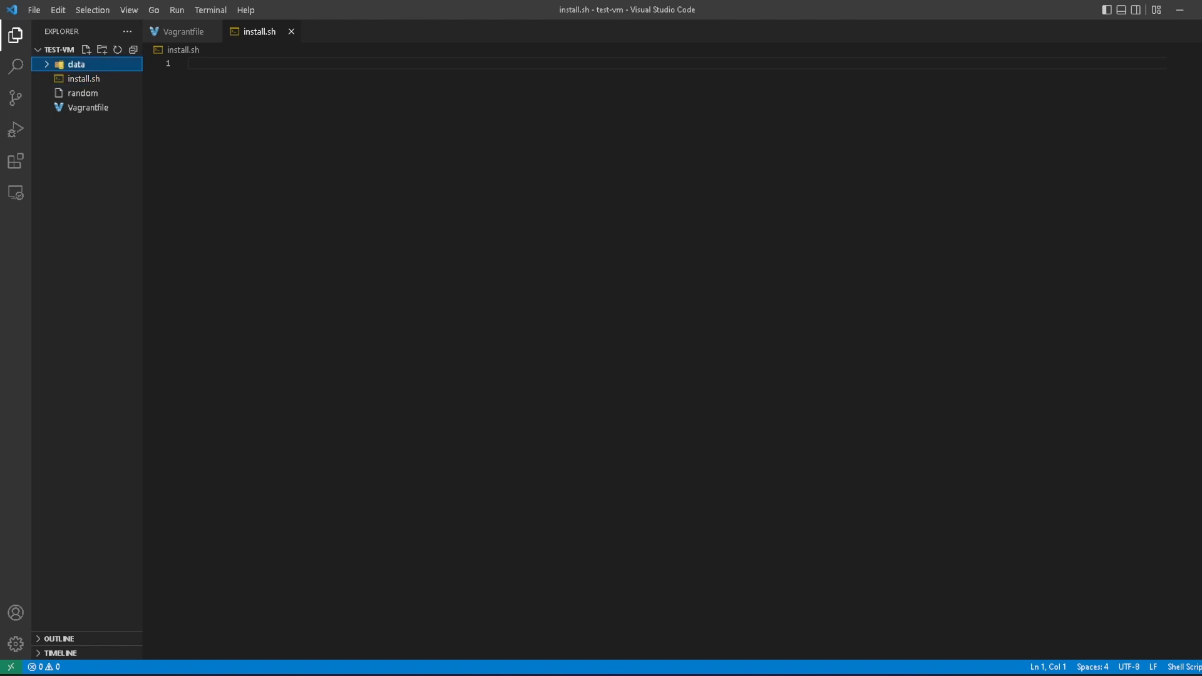
left_click(59, 50)
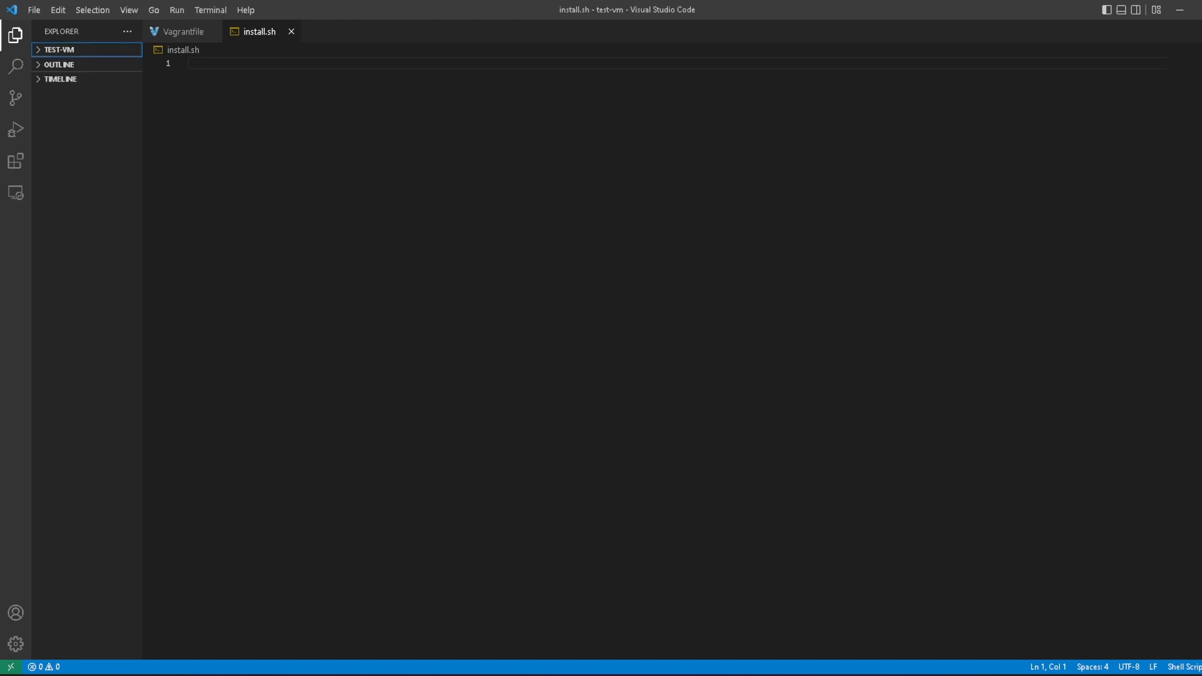
left_click(182, 31)
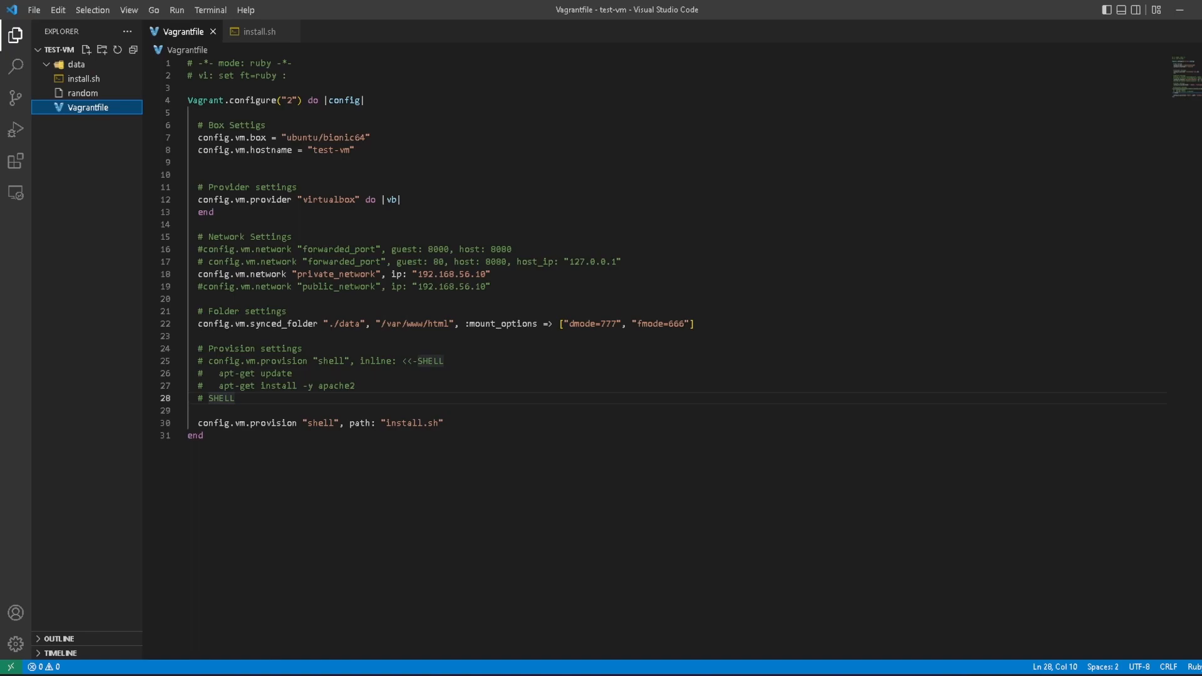
Step: Select all of the Vagrantfile and switch to the empty install.sh script
key("ctrl+a")
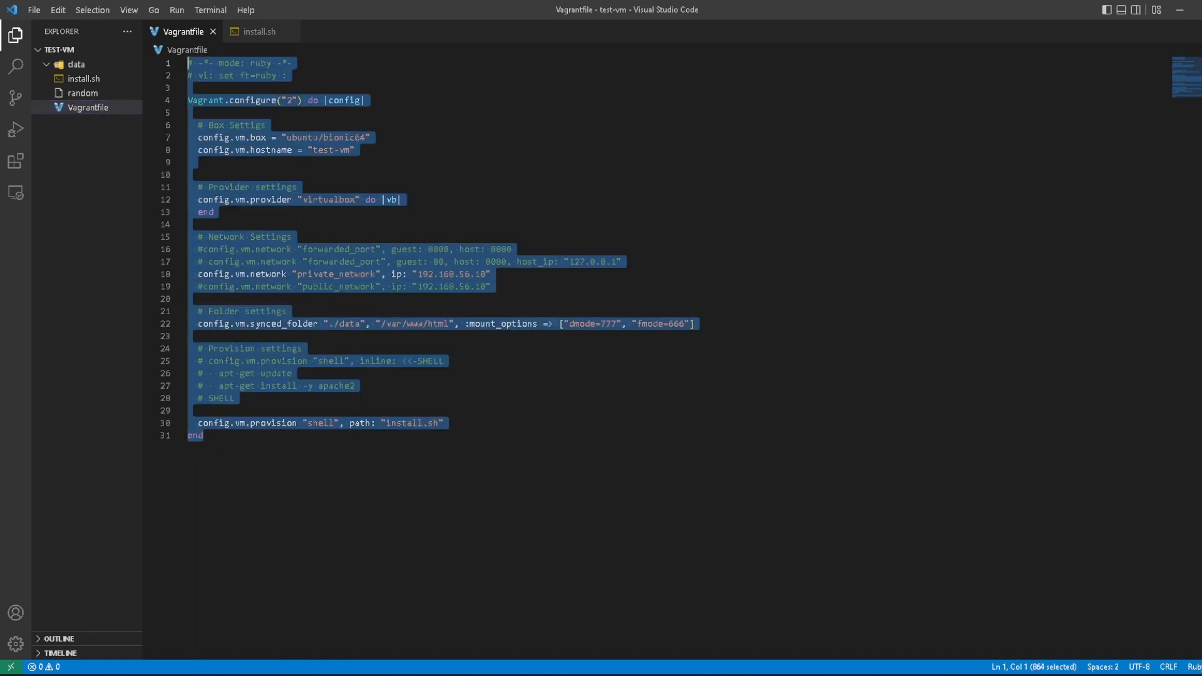
left_click(430, 361)
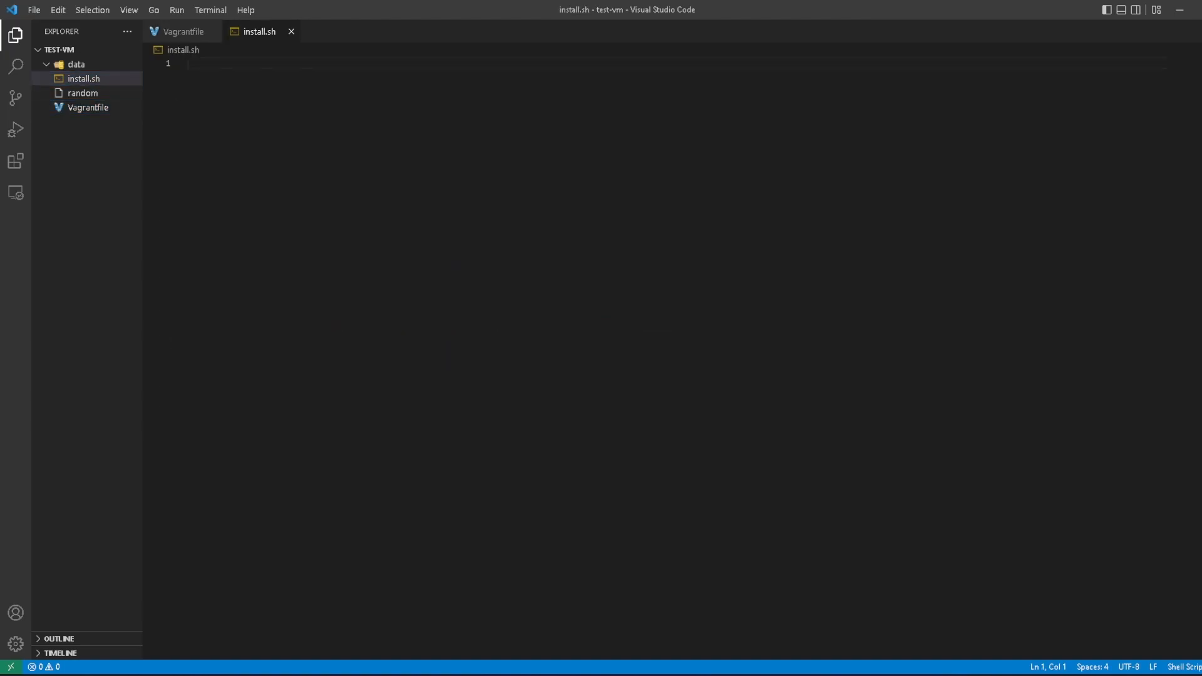
Step: Add an 'apt update' line with a '# updating repos' comment to install.sh
type("apt update")
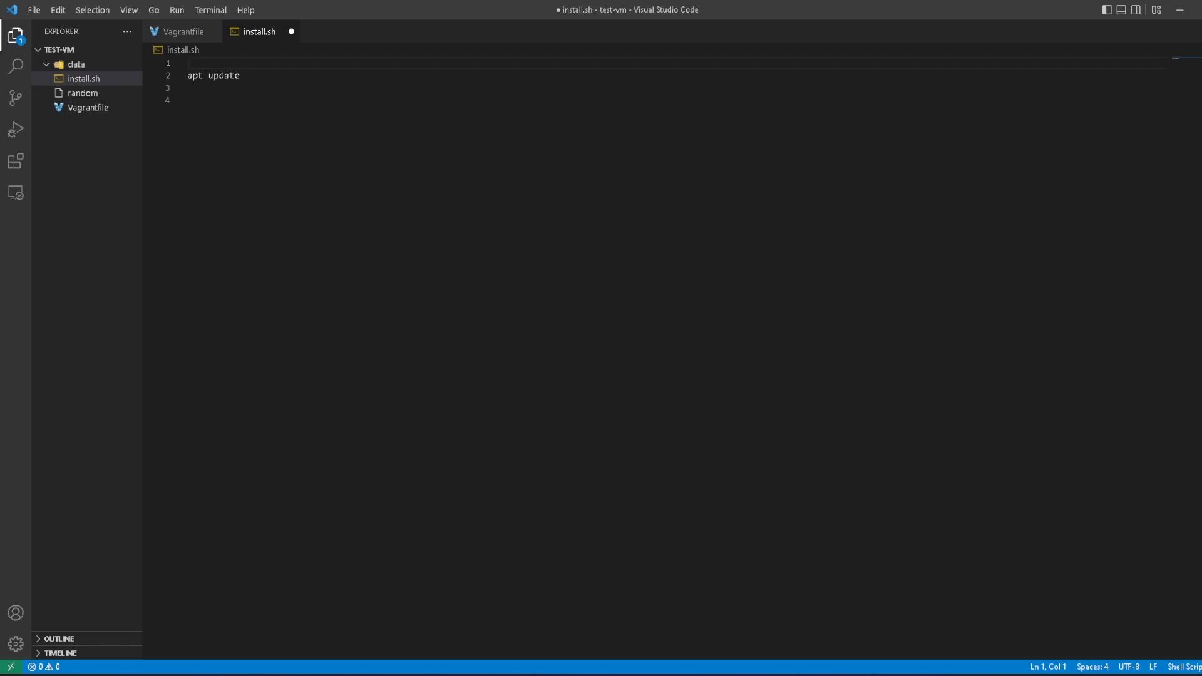
type("# update")
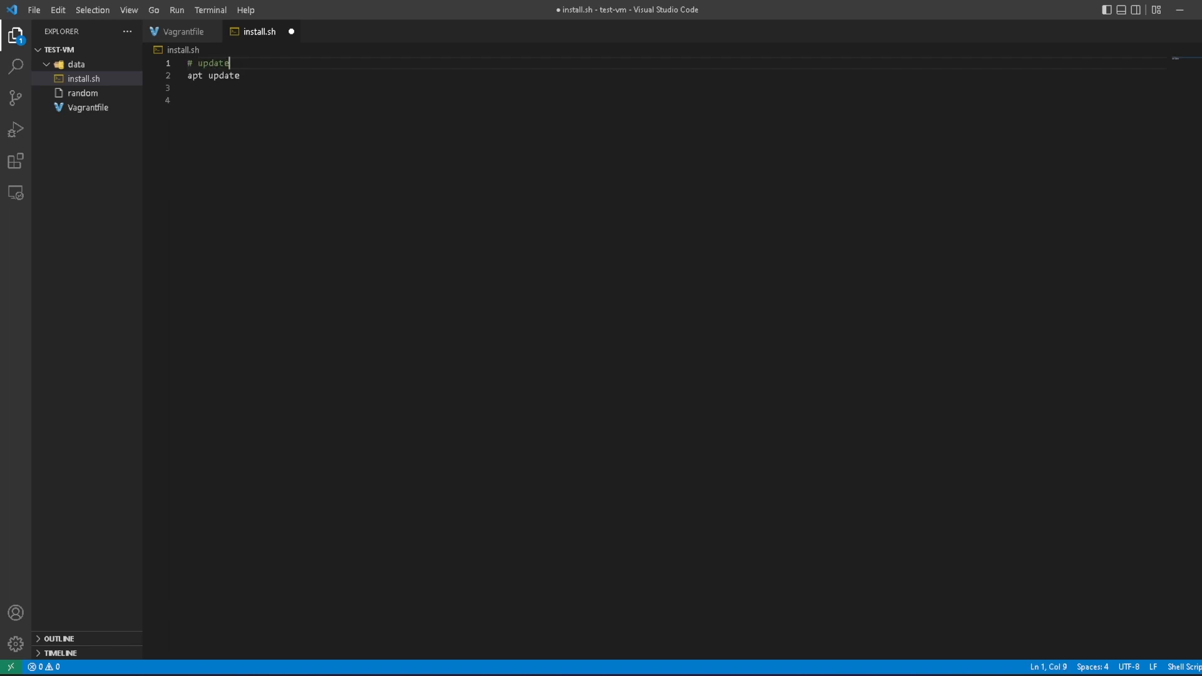
type("ing repos")
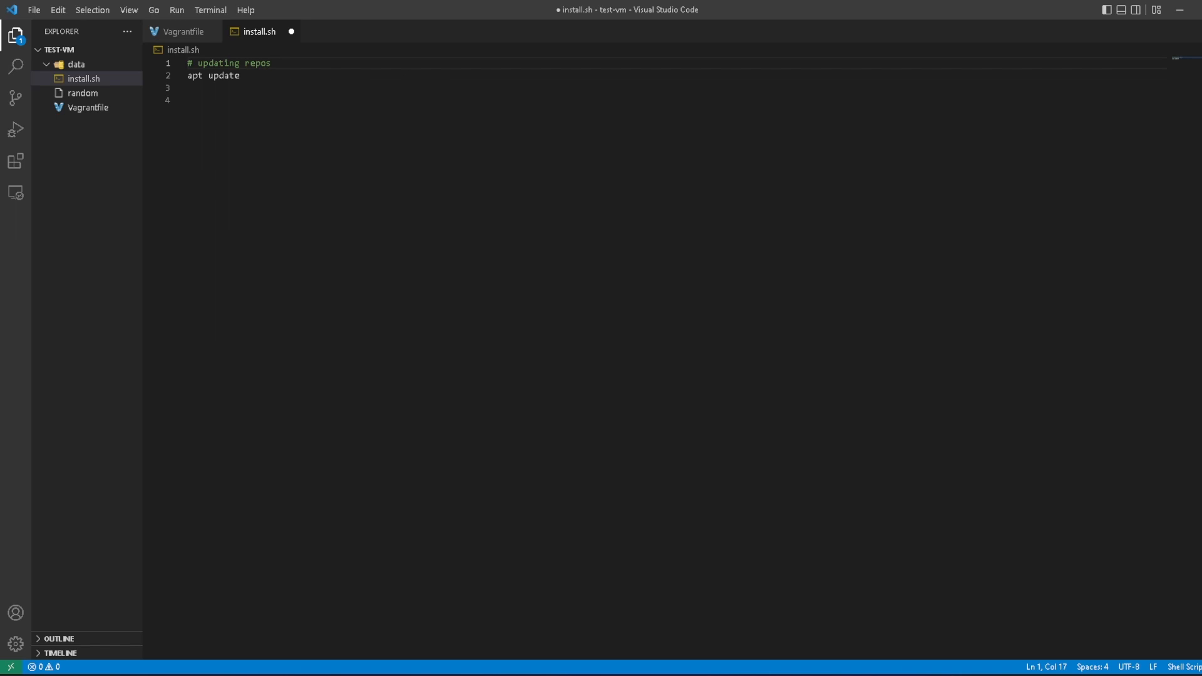
key("enter")
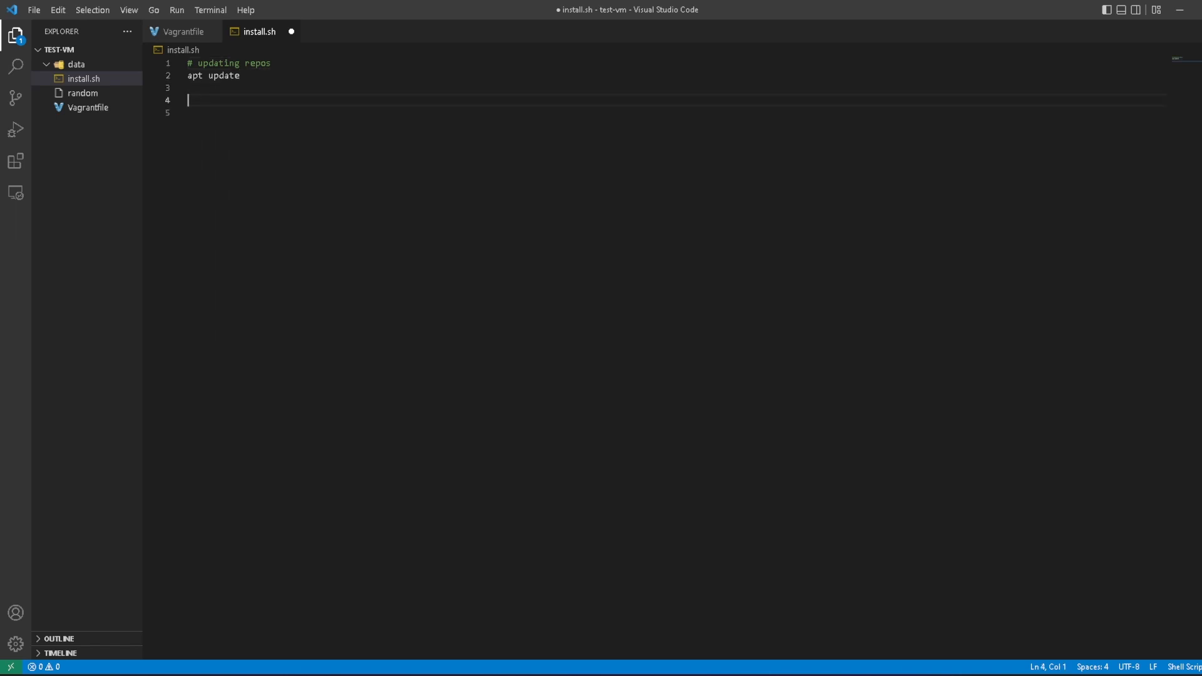
Step: Add a '# installing apache' comment and an 'apt install apache2' line
type("#")
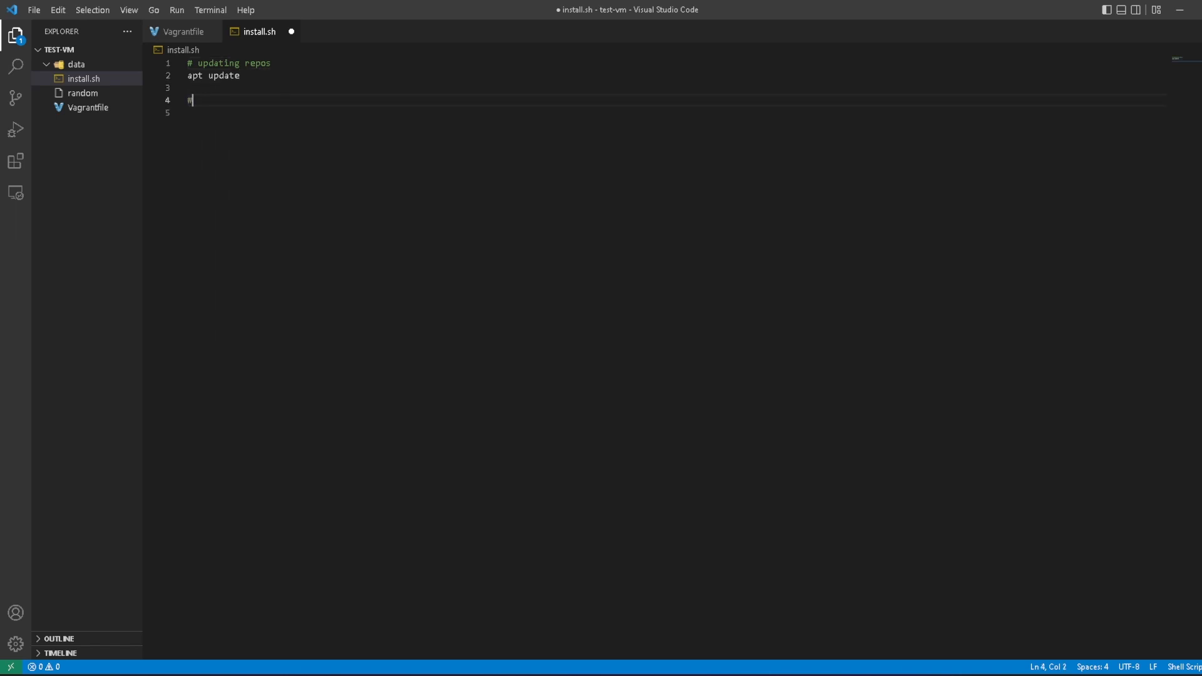
type("installing")
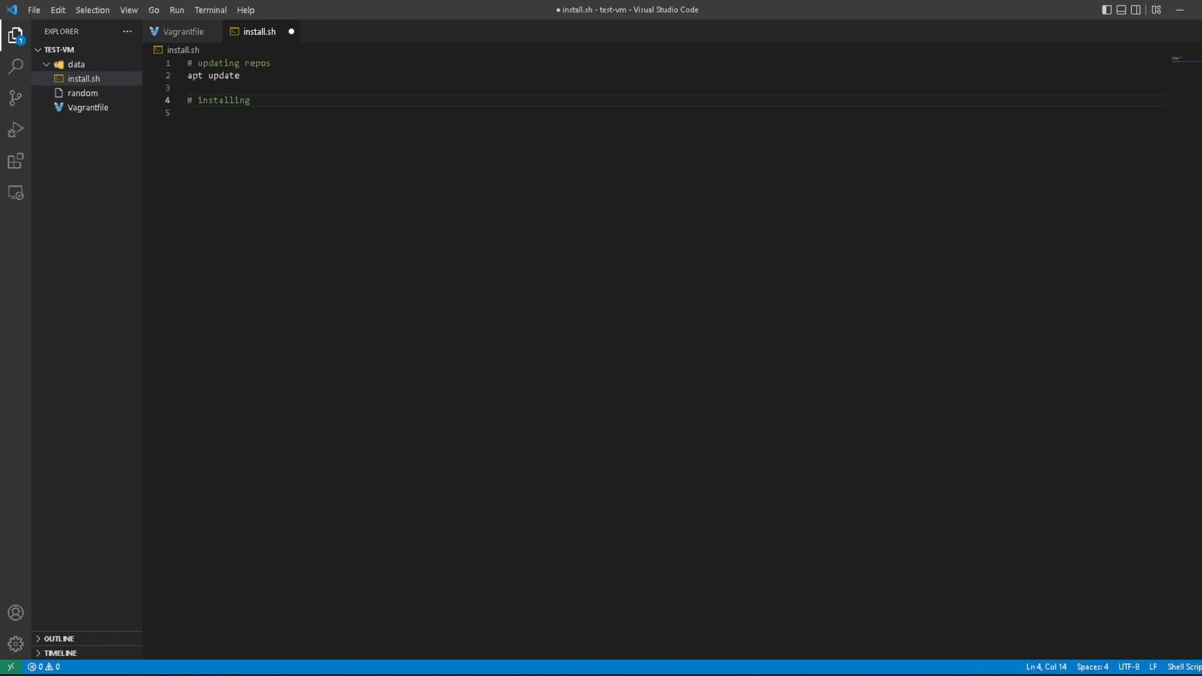
type("apache")
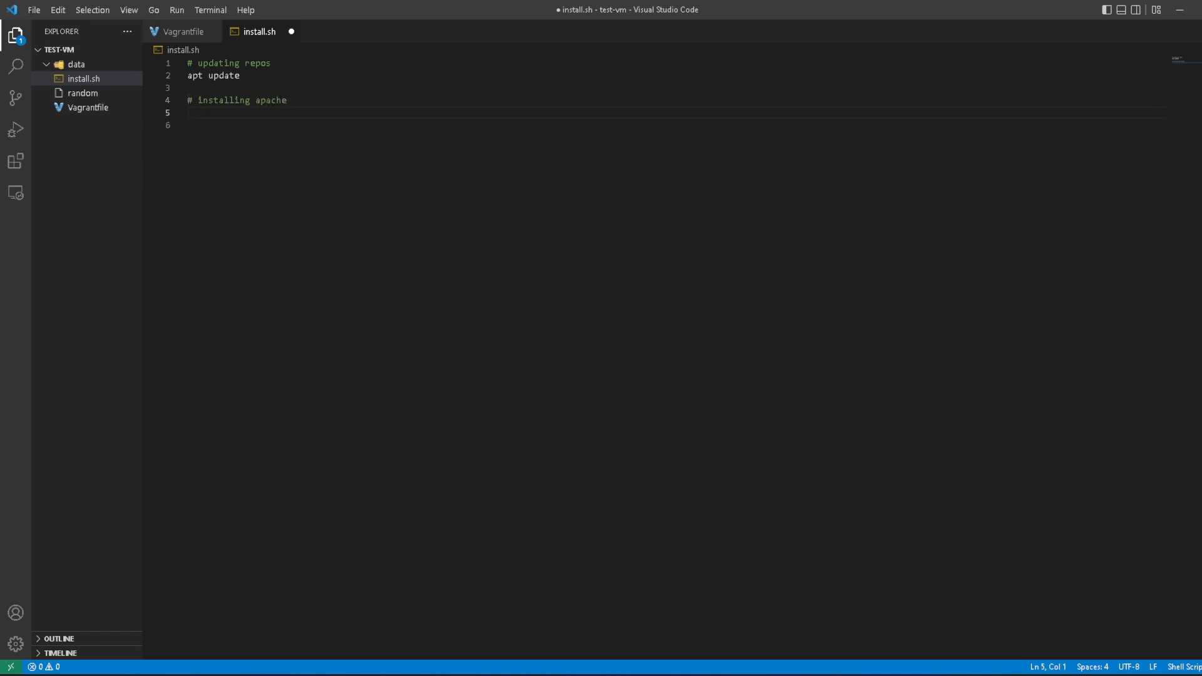
type("apt install apache2")
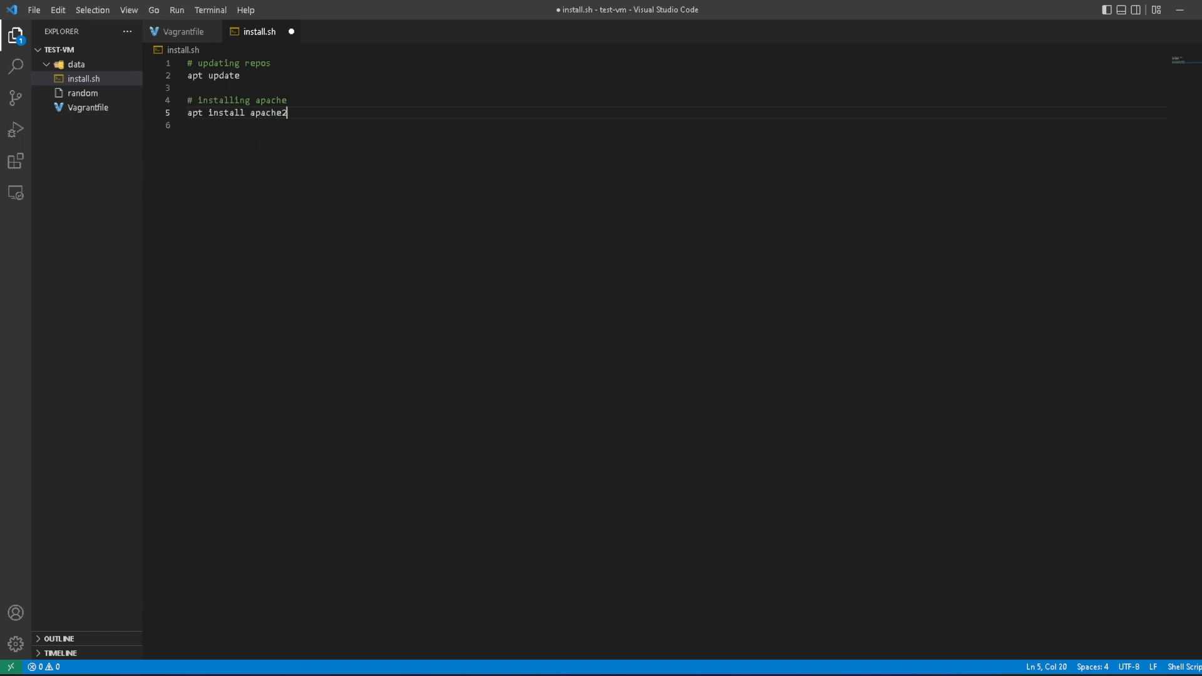
key("Return")
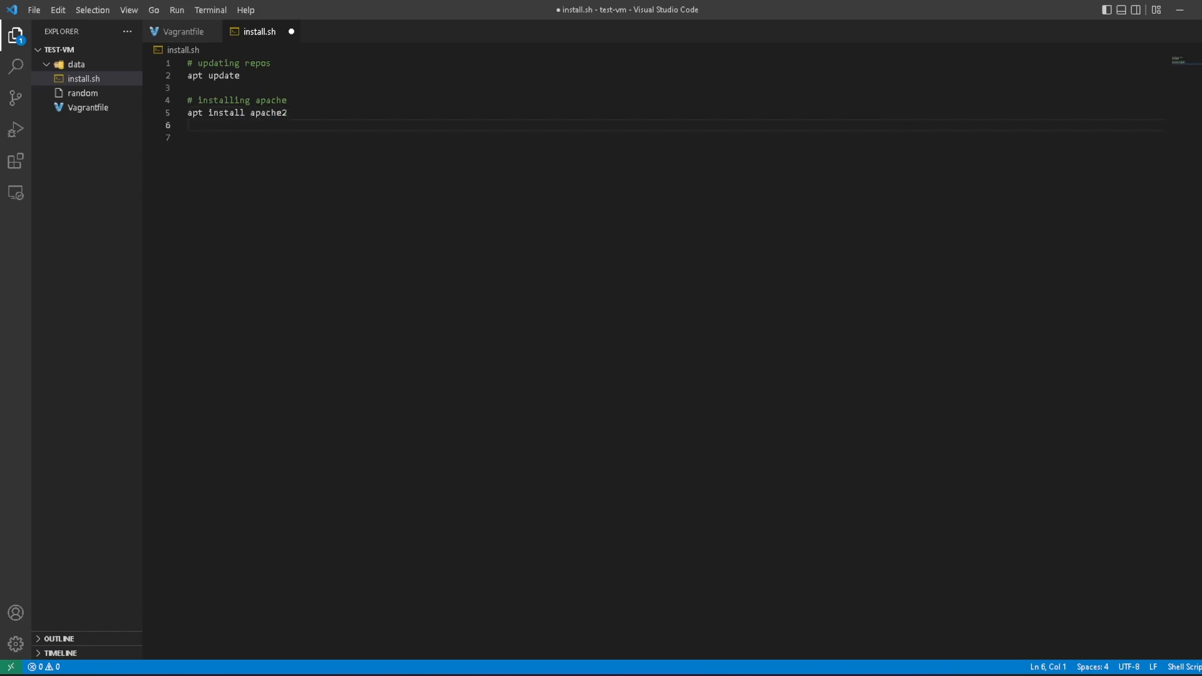
key("Enter")
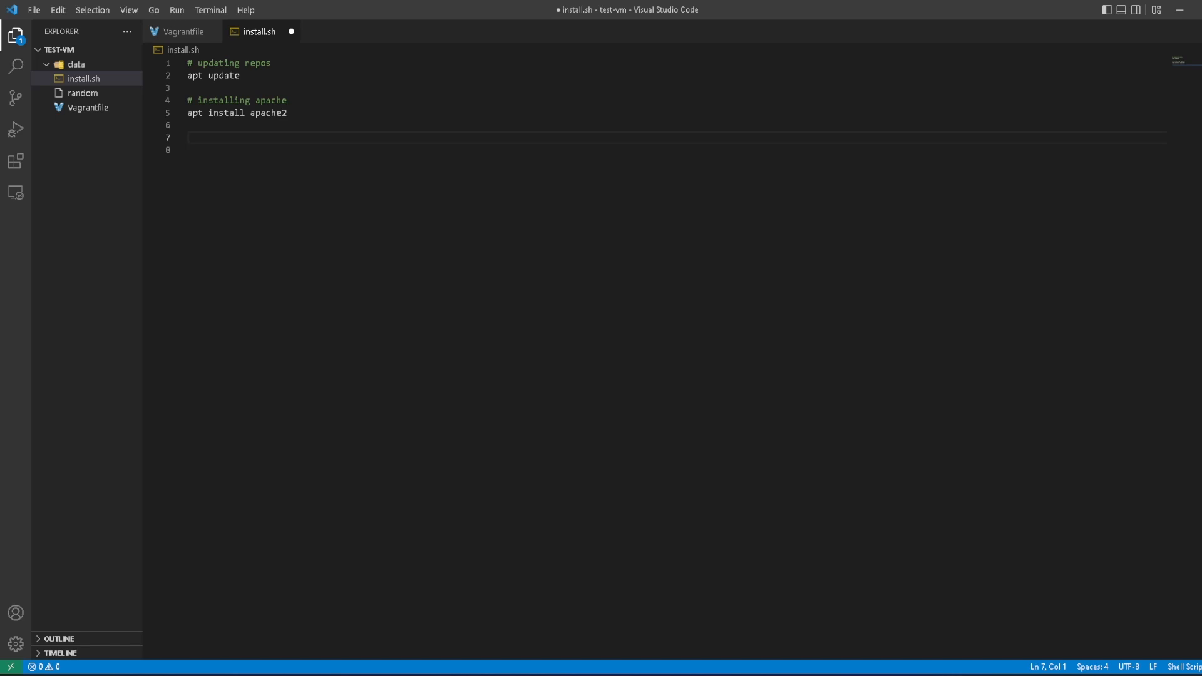
key("Backspace")
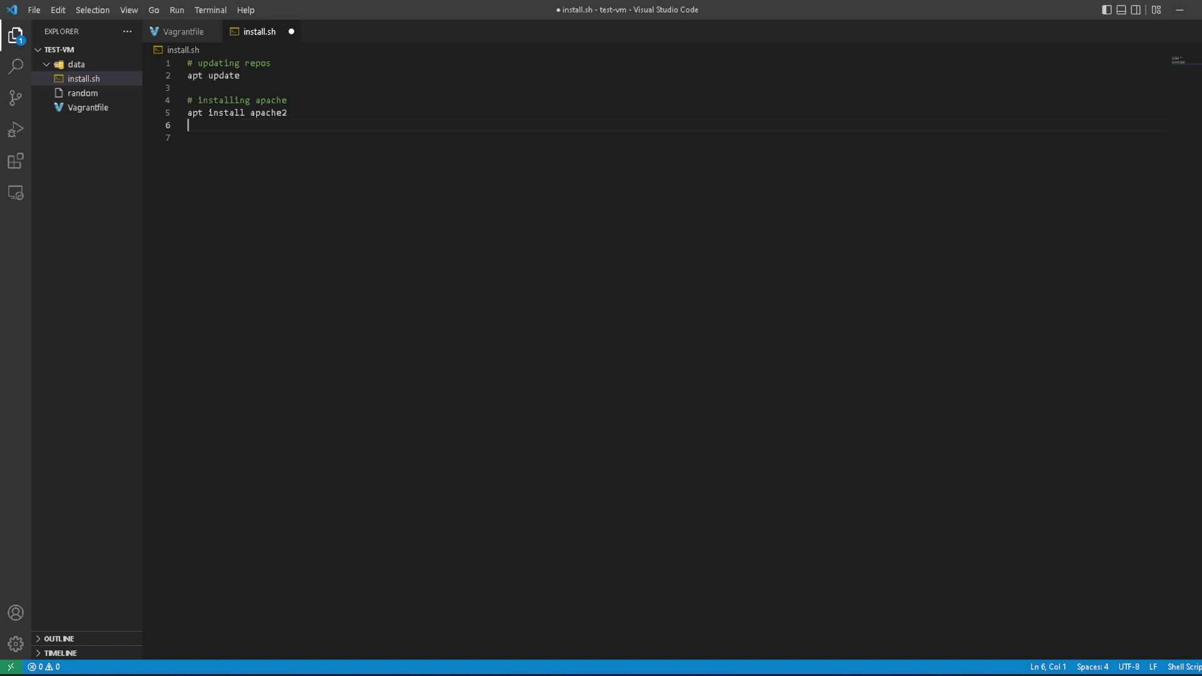
Step: Add a 'systemctl restart apache2' line after the install
type("systemctl")
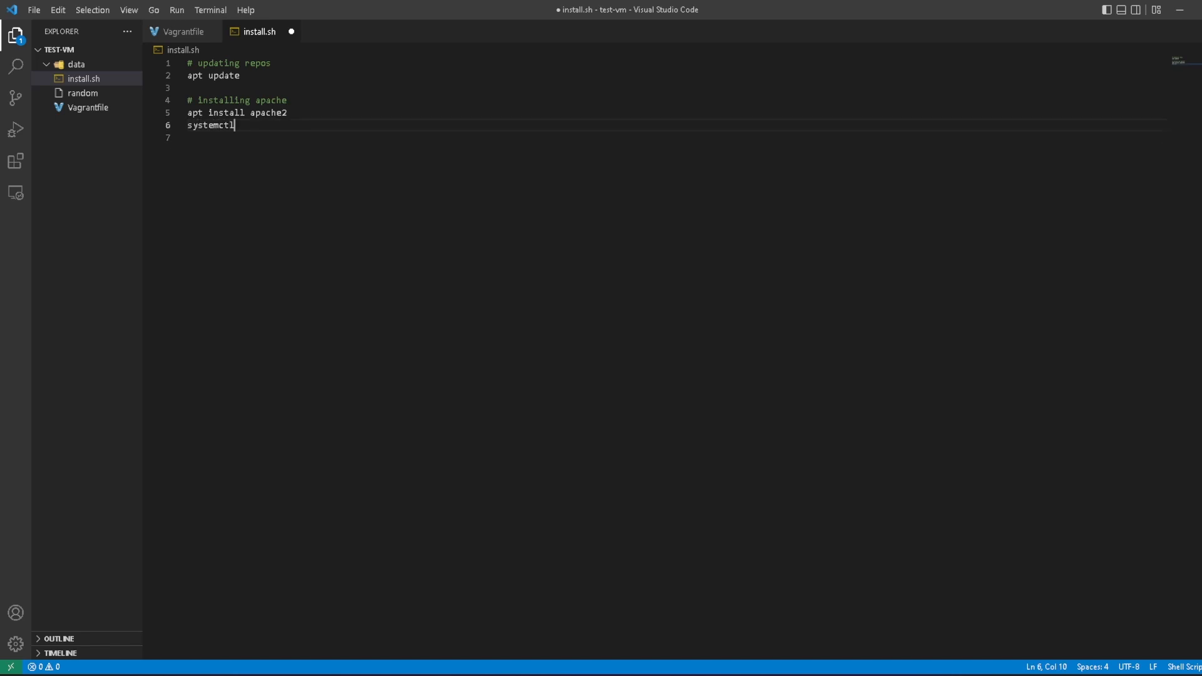
type("re")
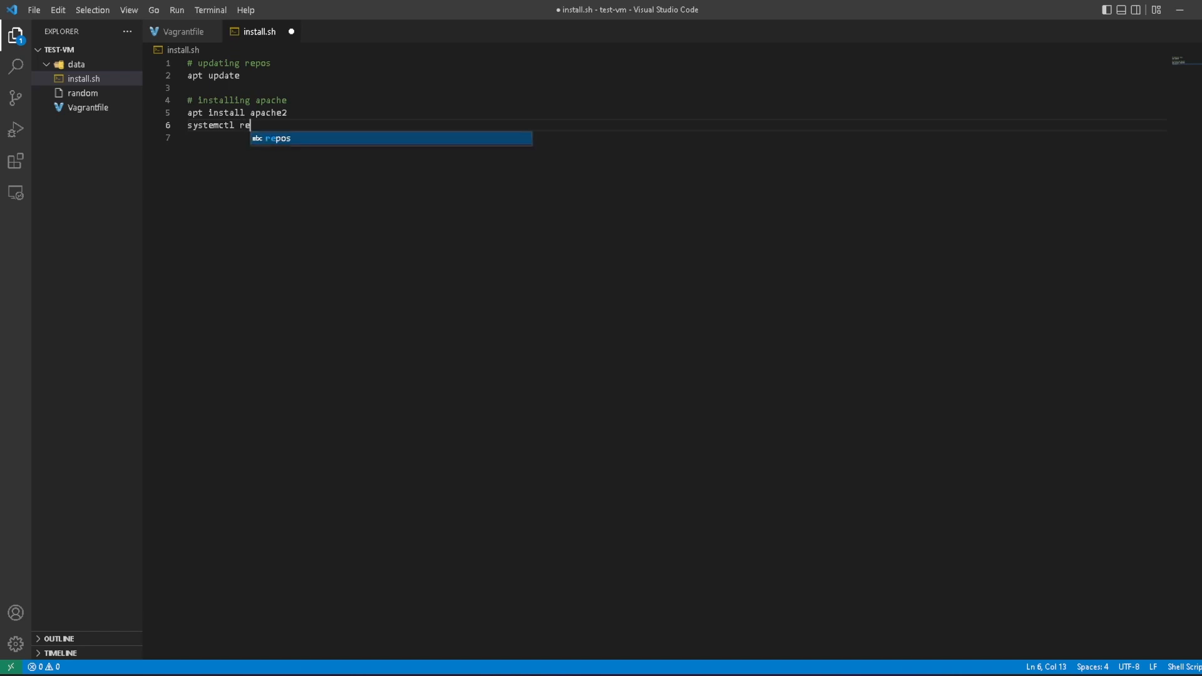
type("start apa")
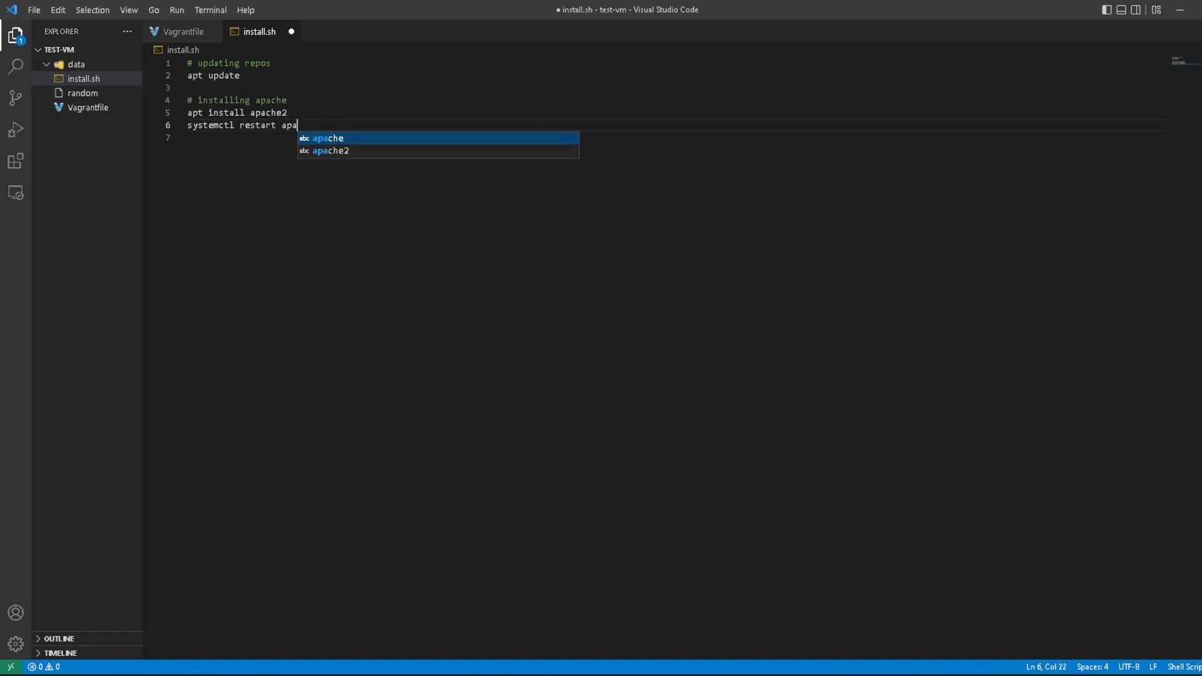
type("che2")
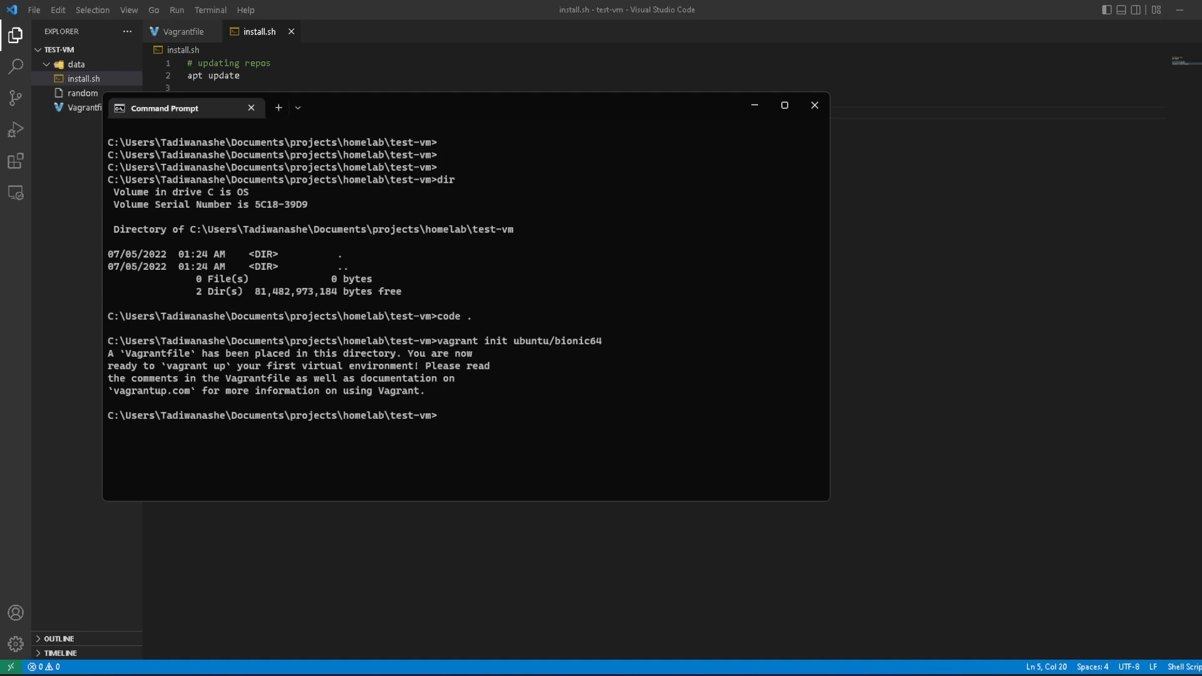
Step: Run 'vagrant up' and highlight the 'Failed to restart apache2' provisioning error
type("vagrant up")
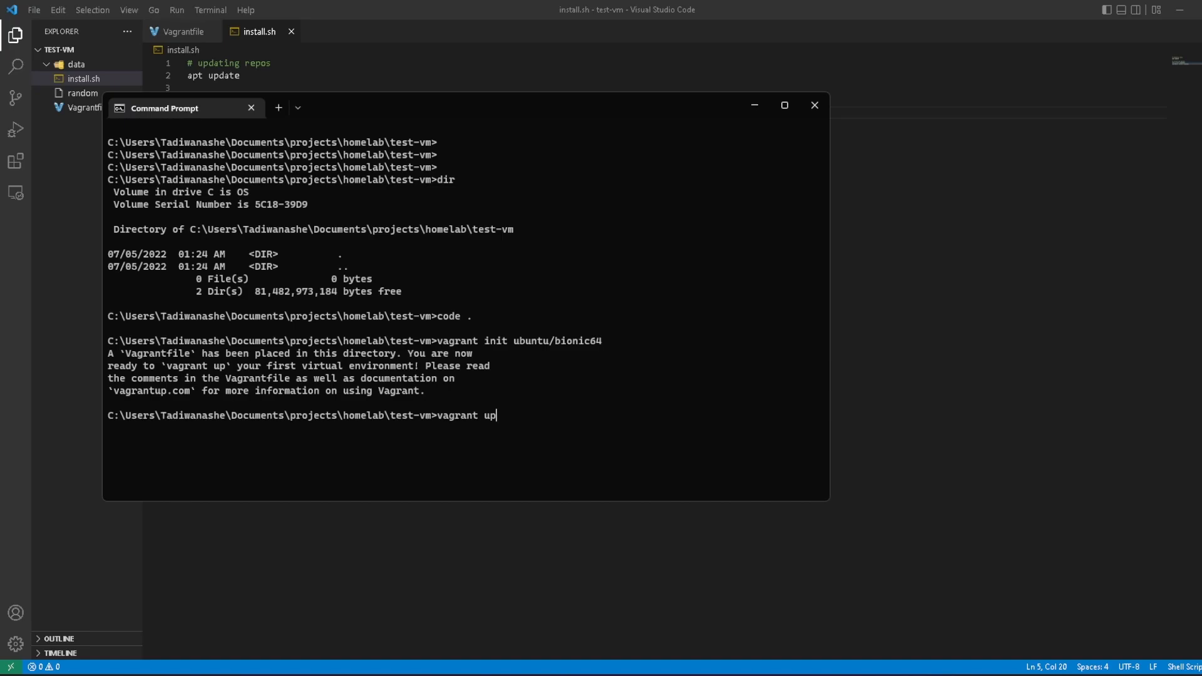
key("Return")
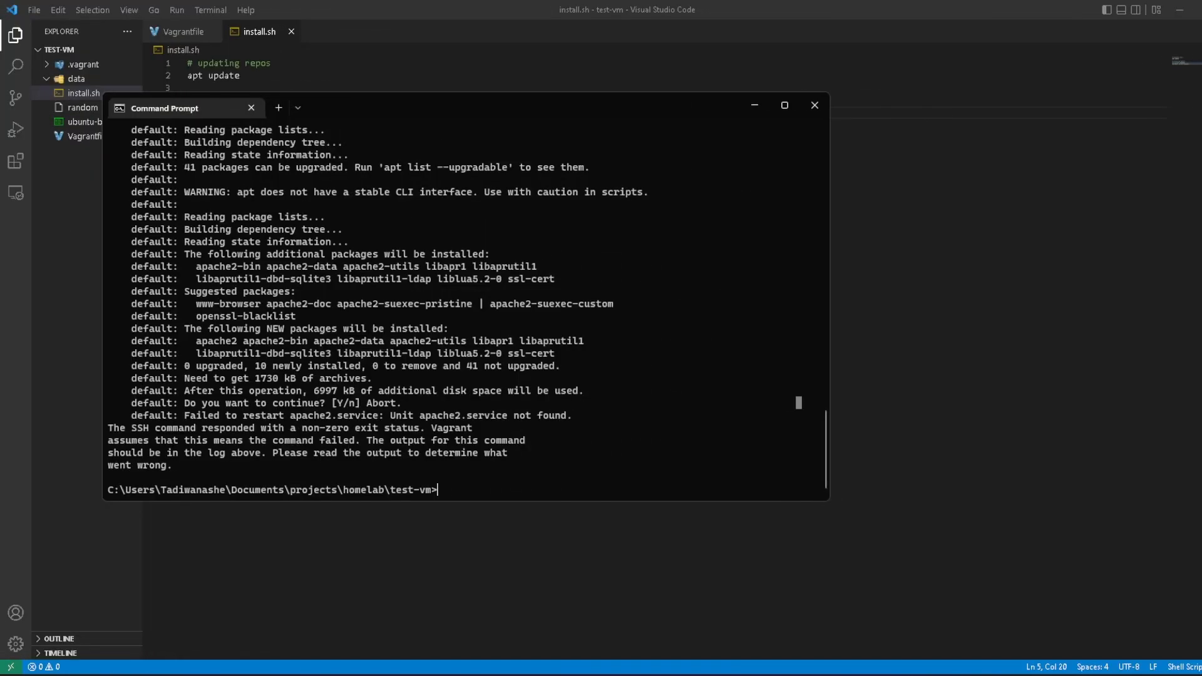
double_click(218, 415)
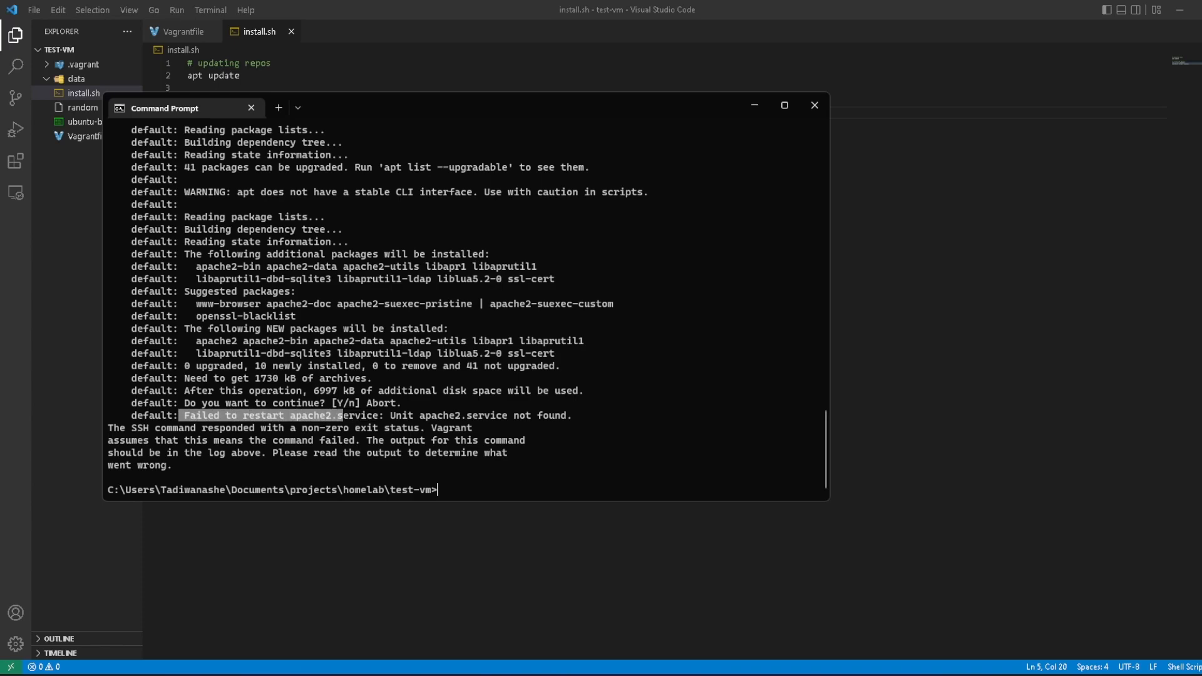
Step: Append ' -y' to the 'apt install apache2' line in install.sh
left_click(814, 105)
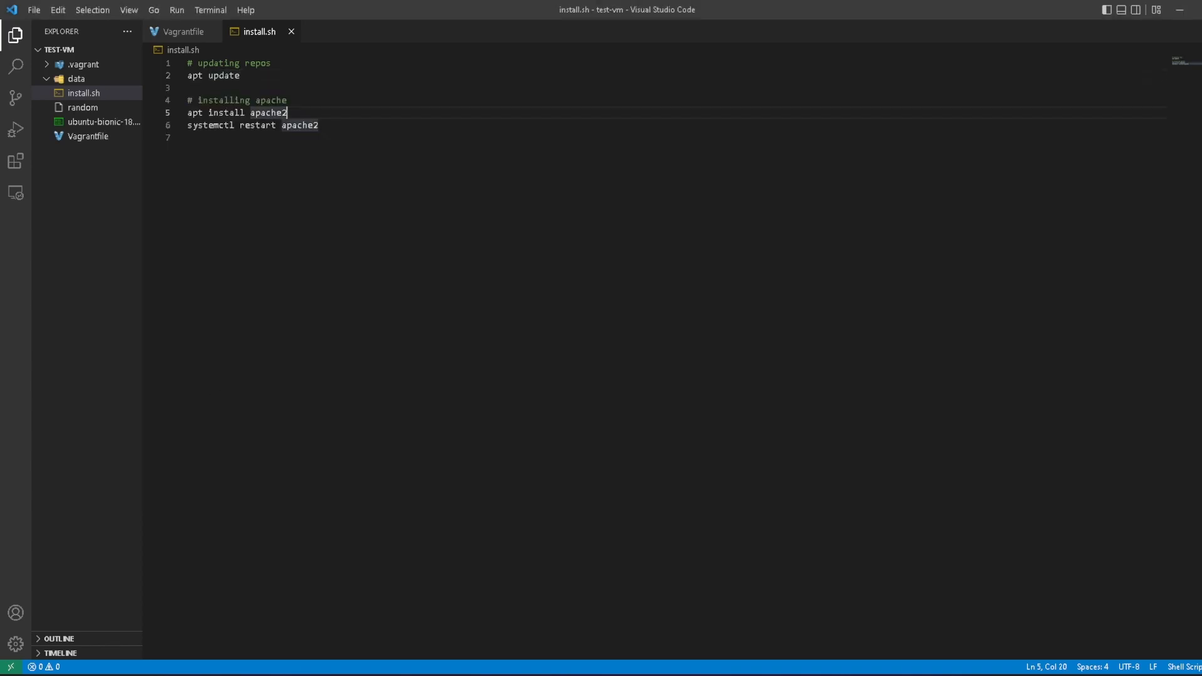
type("-y")
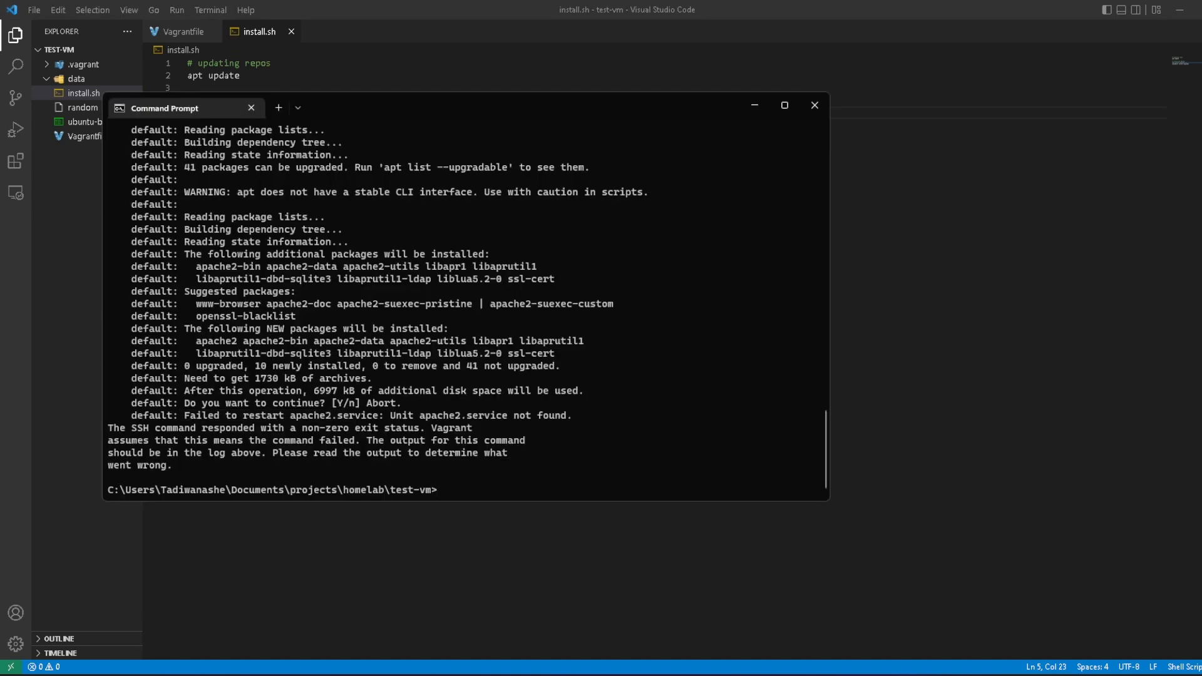
Step: SSH into test-vm, check hostname and ifconfig showing 192.168.56.10, then exit
type("vagrant up")
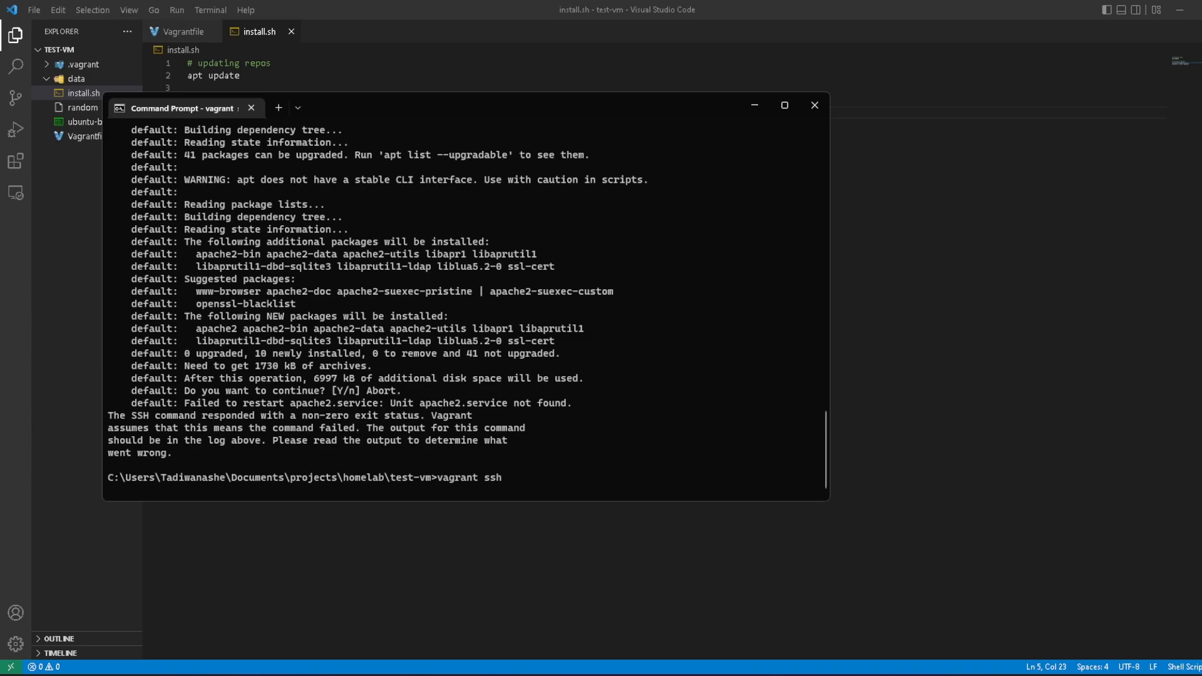
key("Return")
type("hostname")
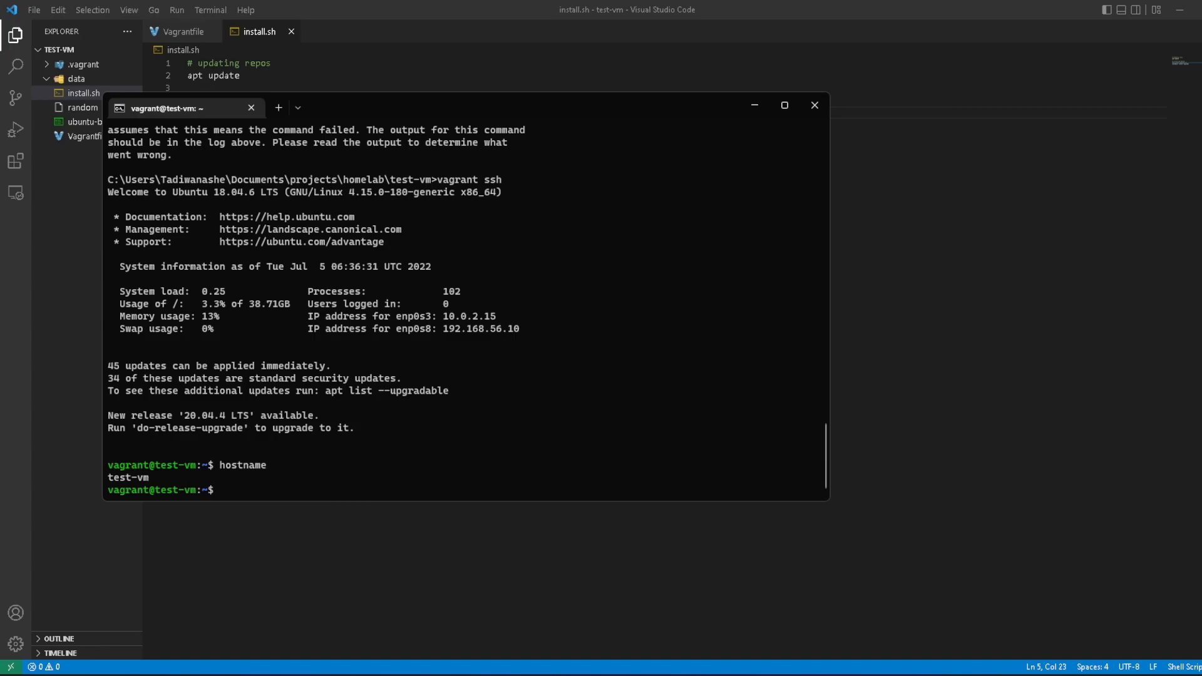
type("ifconfig")
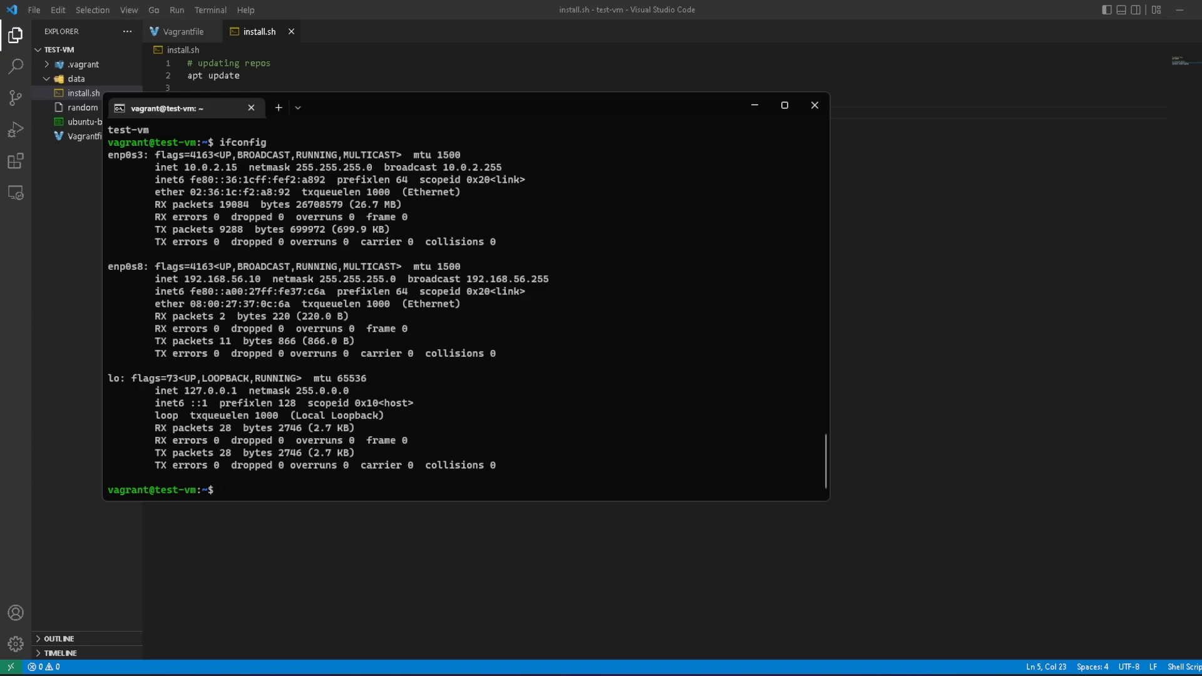
double_click(210, 167)
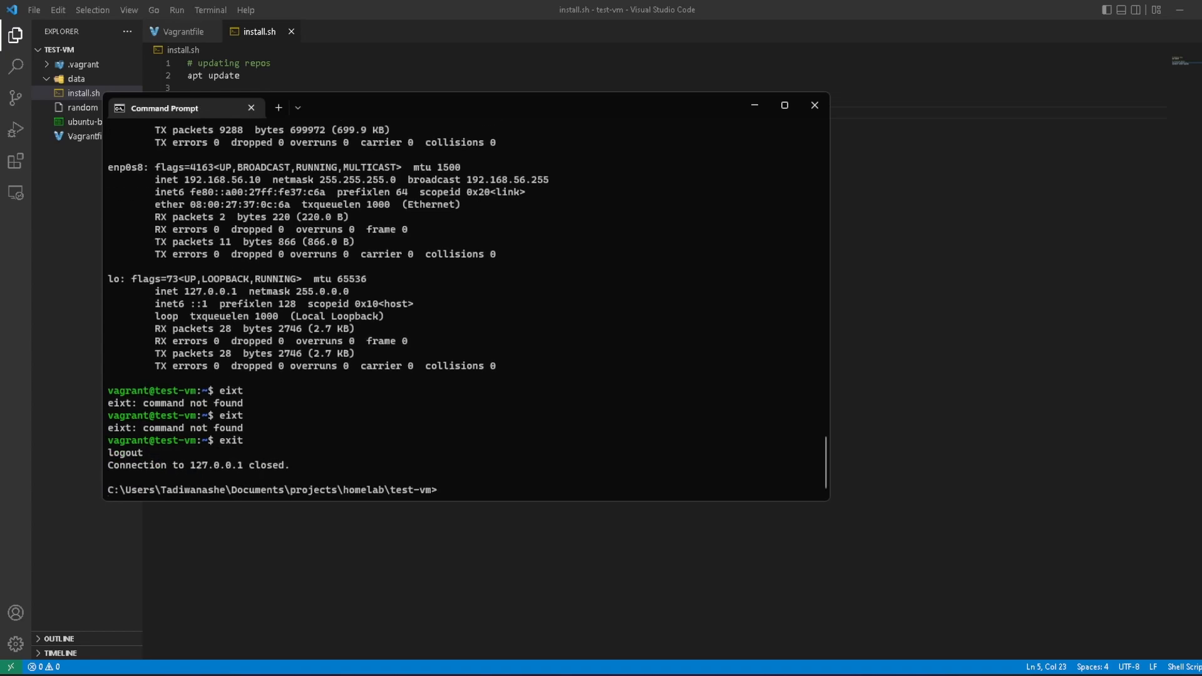
Step: Run 'vagrant destroy' on test-vm, then 'vagrant up' to rebuild it with the fixed script
type("vagrant")
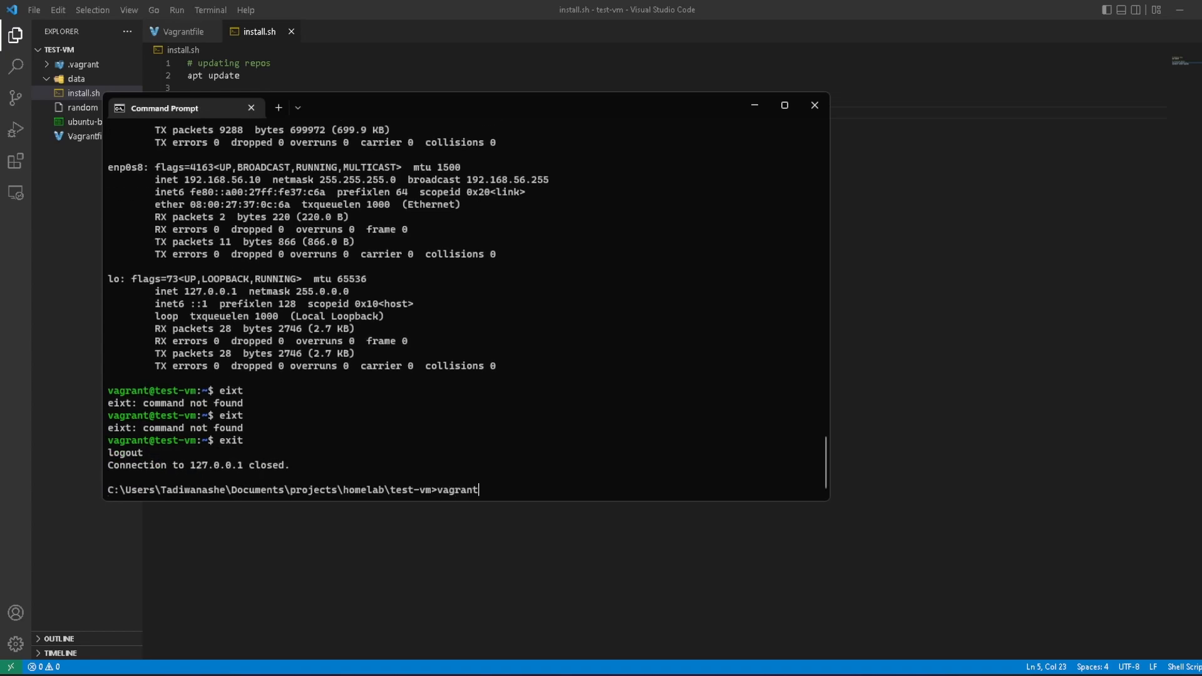
type("dest")
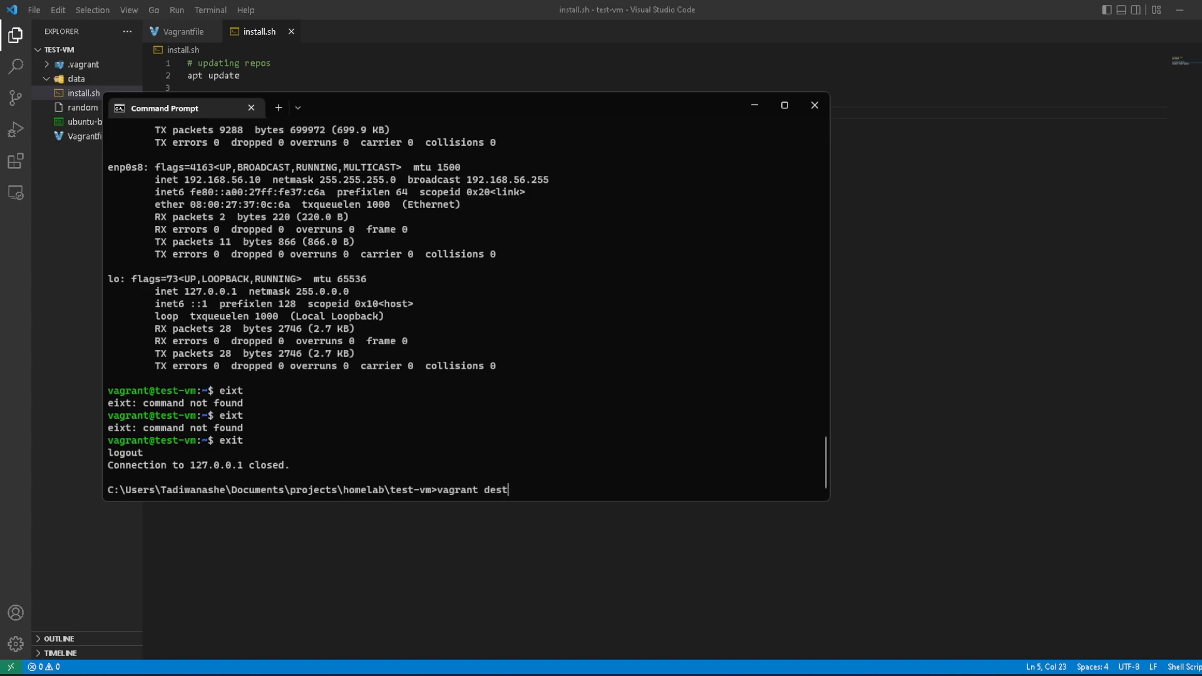
type("roy")
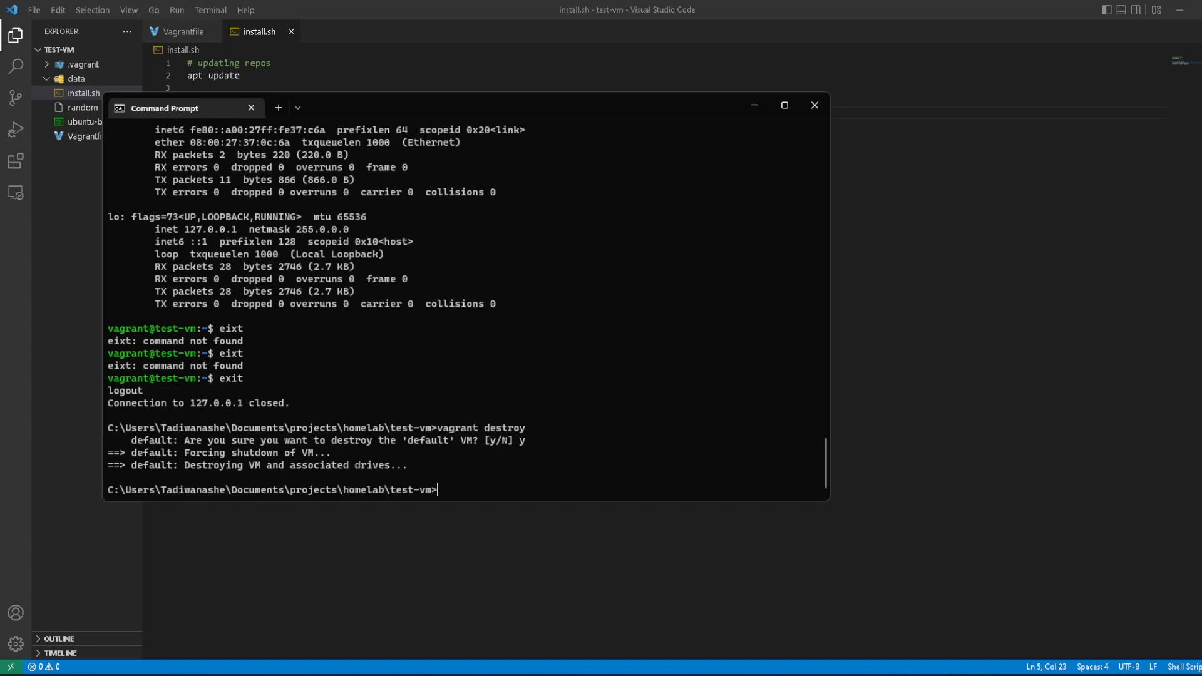
type("vagrant up")
type("systemctl restart apache2")
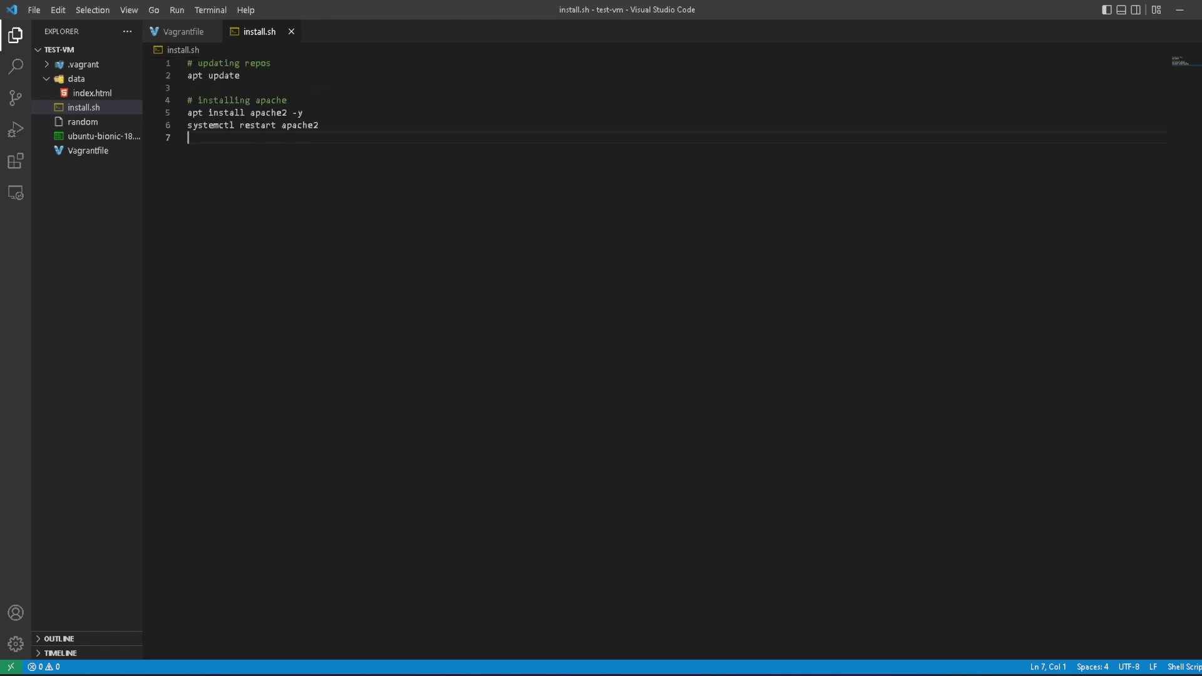
Step: Bring the Command Prompt with the finished Apache provisioning output back to the front
key("ctrl+a")
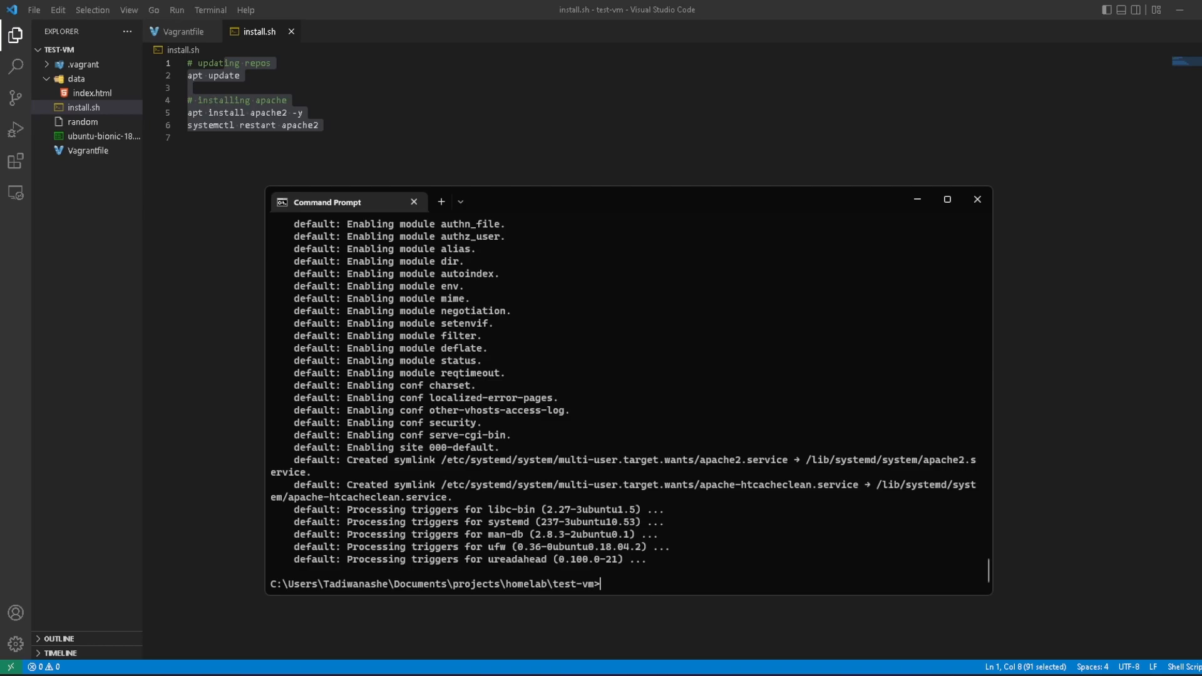
Step: SSH into the rebuilt test-vm, run ifconfig and highlight 192.168.56.10, then go to Edge
type("vagra")
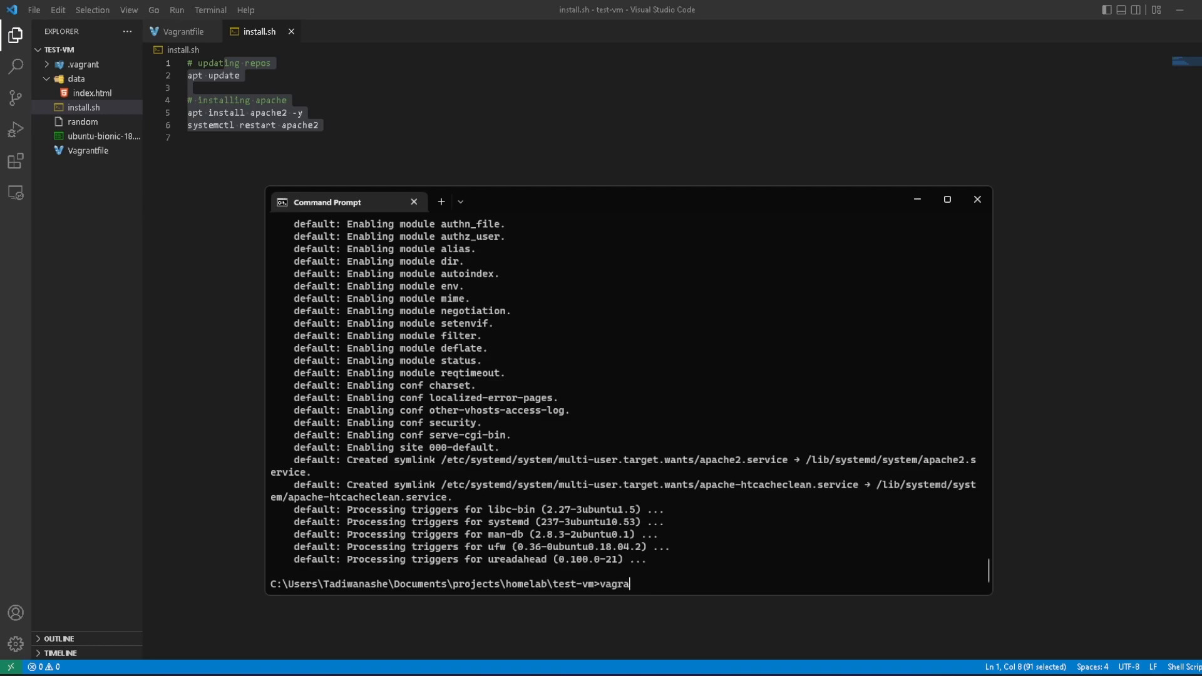
type("rt")
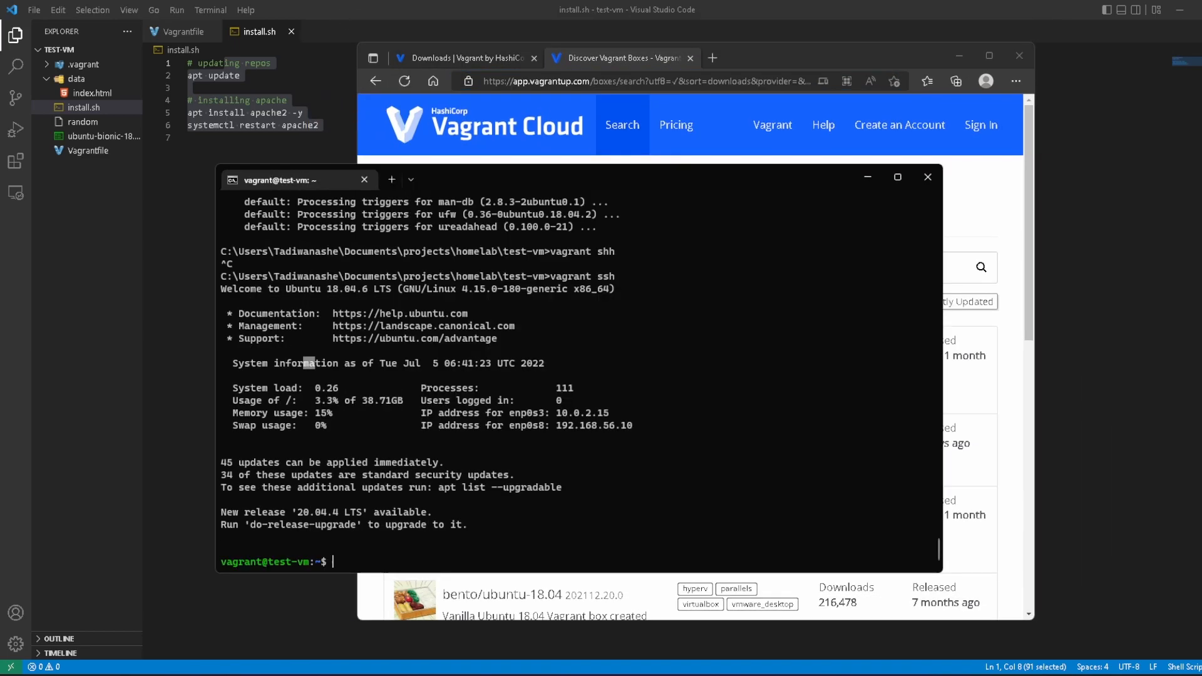
type("ifcon")
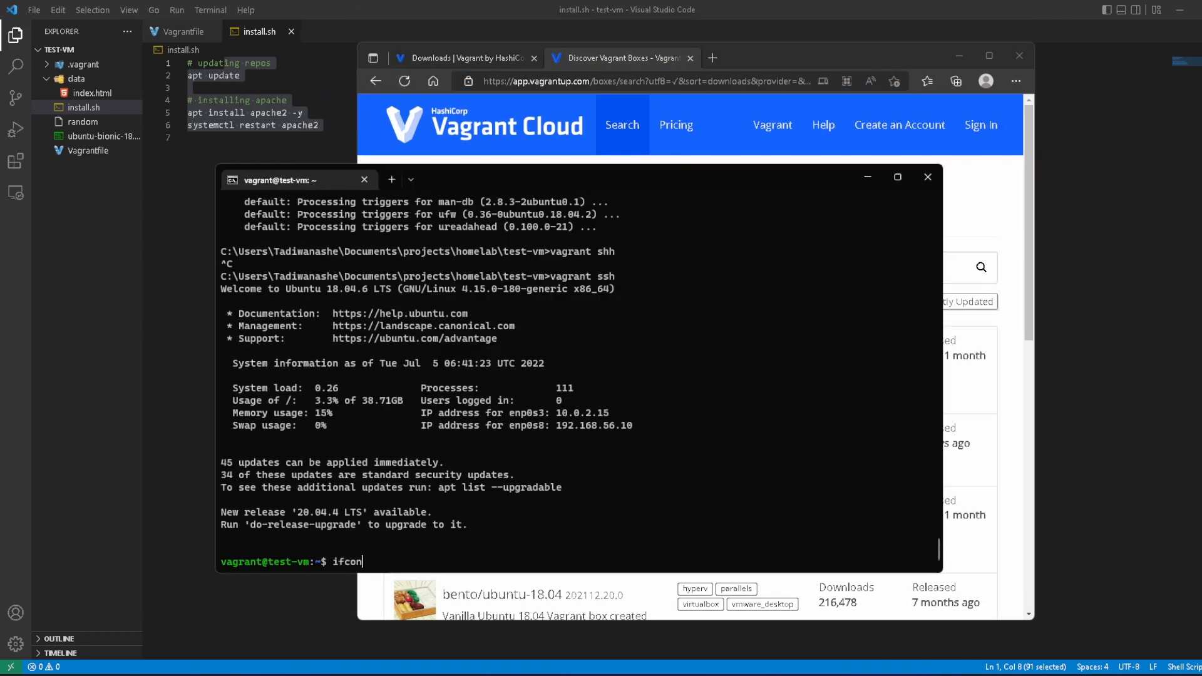
key("Return")
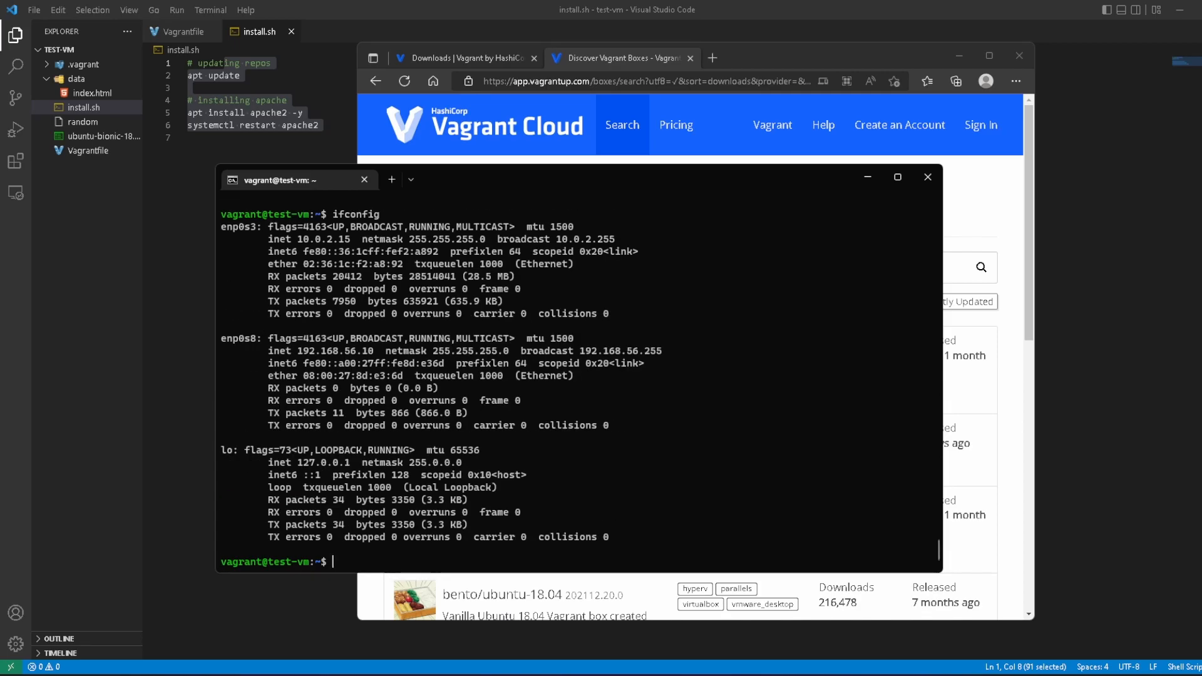
double_click(337, 350)
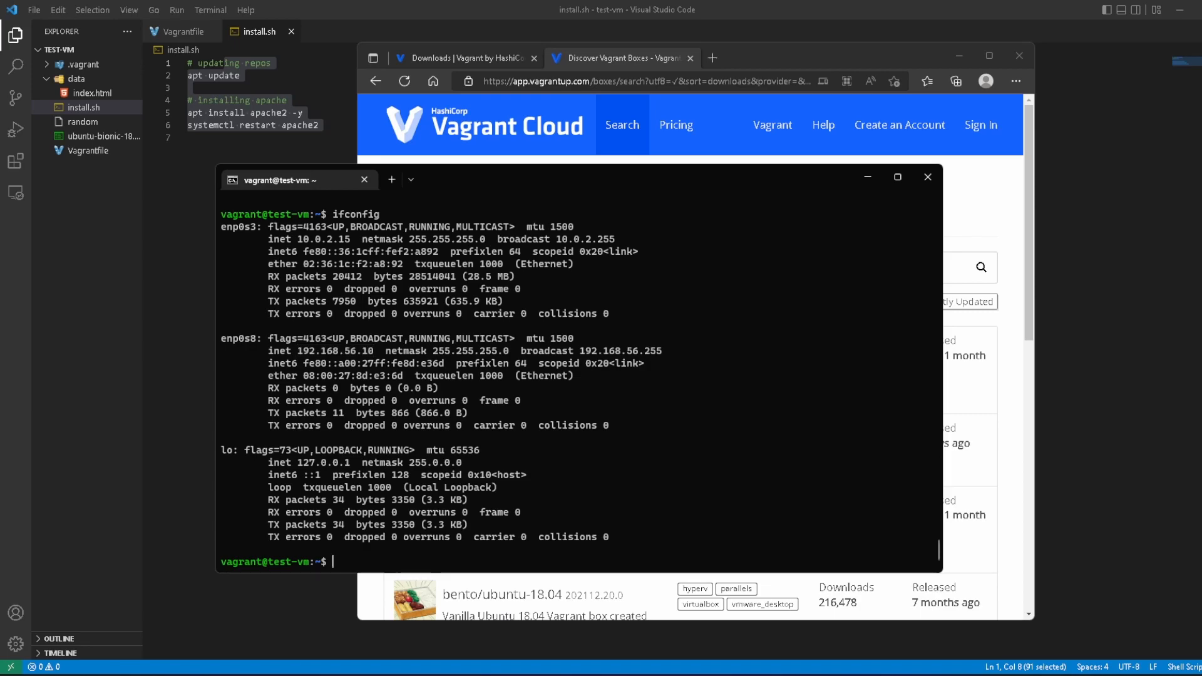
left_click(868, 58)
type("192.168.56.10")
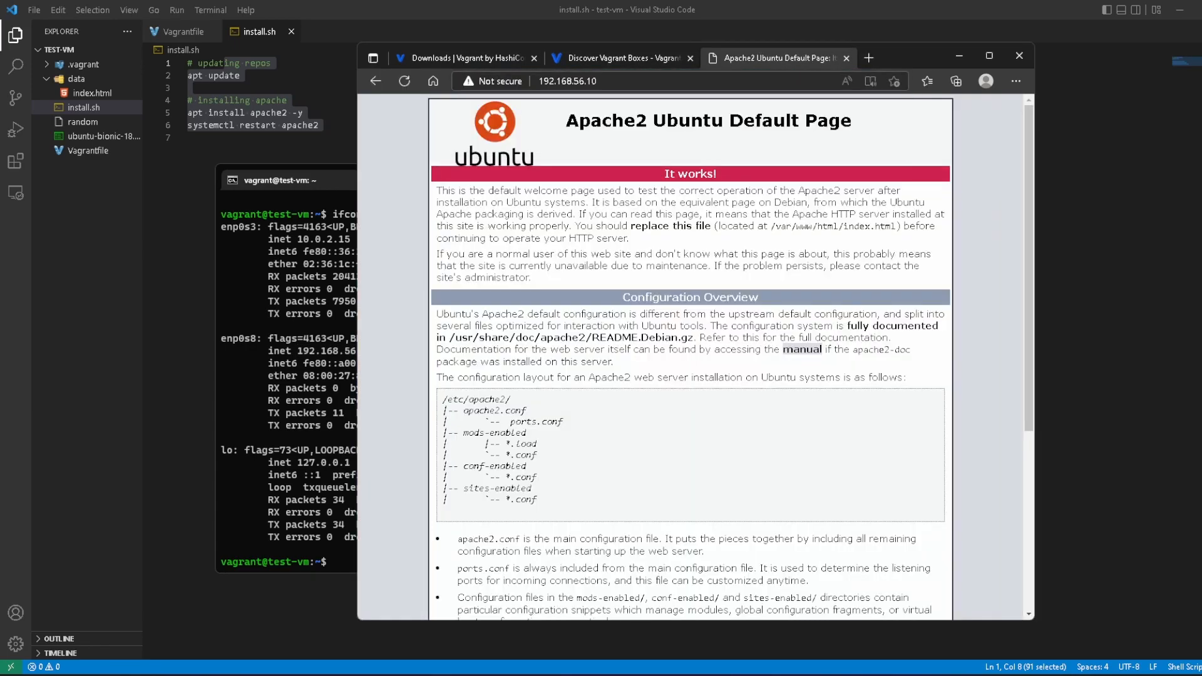
Step: Scroll through the Apache2 Ubuntu Default Page at 192.168.56.10 and back to the top
scroll("down", 3)
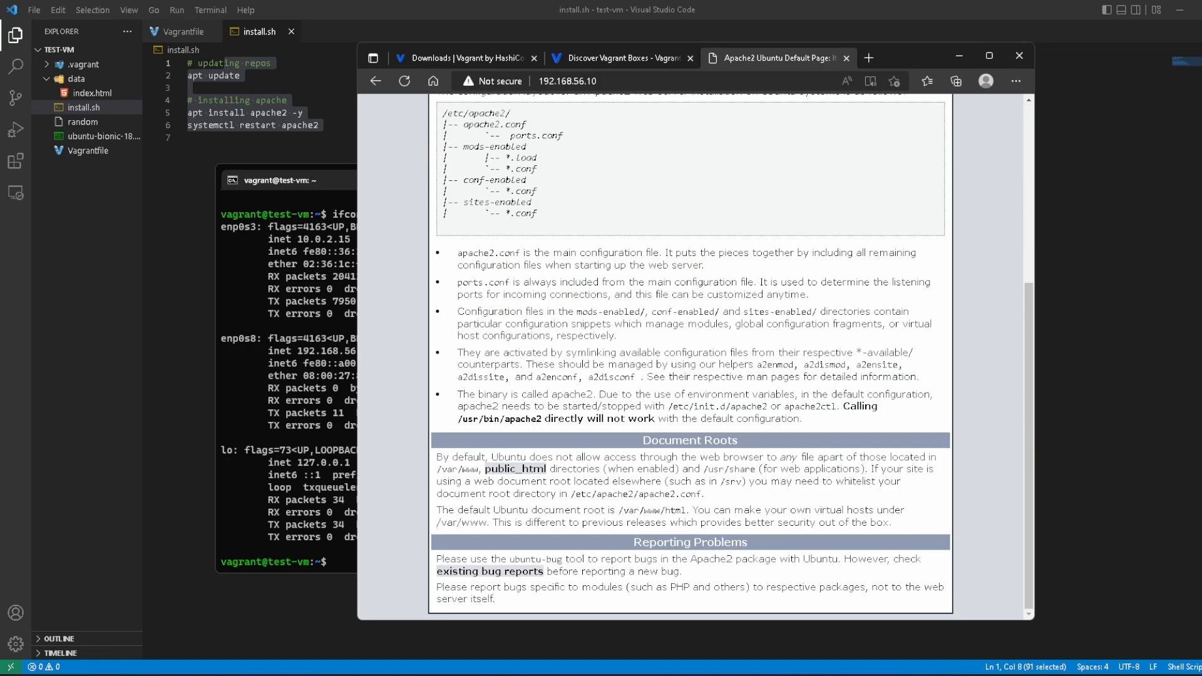
scroll("up", 3)
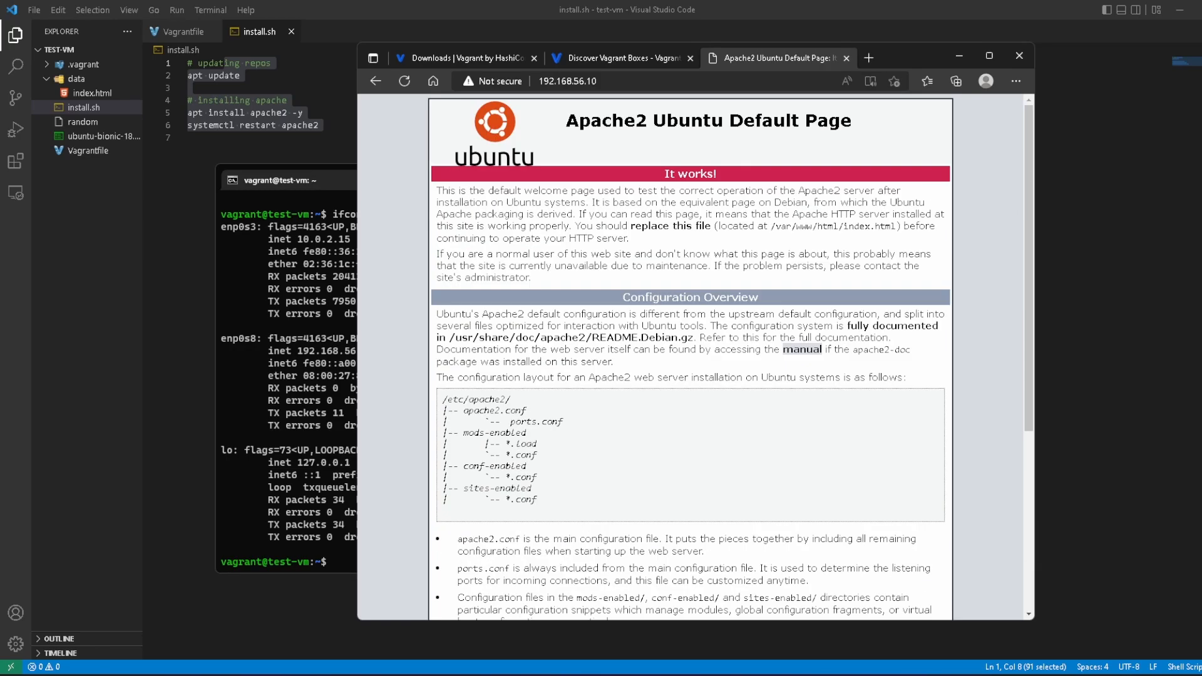